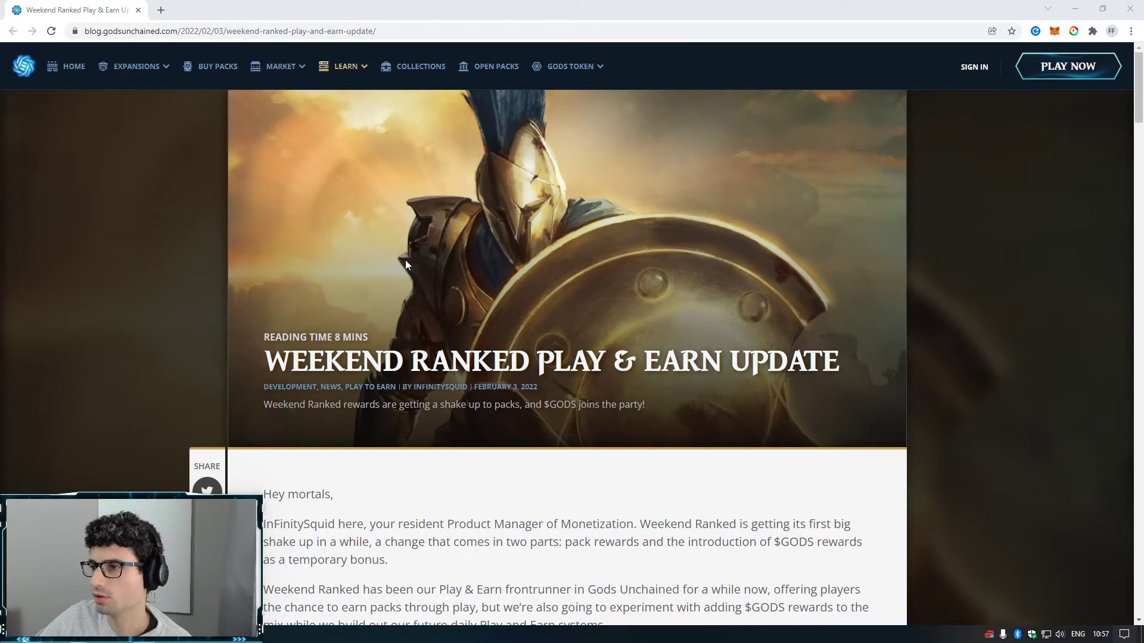
mouse_move(420, 263)
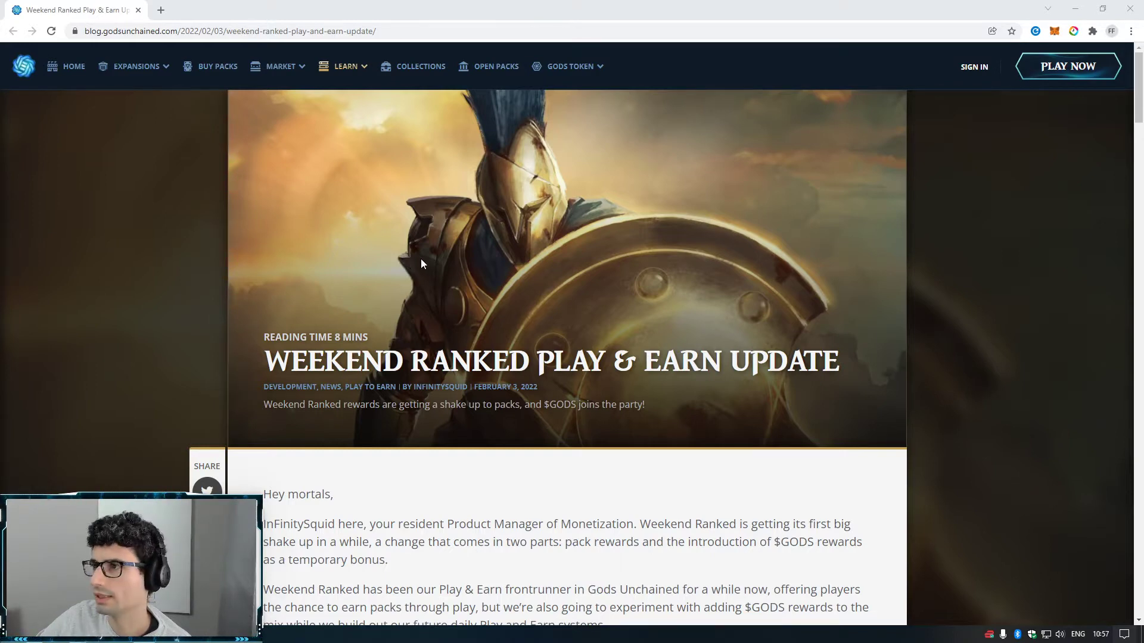
mouse_move(430, 267)
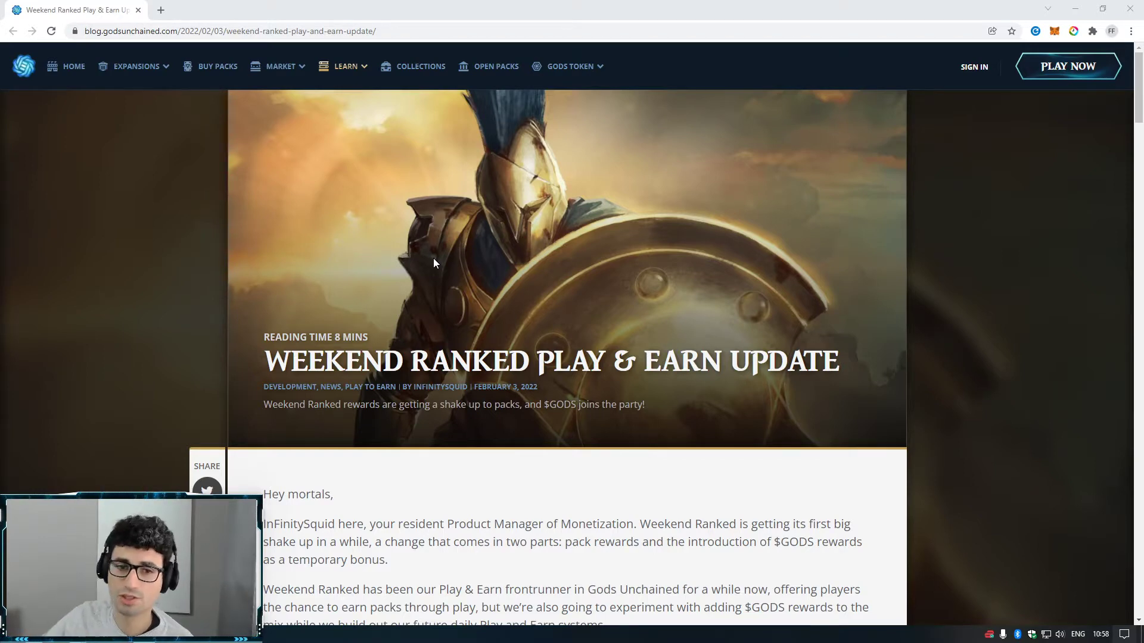
mouse_move(653, 286)
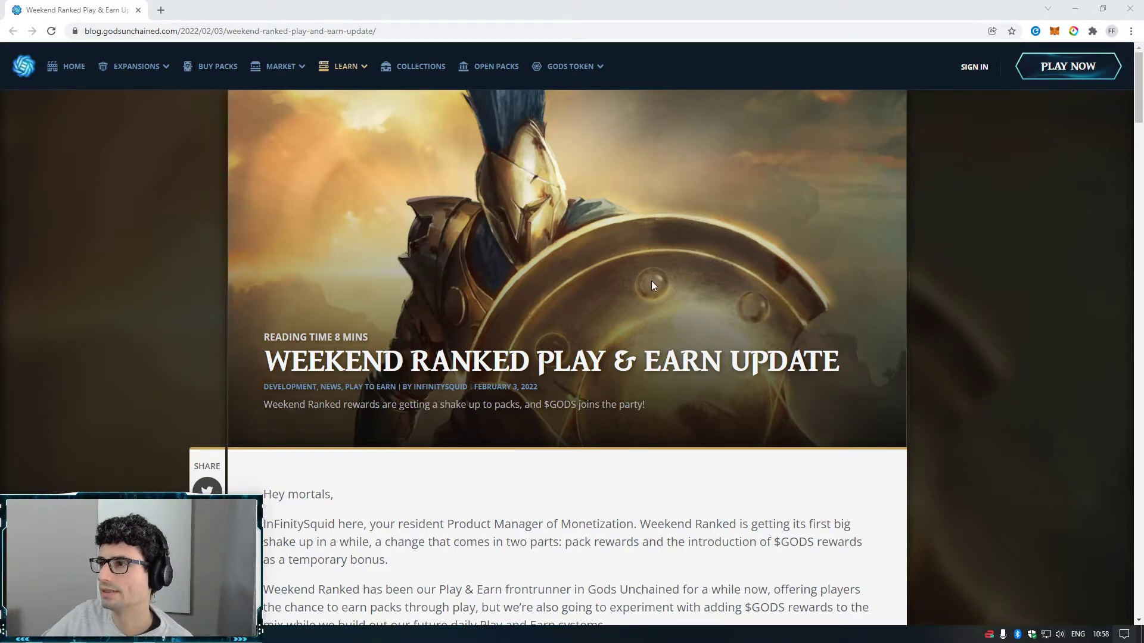
mouse_move(914, 273)
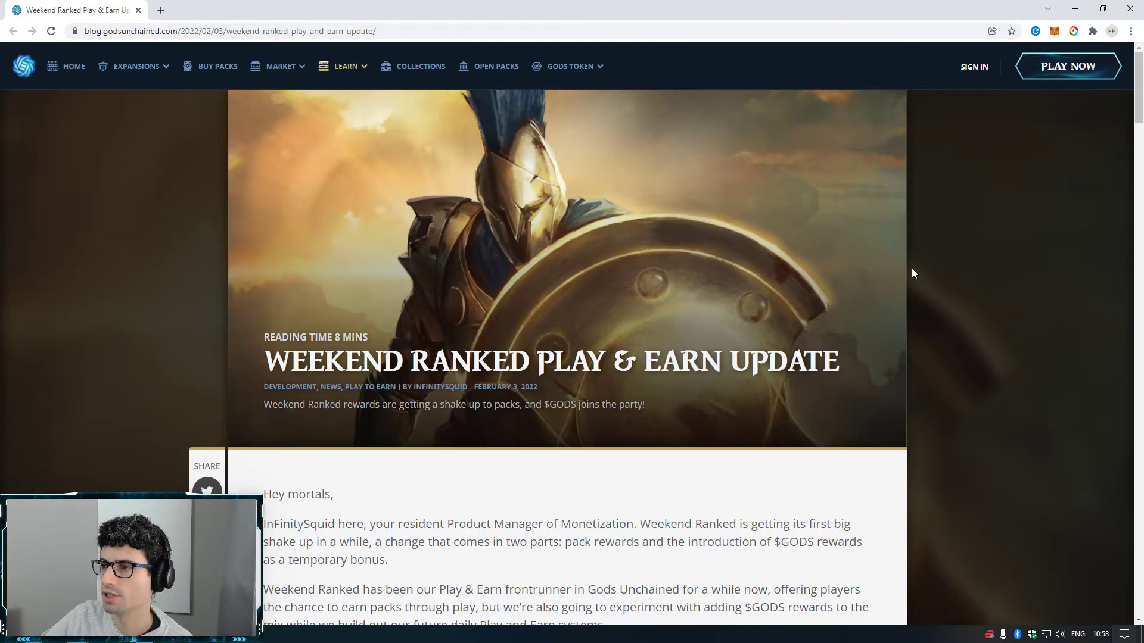
- Scroll past the title banner to the post's greeting, introduction and TLDR
scroll("down", 3)
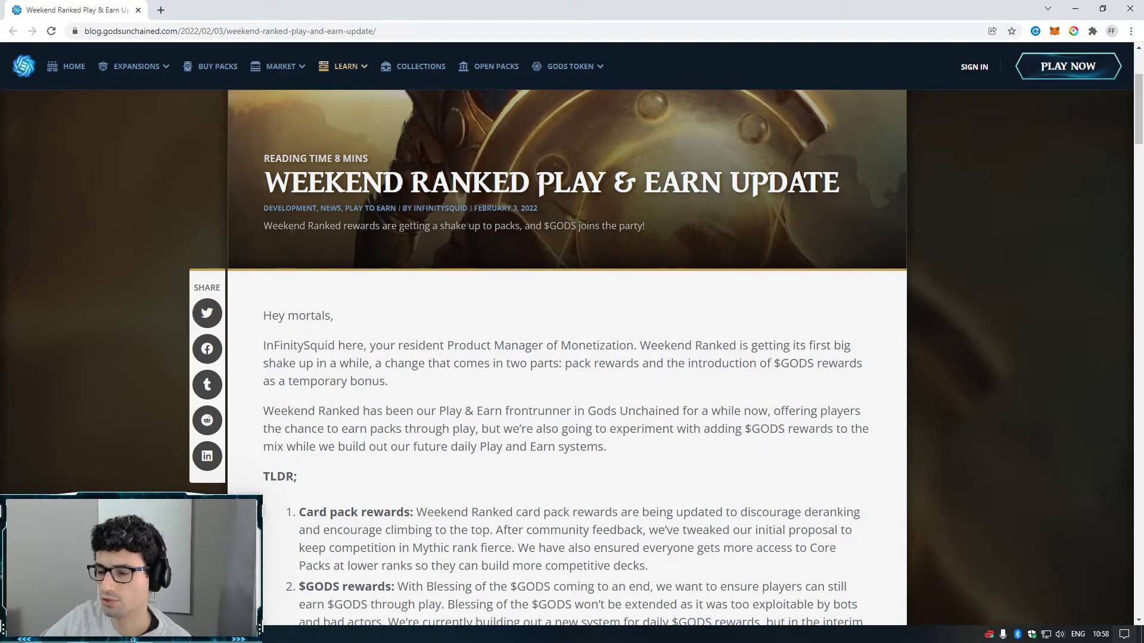
mouse_move(408, 295)
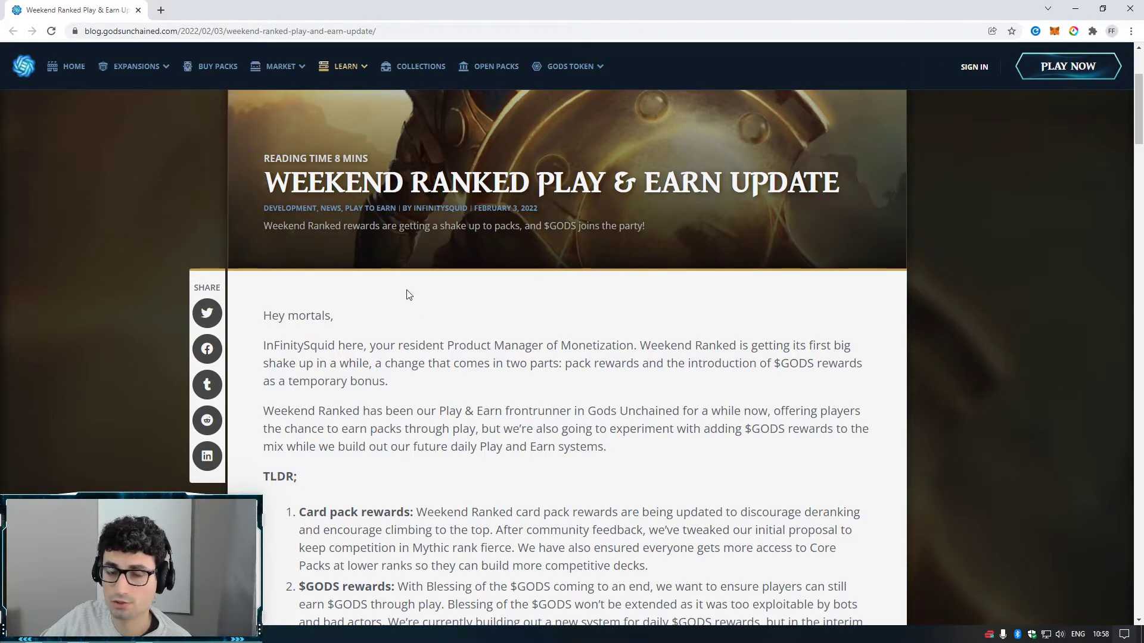
- Scroll to all three TLDR points and highlight words, including the $GODS rewards heading
scroll("down", 3)
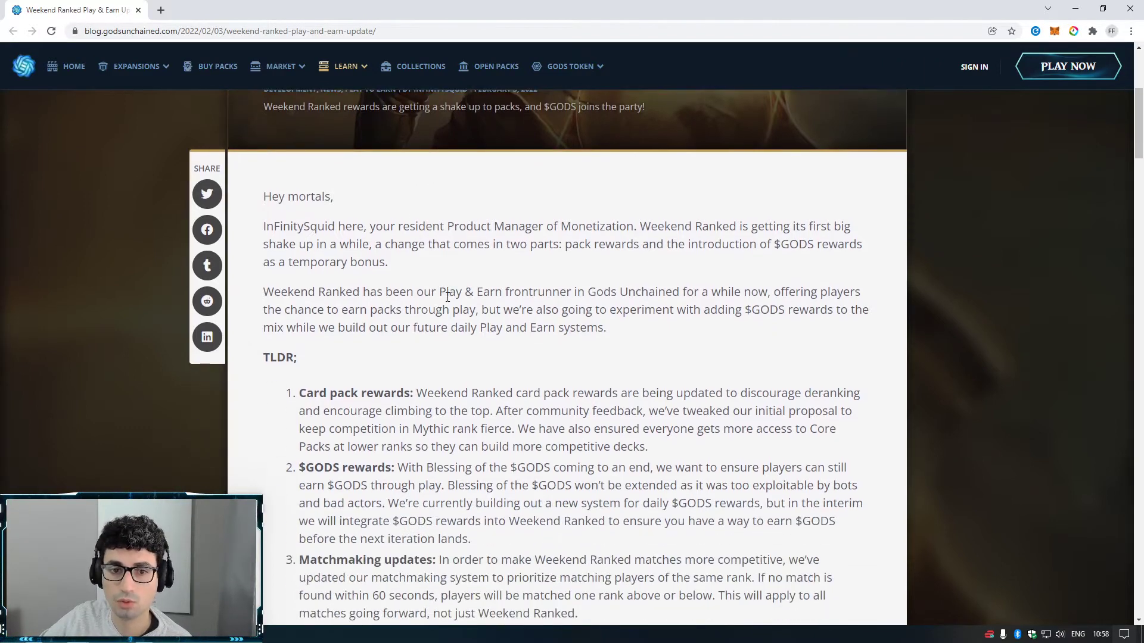
scroll("down", 3)
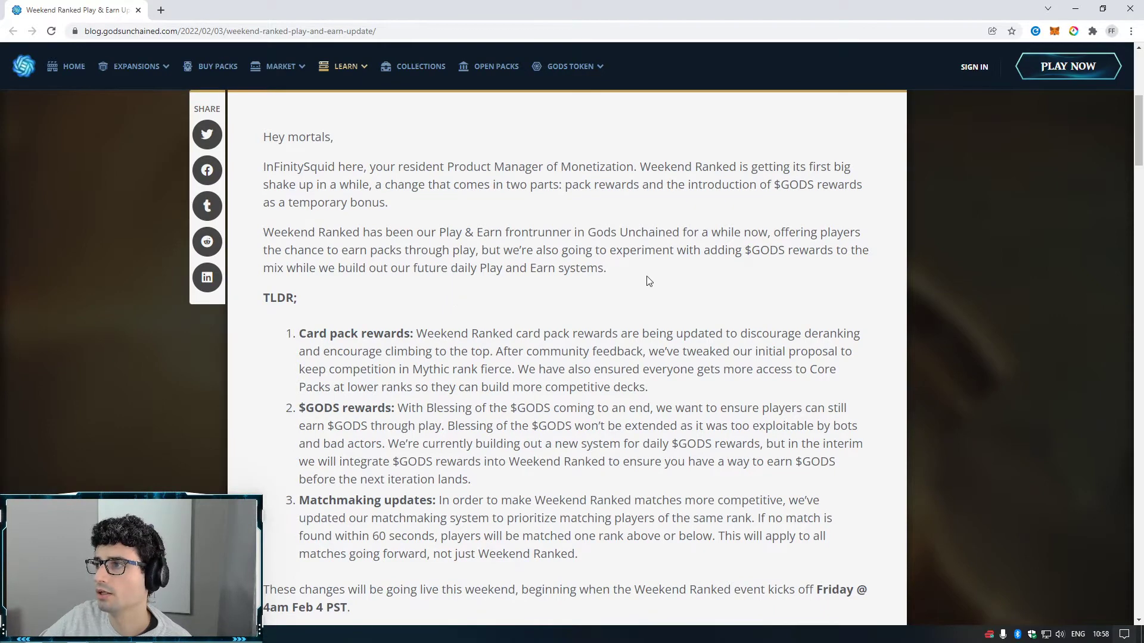
scroll("down", 3)
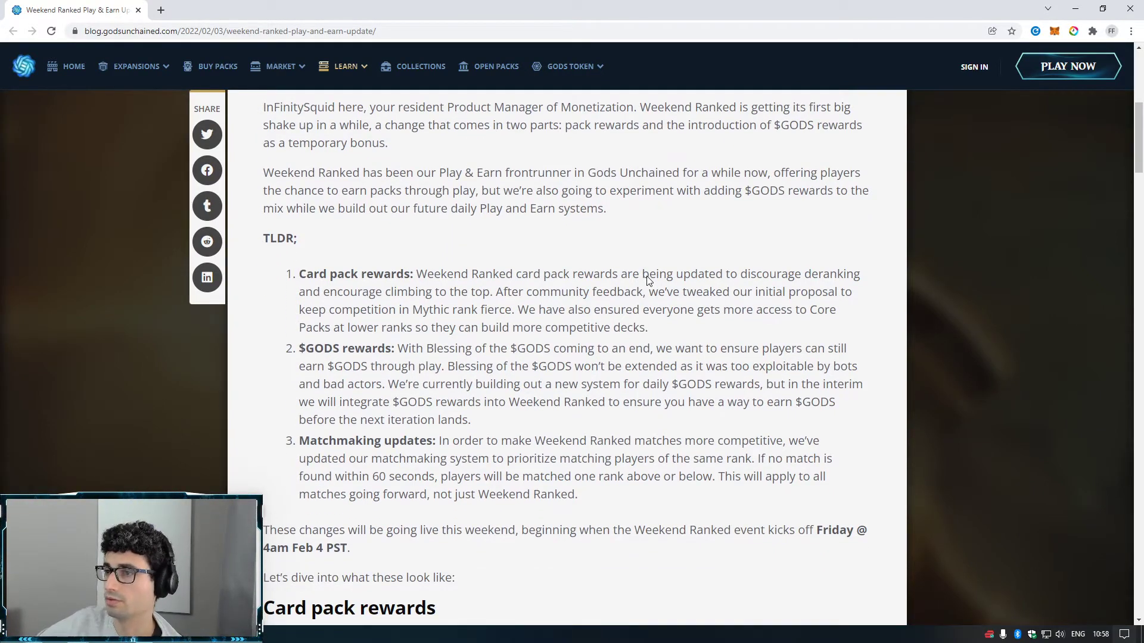
mouse_move(371, 279)
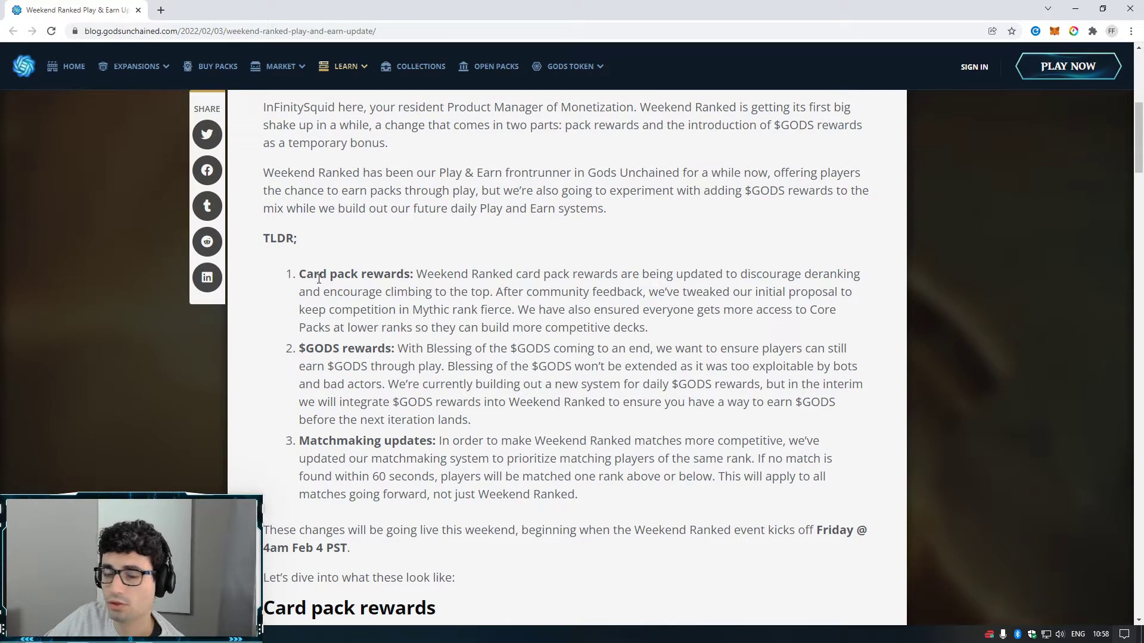
mouse_move(460, 306)
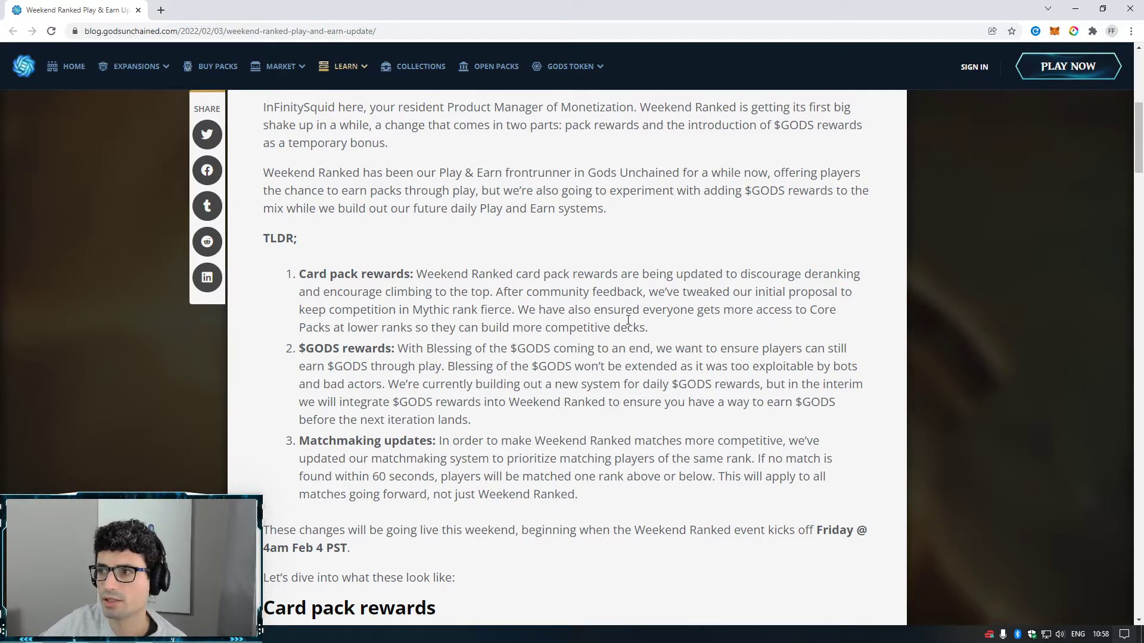
mouse_move(414, 308)
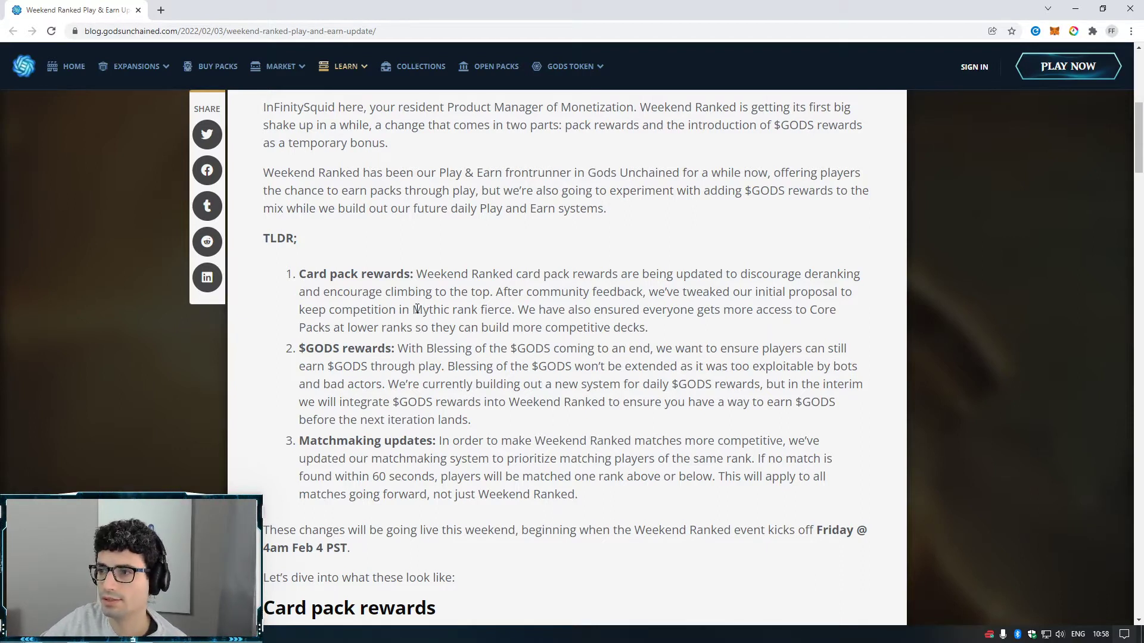
double_click(442, 309)
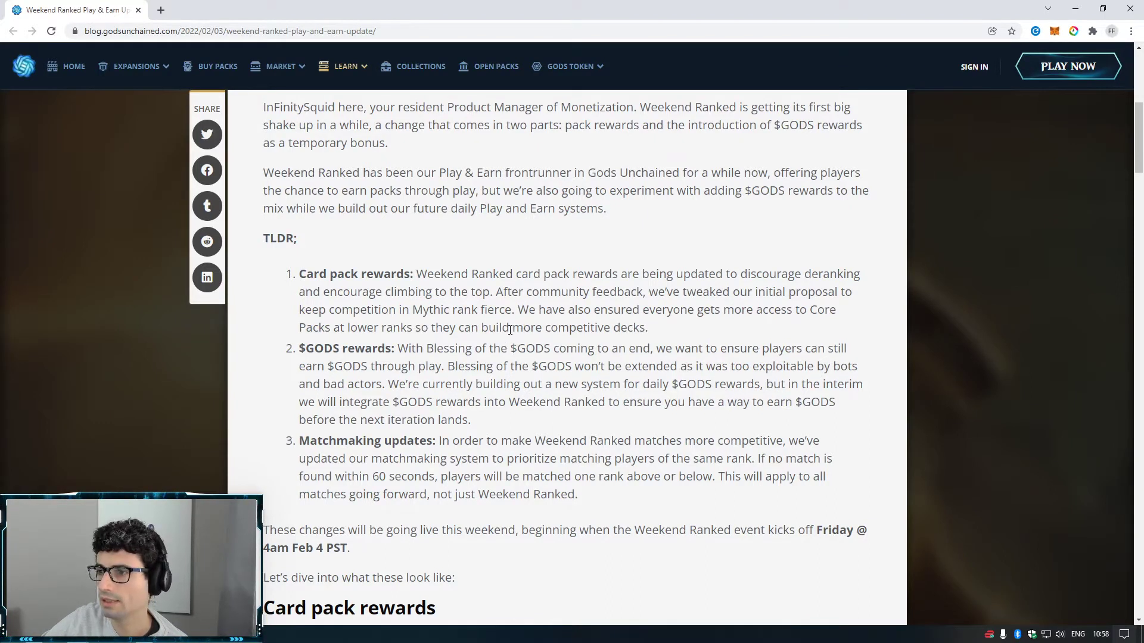
double_click(341, 348)
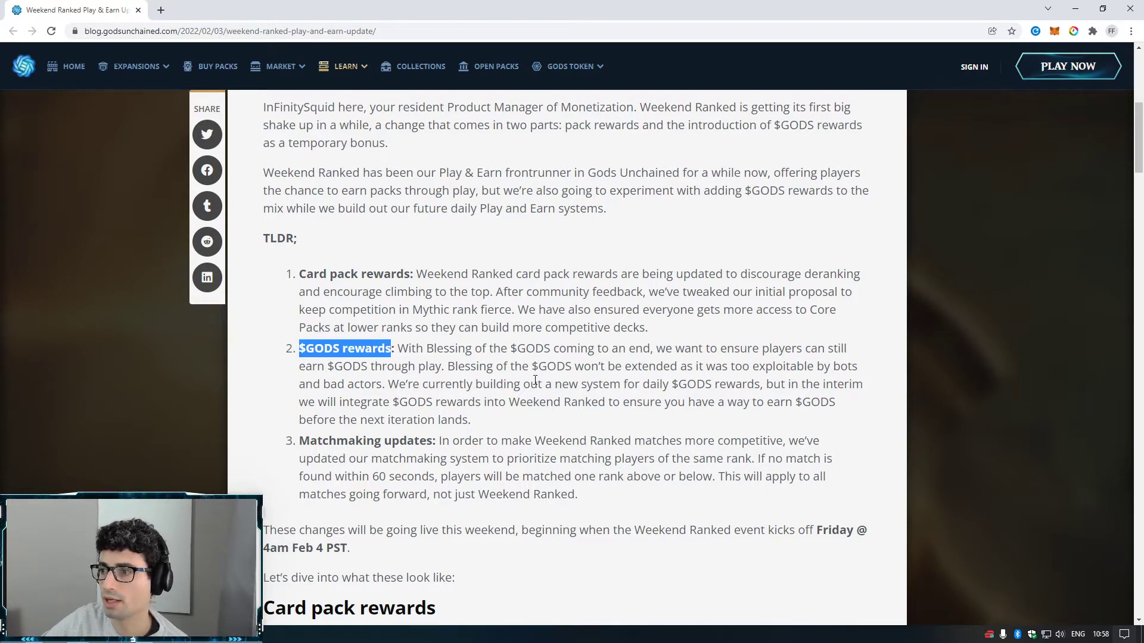
left_click(547, 406)
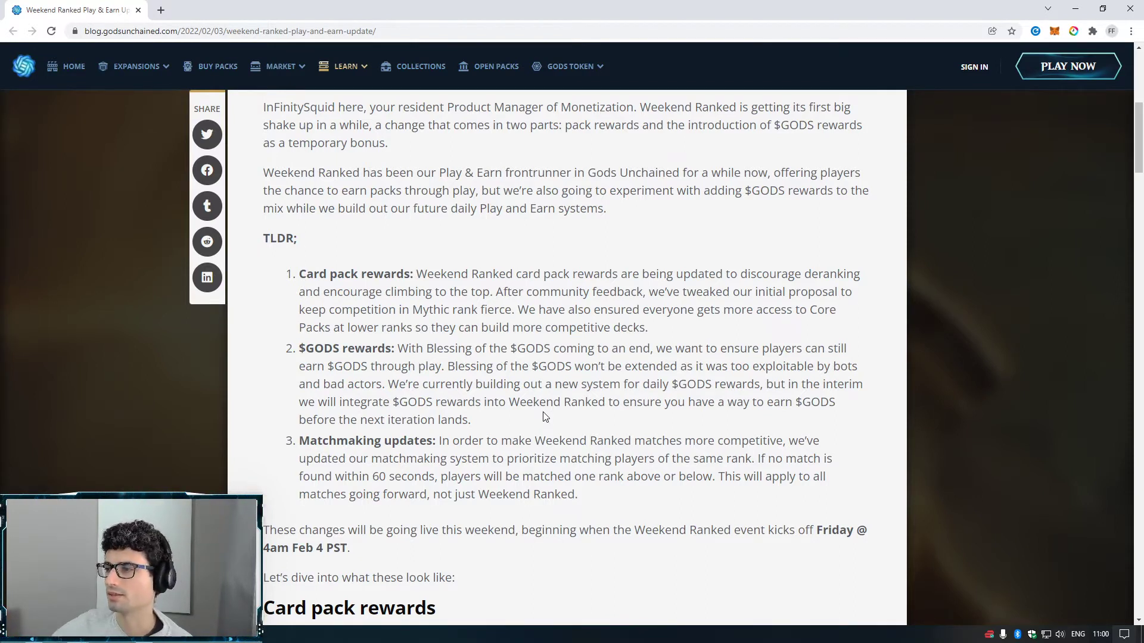
- Scroll to the matchmaking update, highlight 'Weekend' there, then clear the highlight
scroll("down", 3)
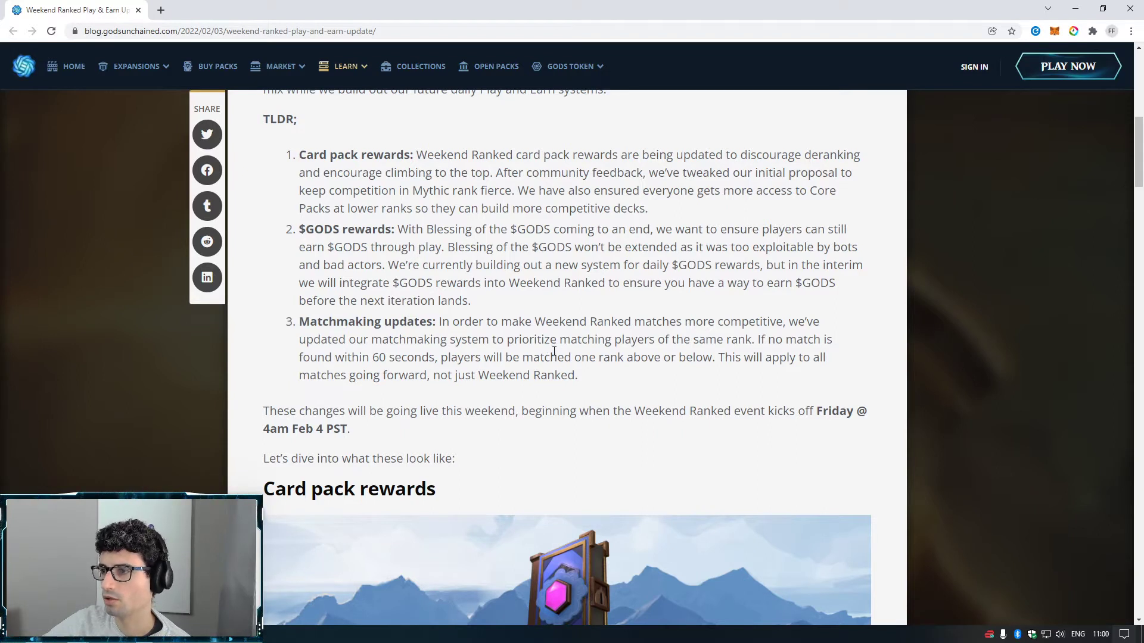
double_click(556, 321)
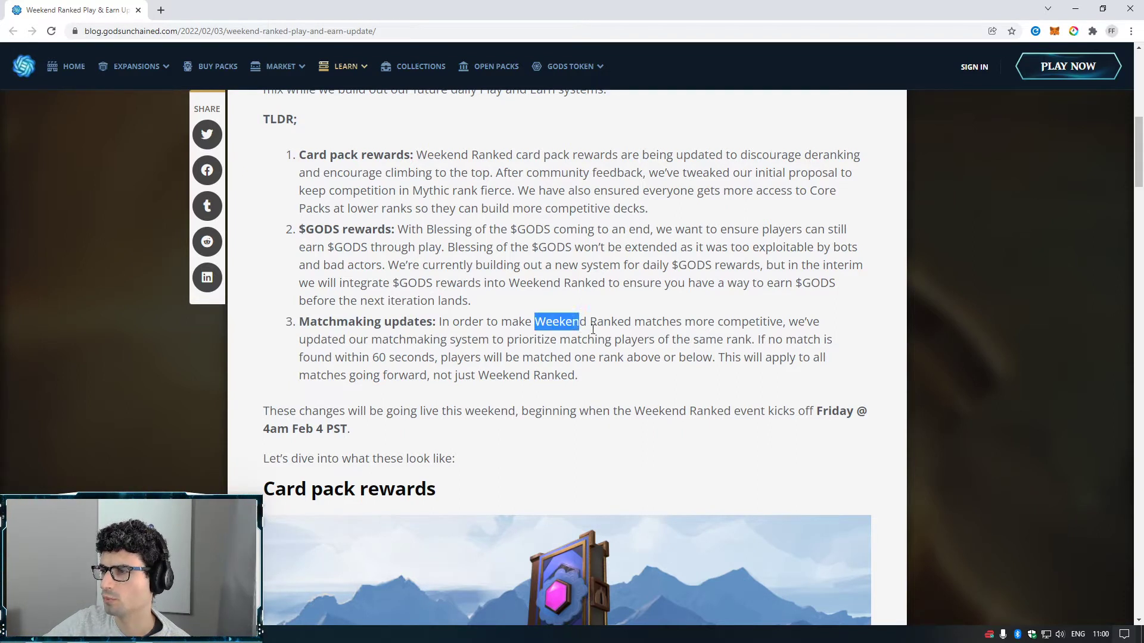
left_click(689, 386)
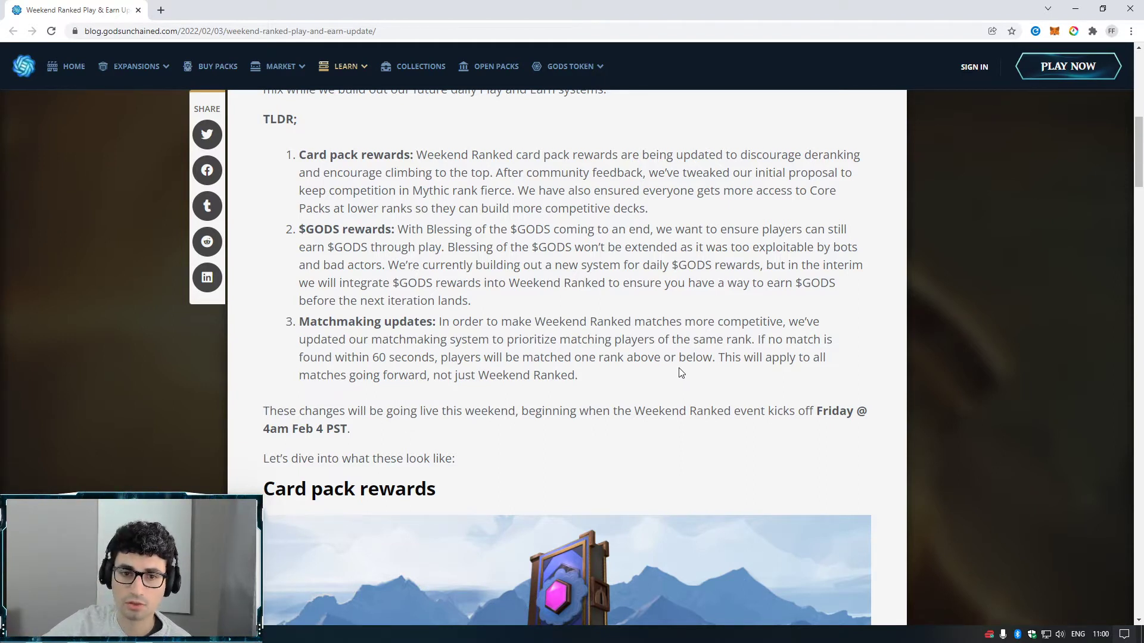
mouse_move(676, 377)
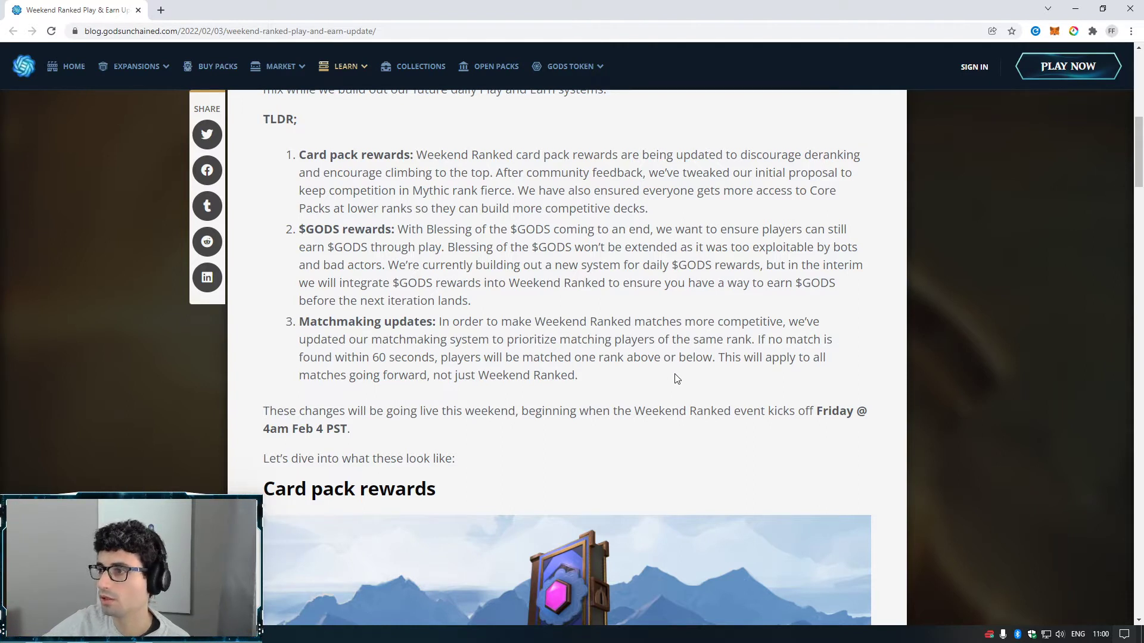
mouse_move(665, 377)
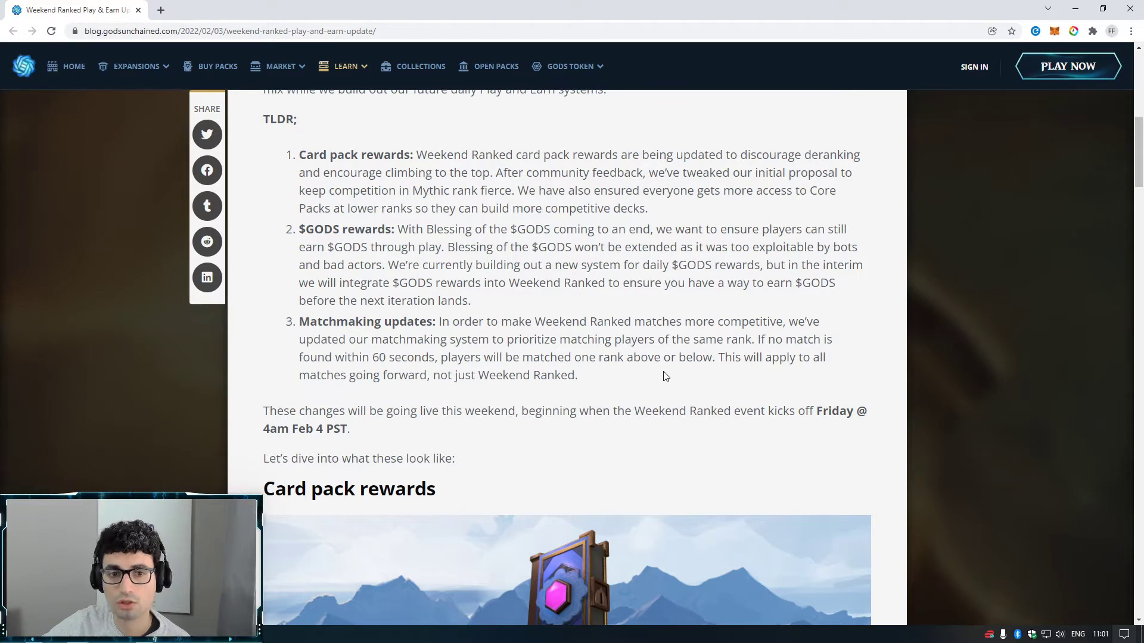
mouse_move(477, 360)
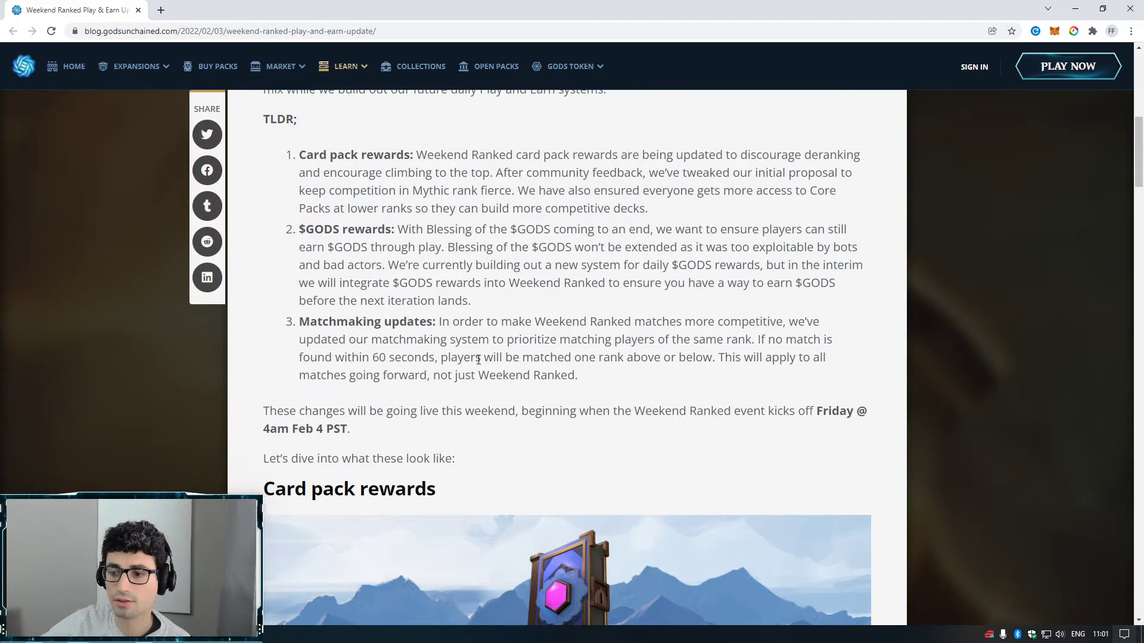
mouse_move(639, 398)
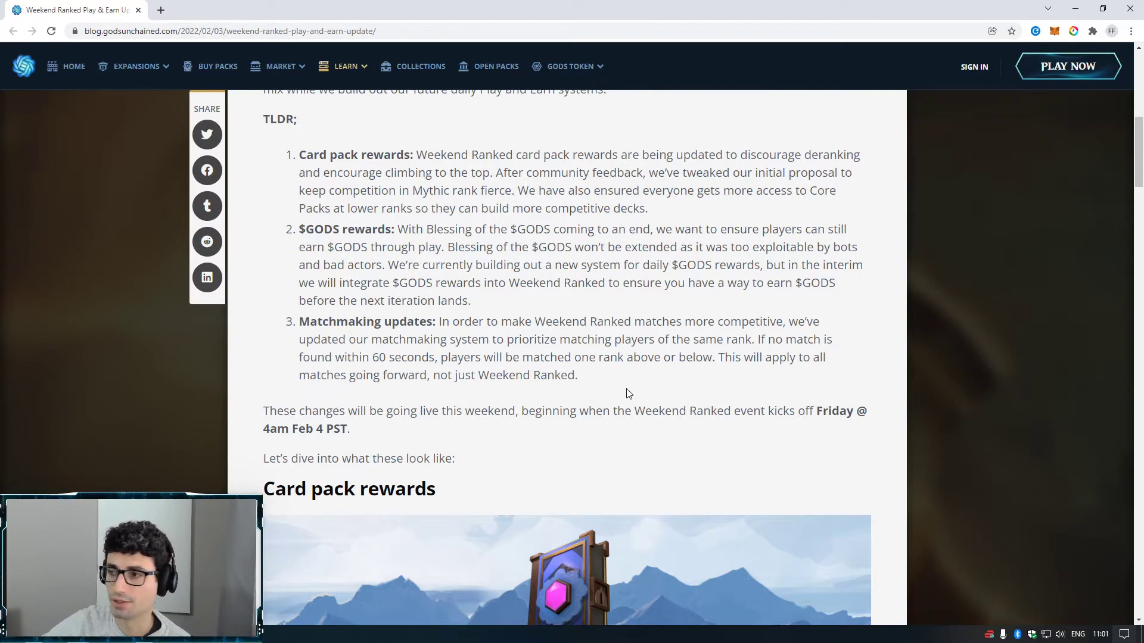
- Open the Reddit post 'Weekend Ranked update — addressing deranking' from the reward-system link
scroll("down", 3)
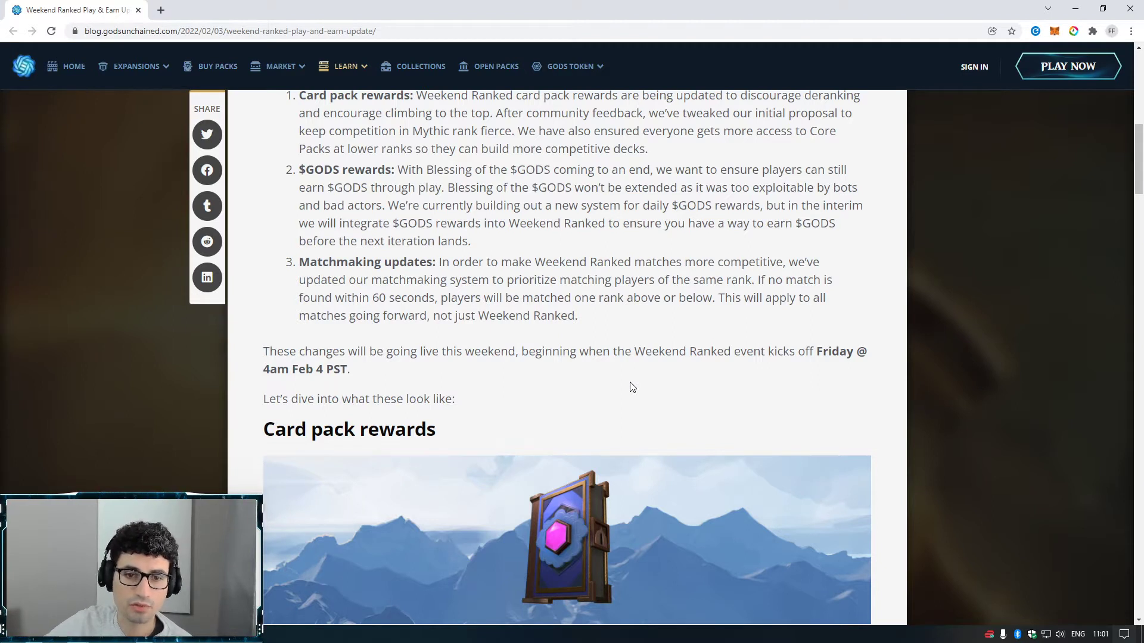
mouse_move(644, 374)
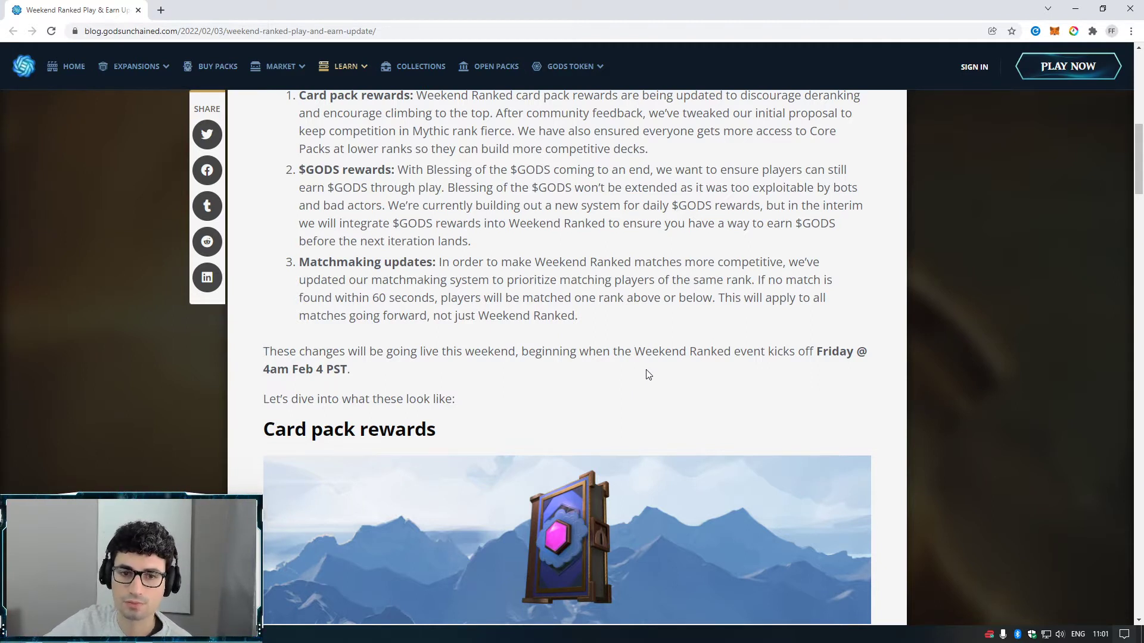
mouse_move(631, 345)
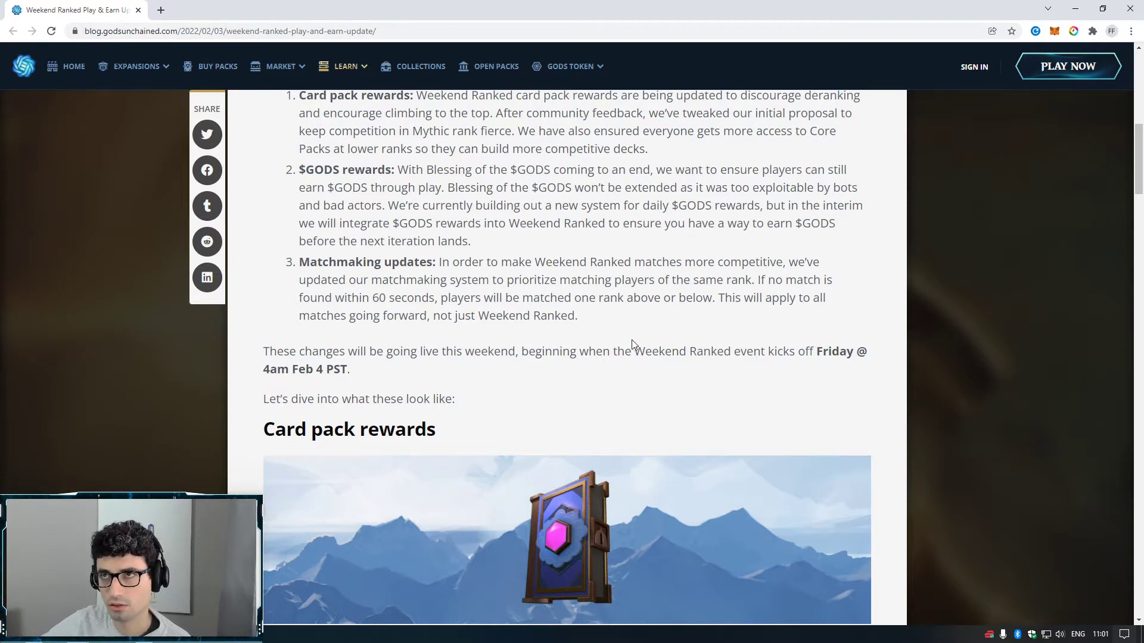
mouse_move(631, 342)
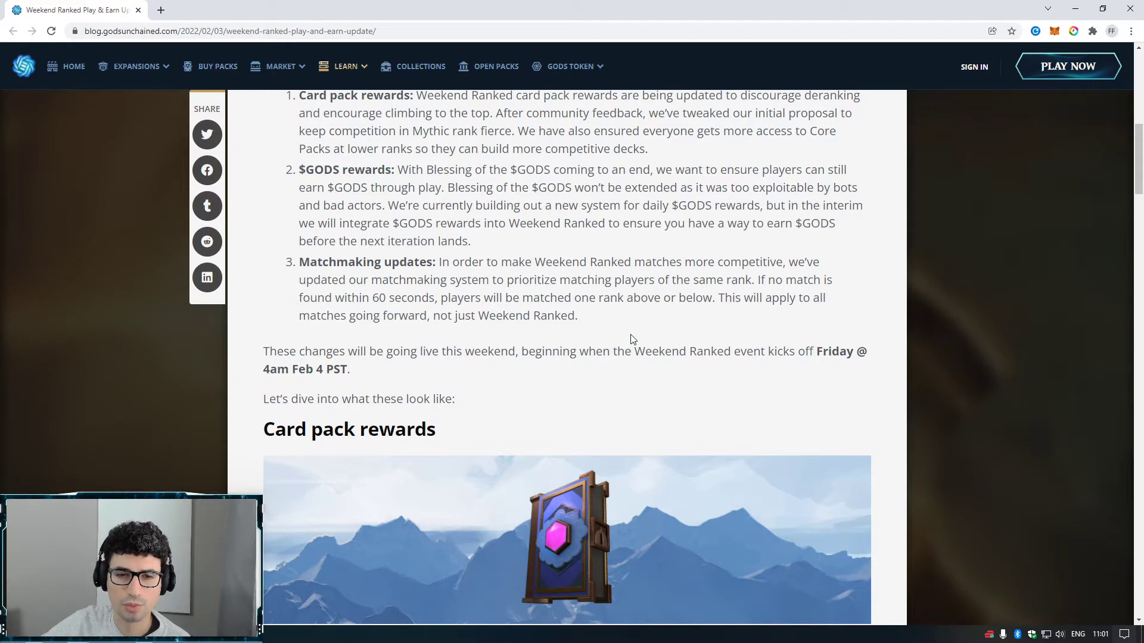
mouse_move(634, 326)
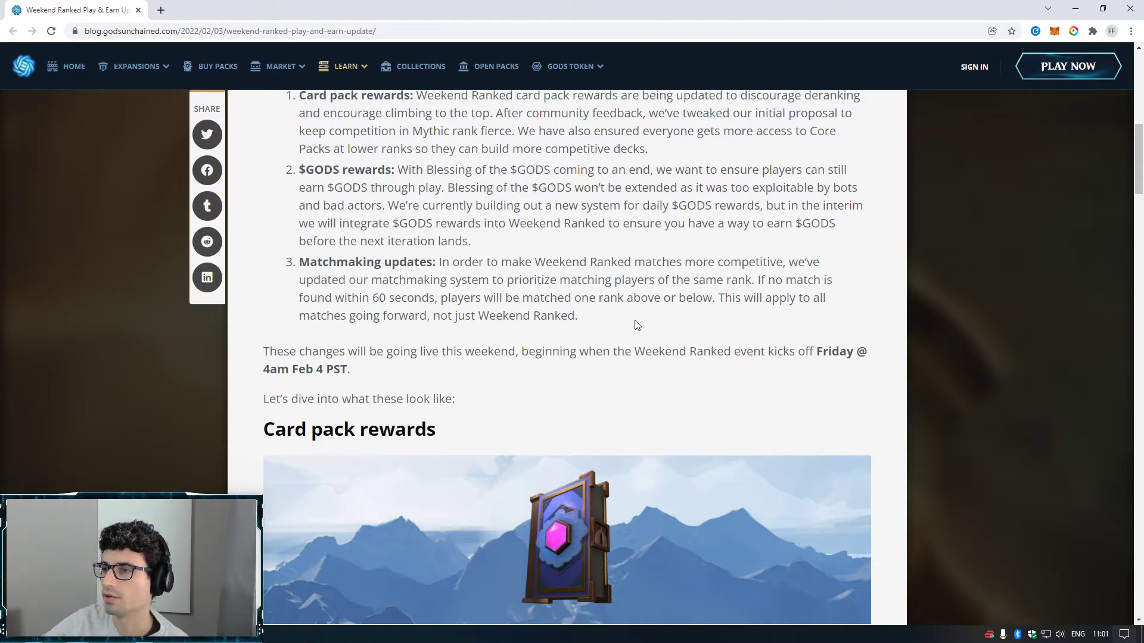
scroll("down", 3)
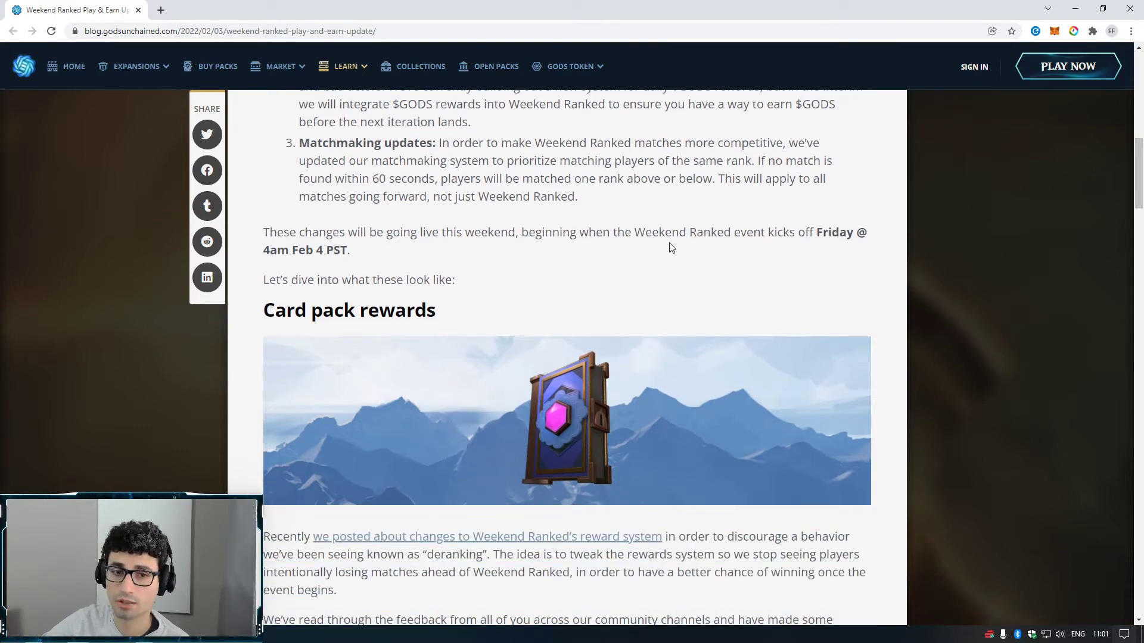
scroll("down", 3)
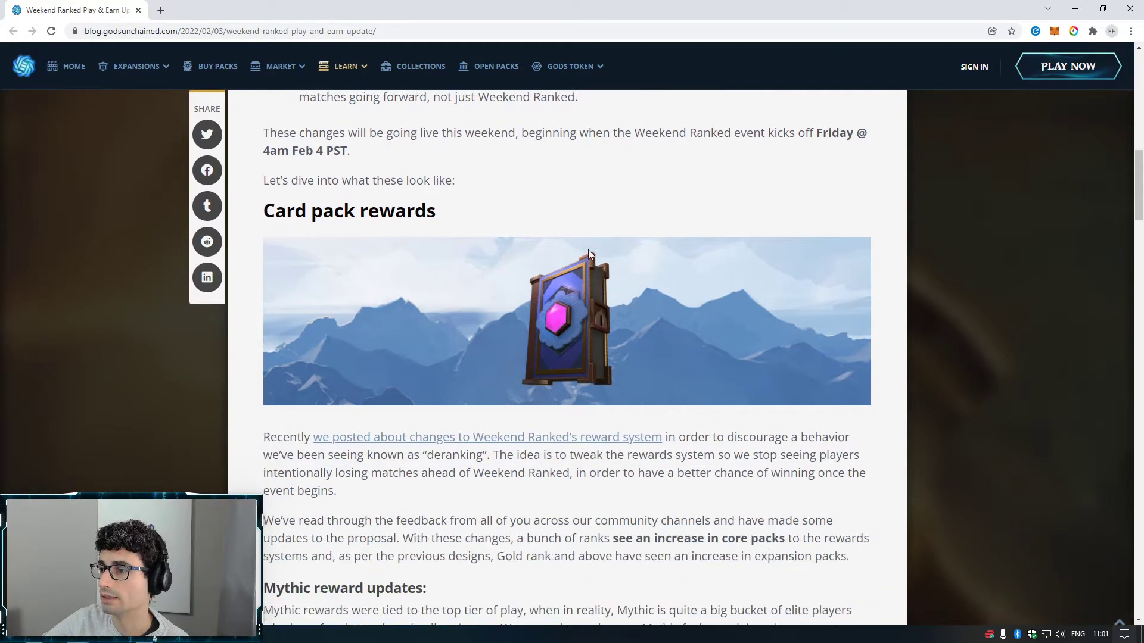
scroll("down", 3)
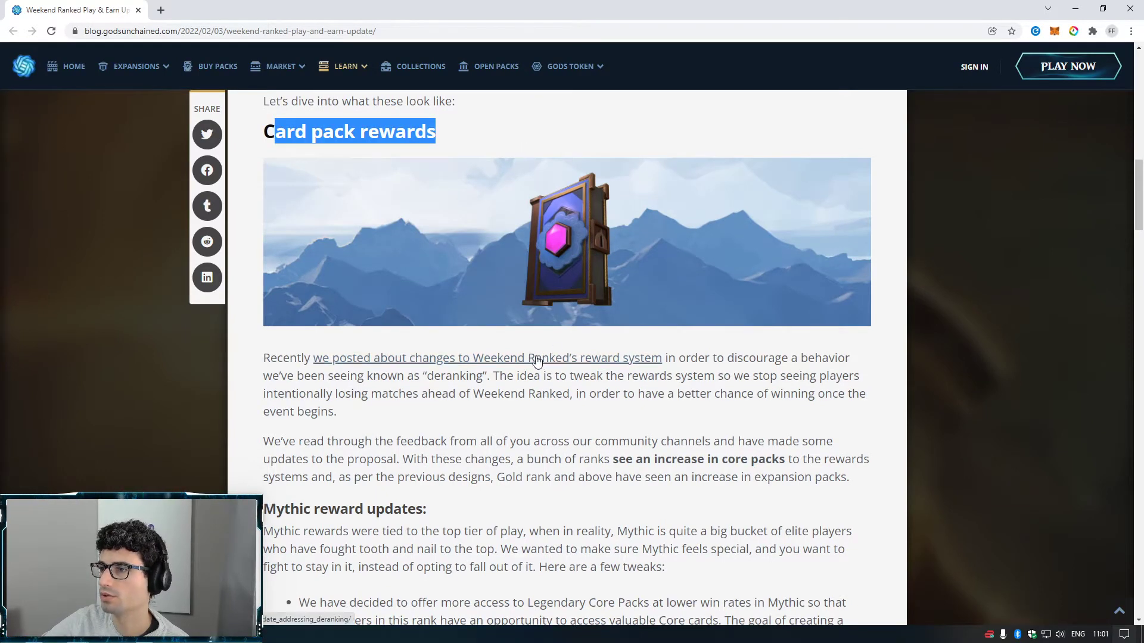
left_click(485, 357)
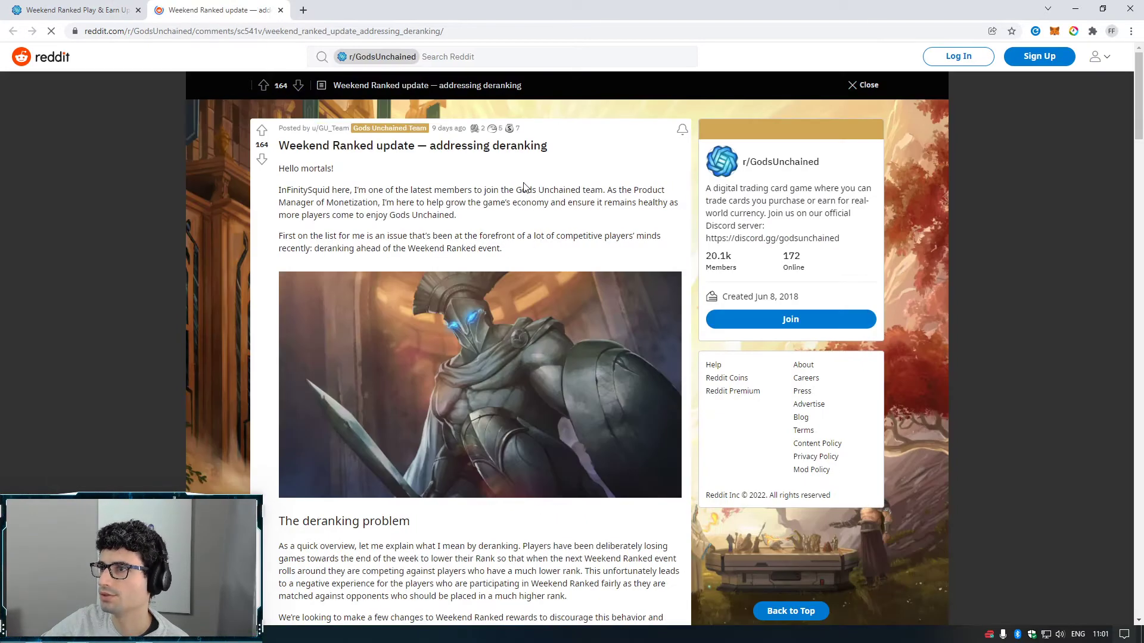
scroll("down", 3)
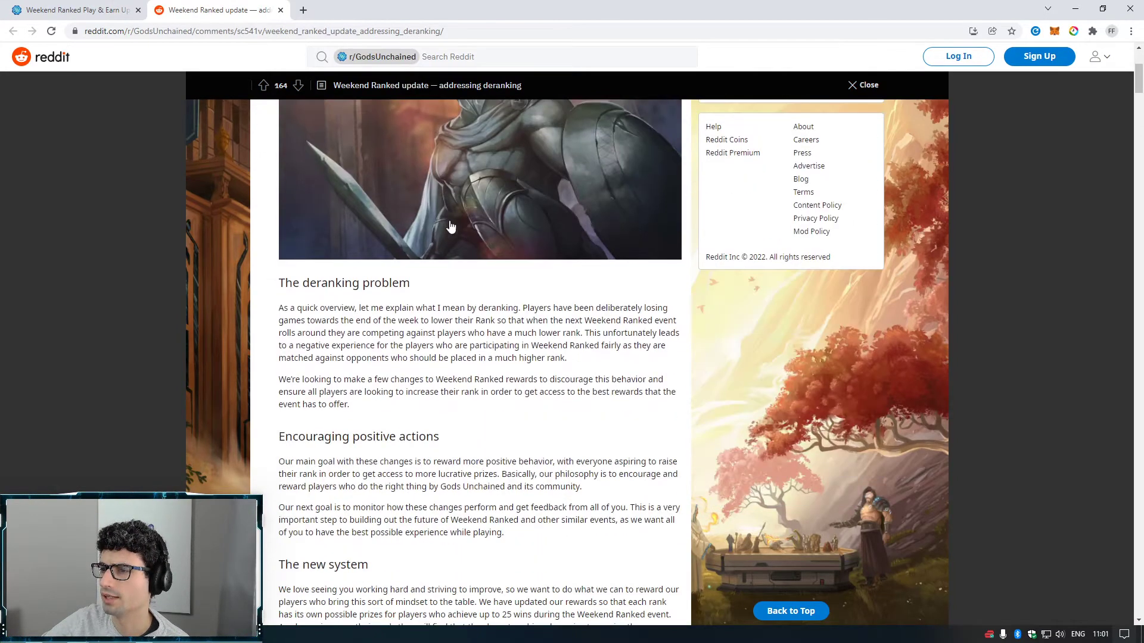
scroll("down", 3)
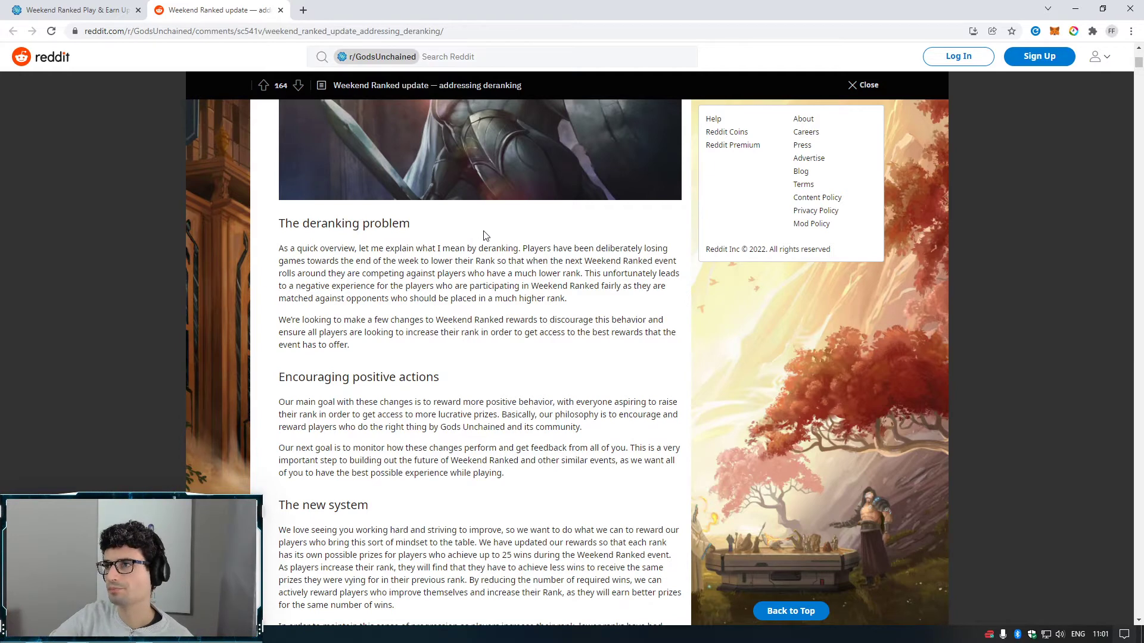
scroll("up", 3)
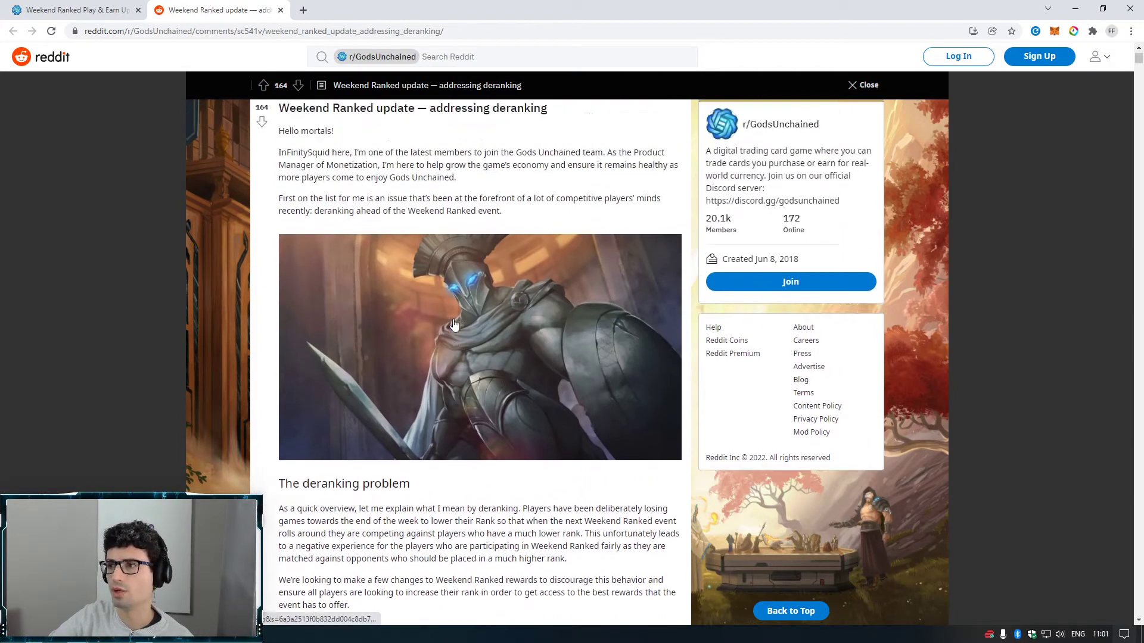
scroll("up", 3)
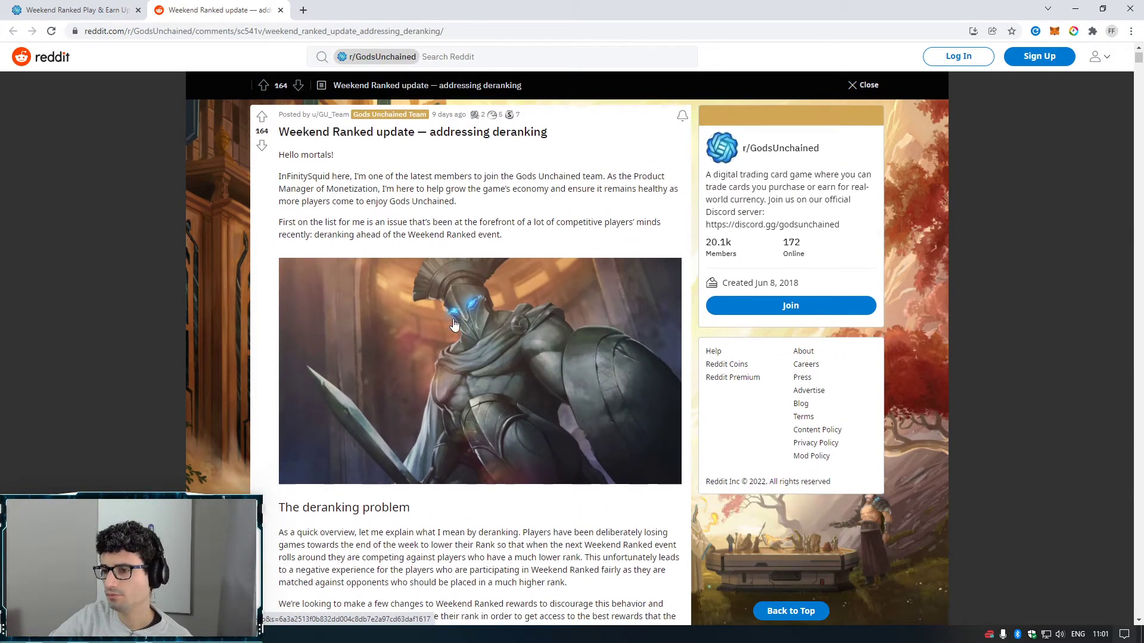
scroll("down", 3)
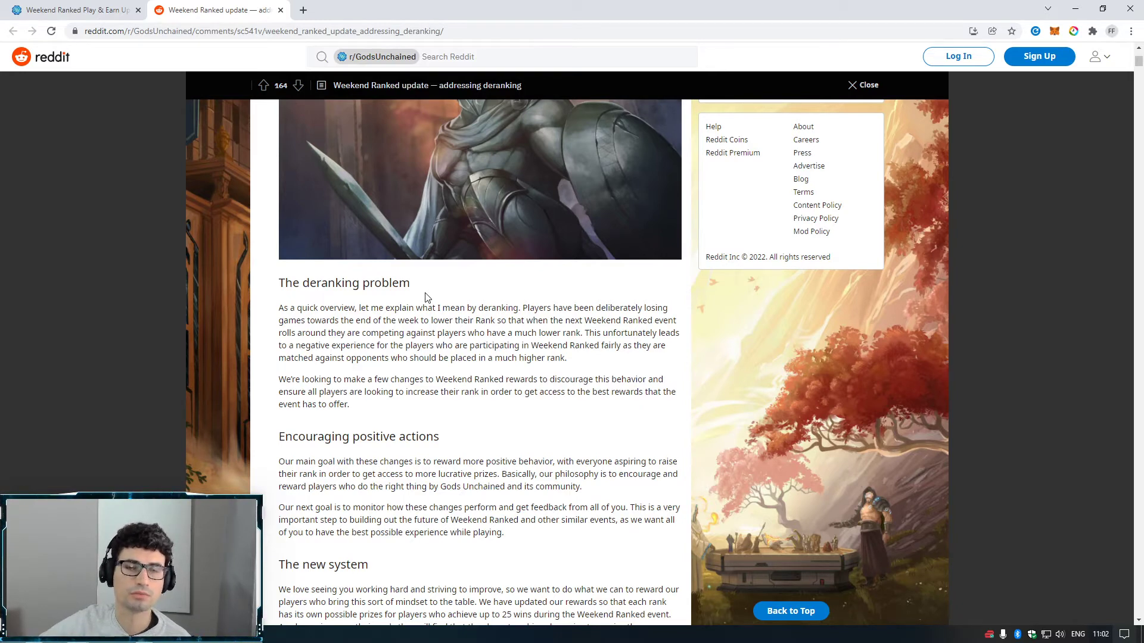
mouse_move(379, 409)
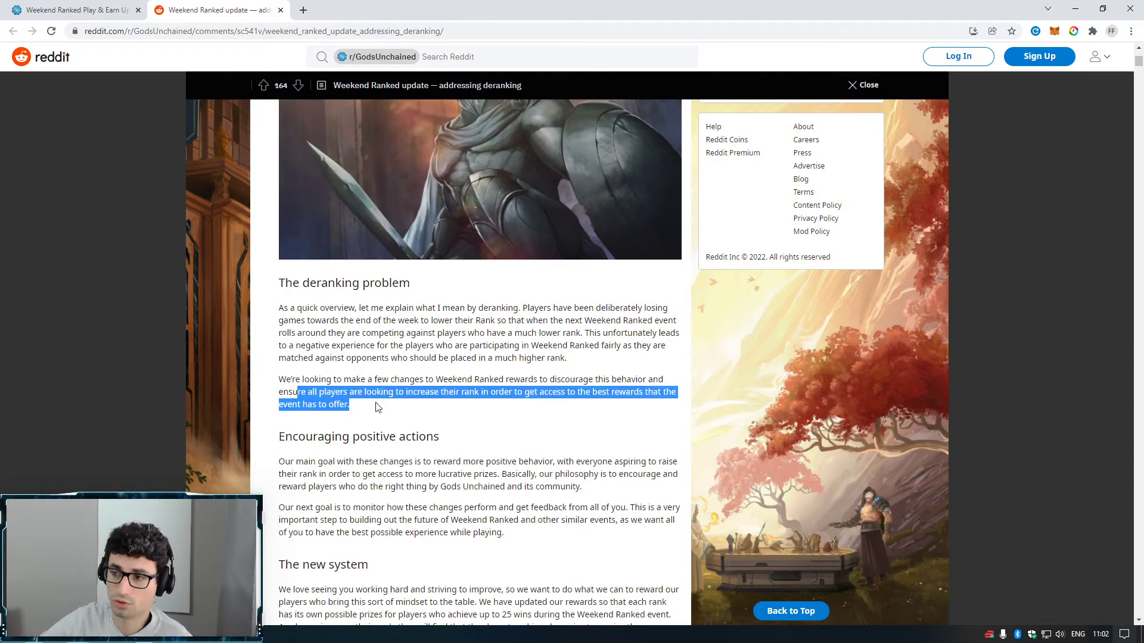
scroll("down", 3)
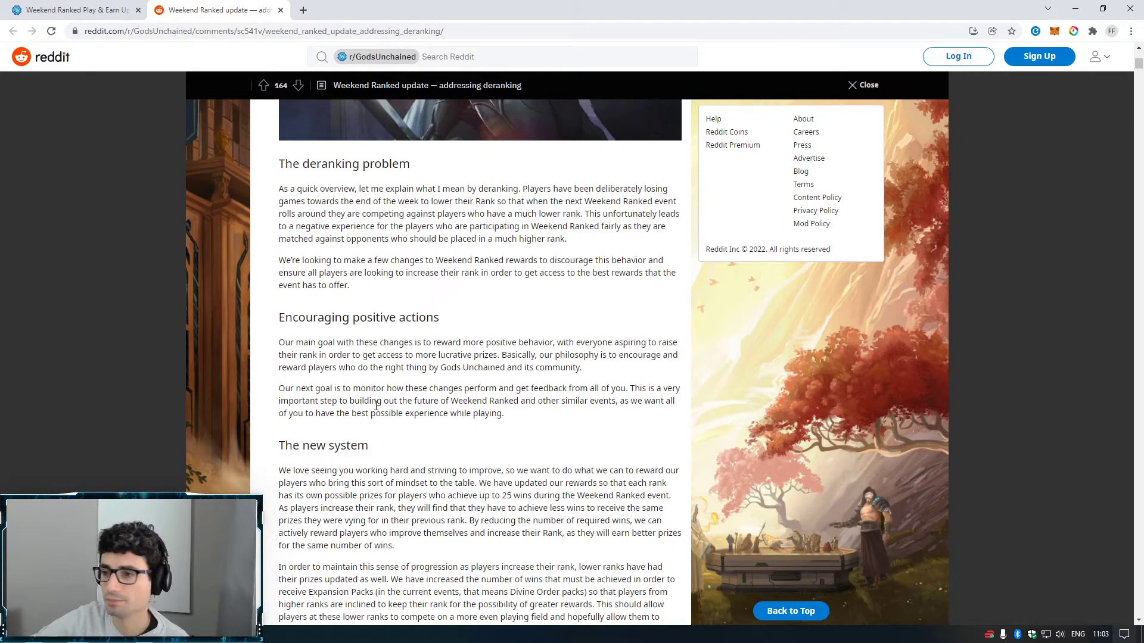
scroll("down", 3)
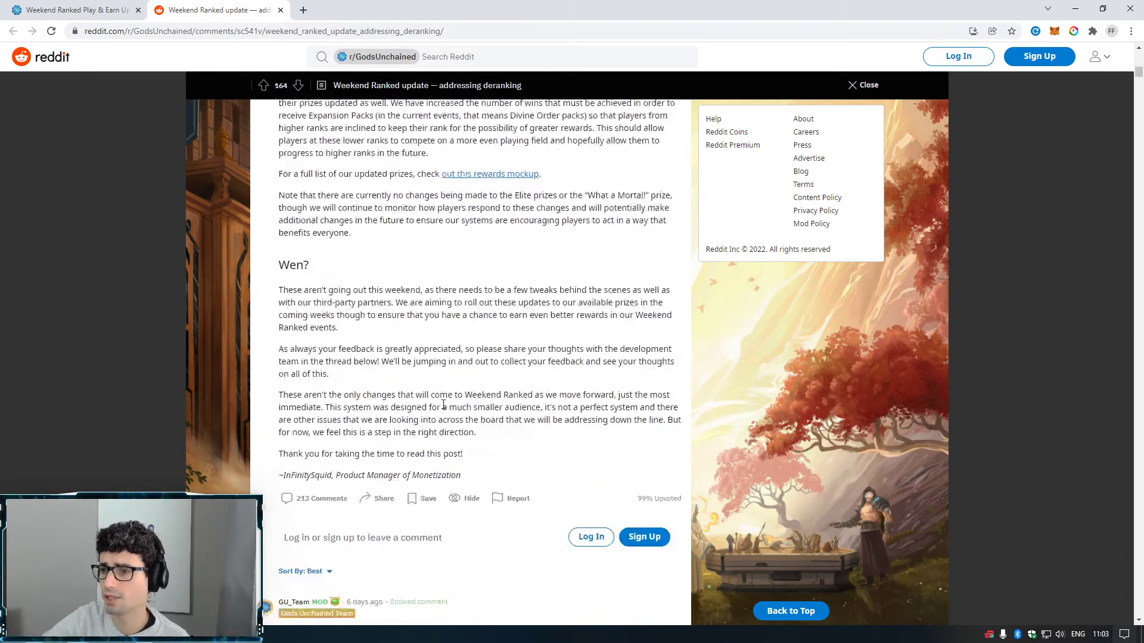
- Return to the blog tab, read the Mythic and new player sections, and open Card Pack Rewards
left_click(72, 10)
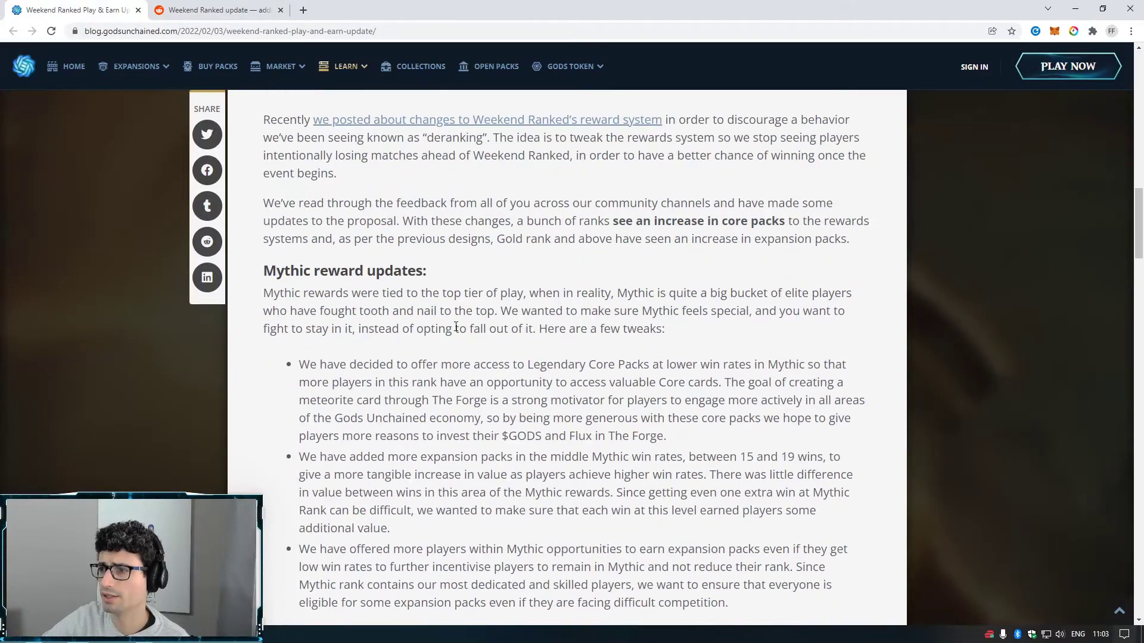
scroll("down", 3)
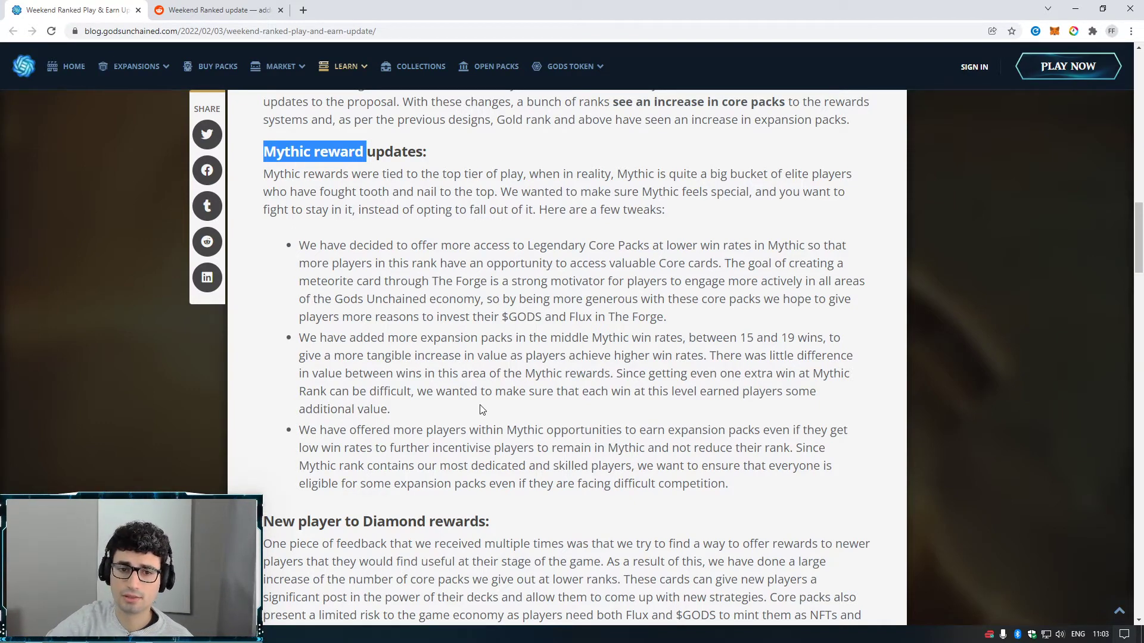
mouse_move(488, 407)
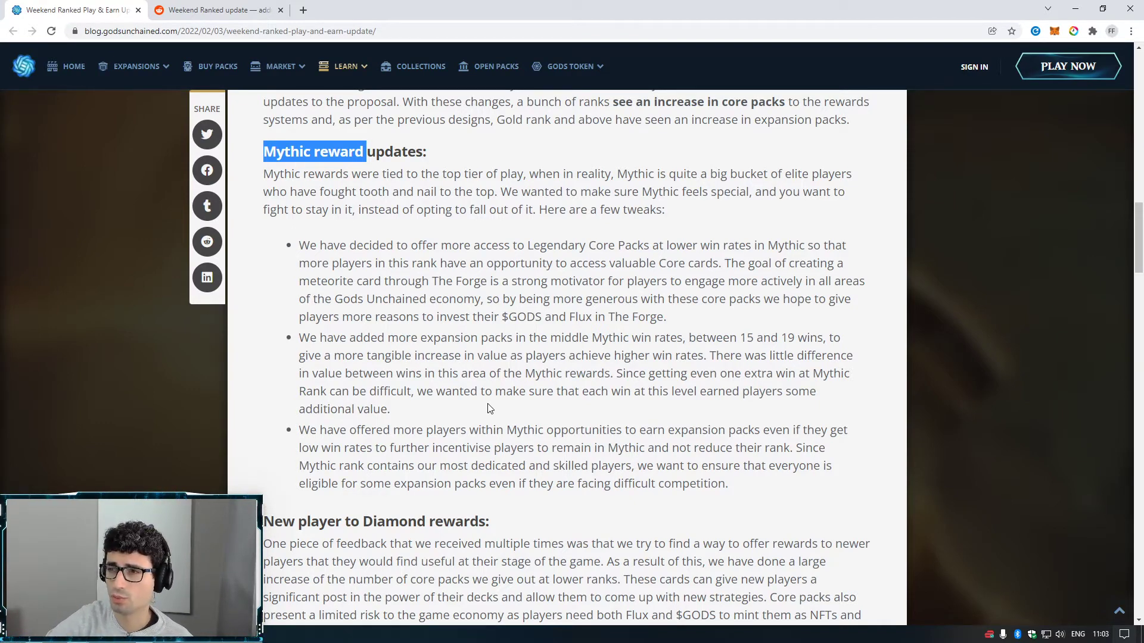
mouse_move(591, 352)
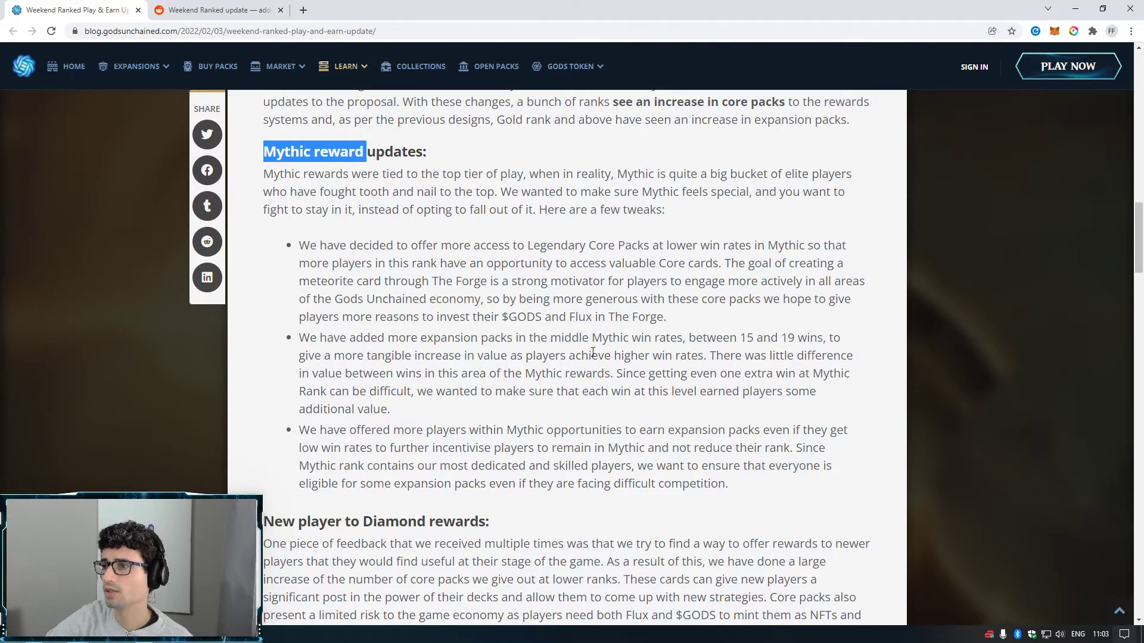
mouse_move(741, 335)
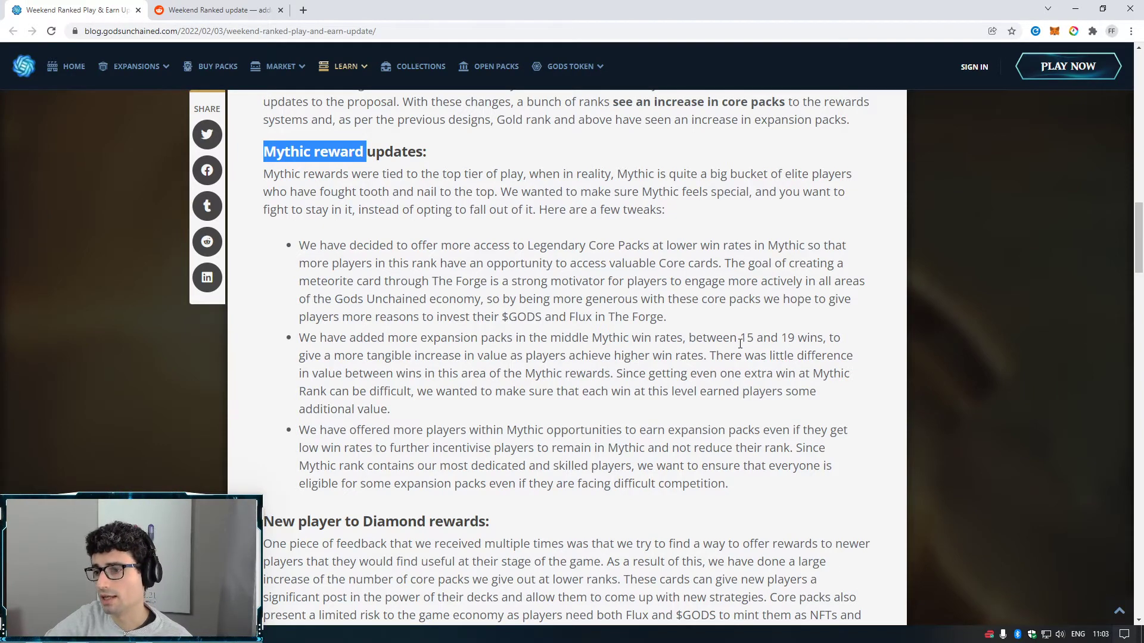
scroll("down", 3)
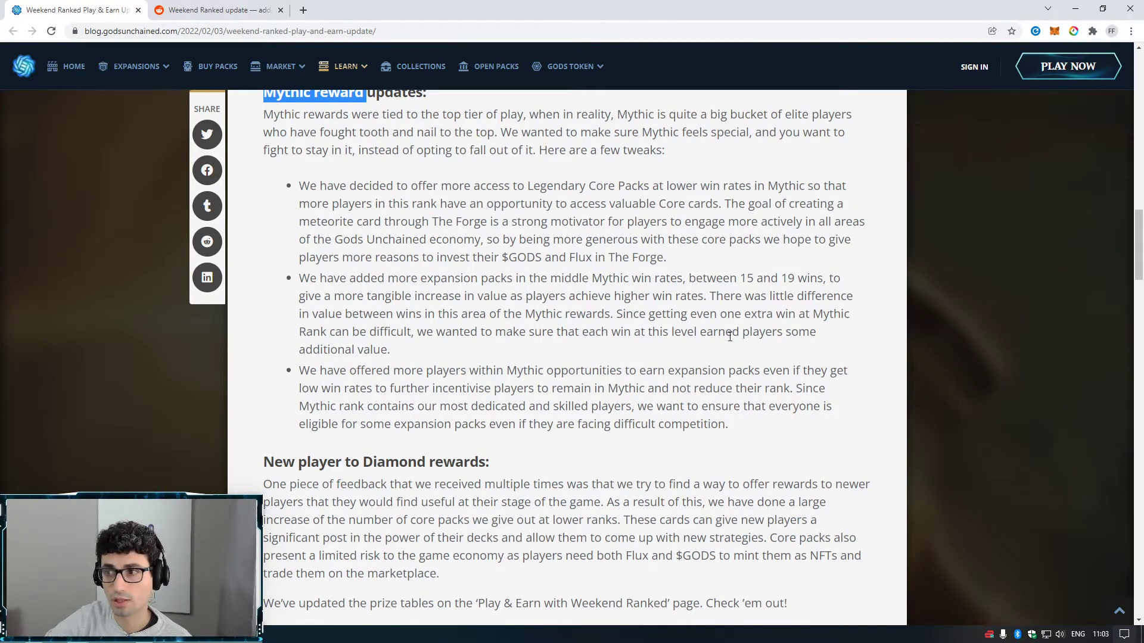
scroll("up", 3)
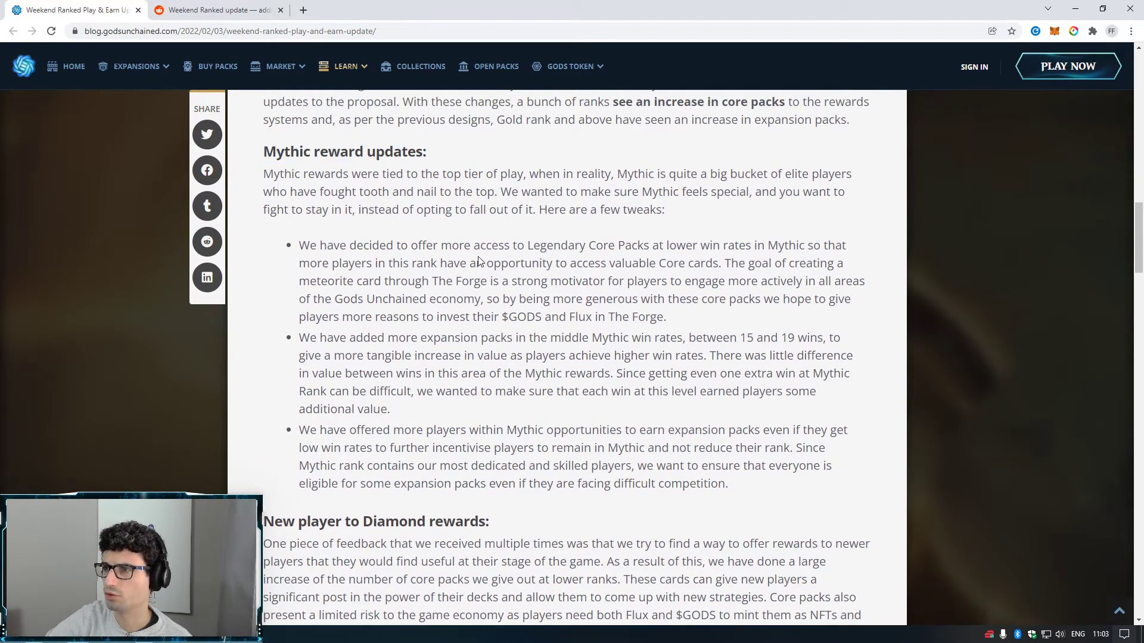
scroll("down", 3)
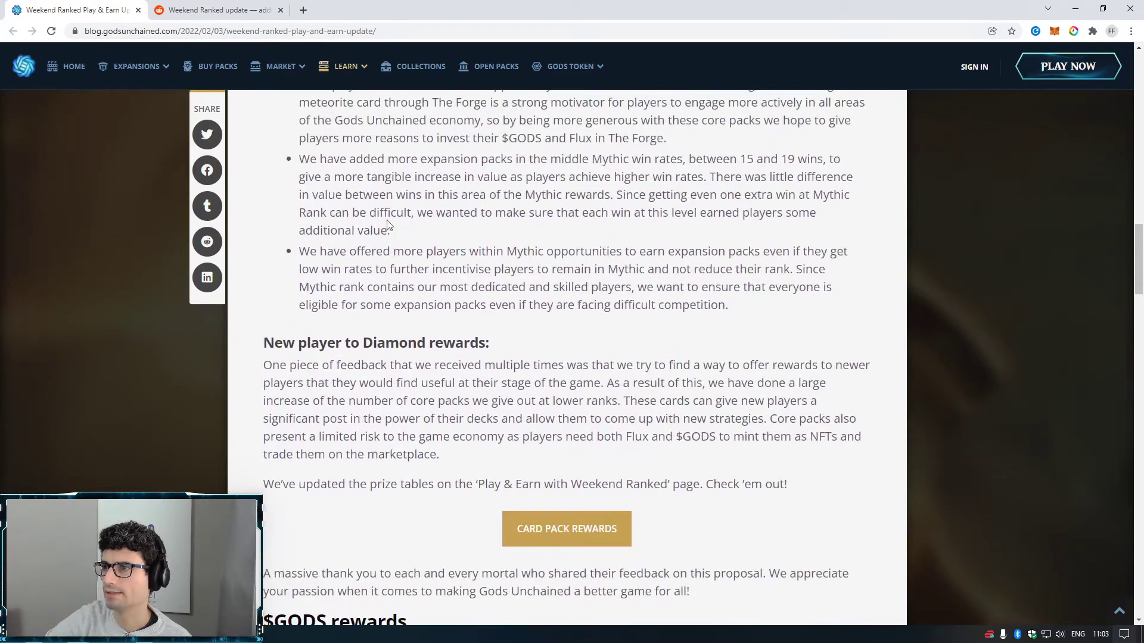
mouse_move(436, 315)
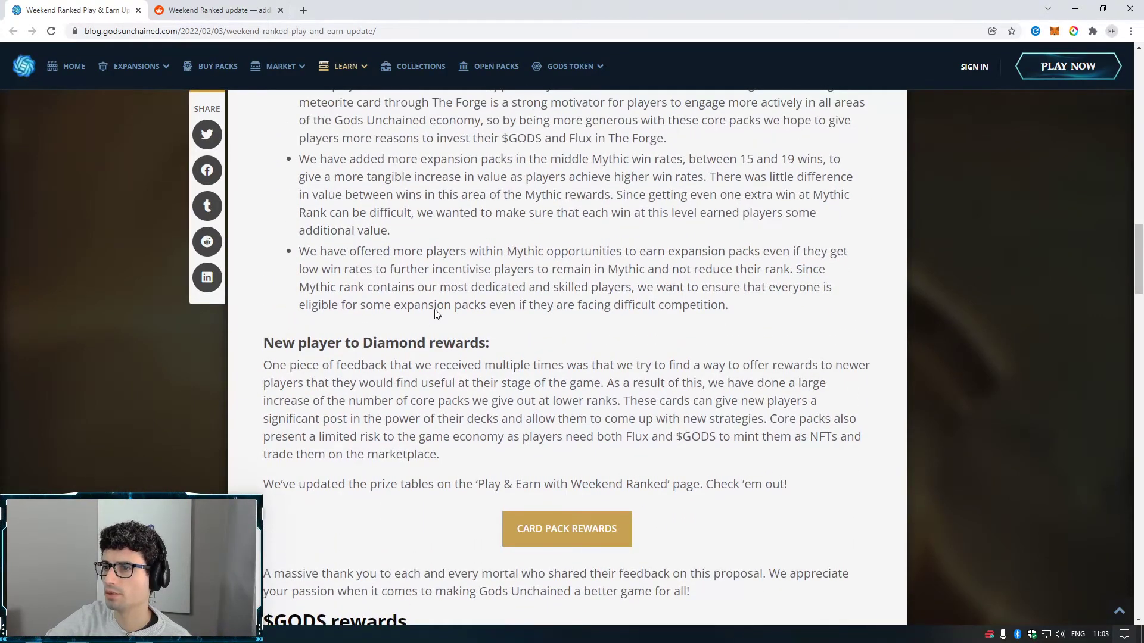
scroll("down", 3)
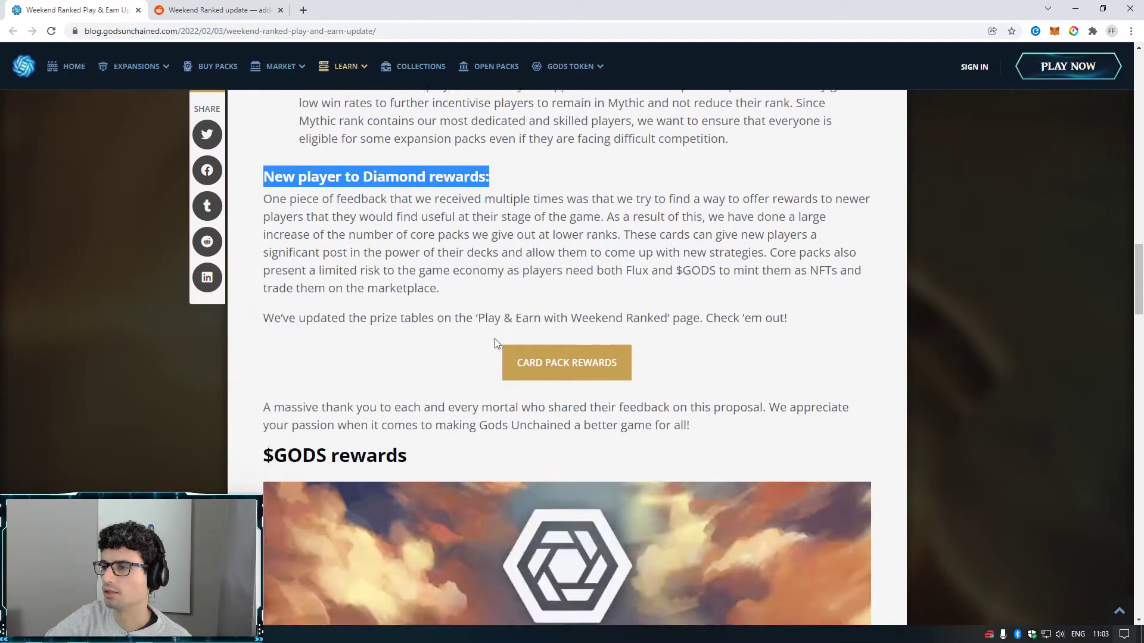
scroll("up", 3)
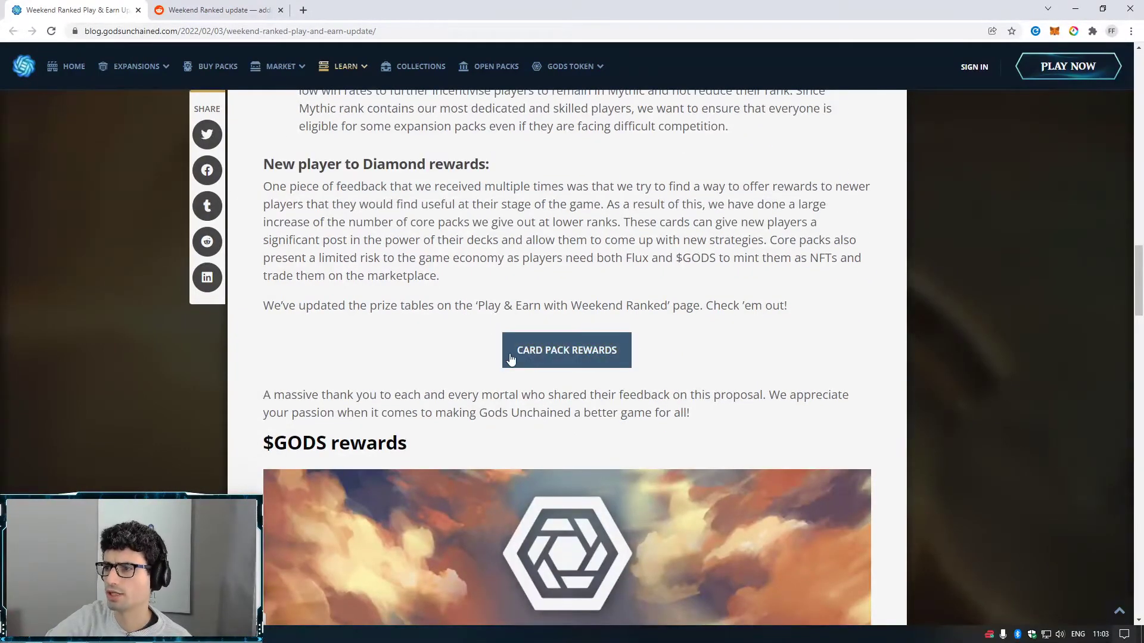
mouse_move(546, 351)
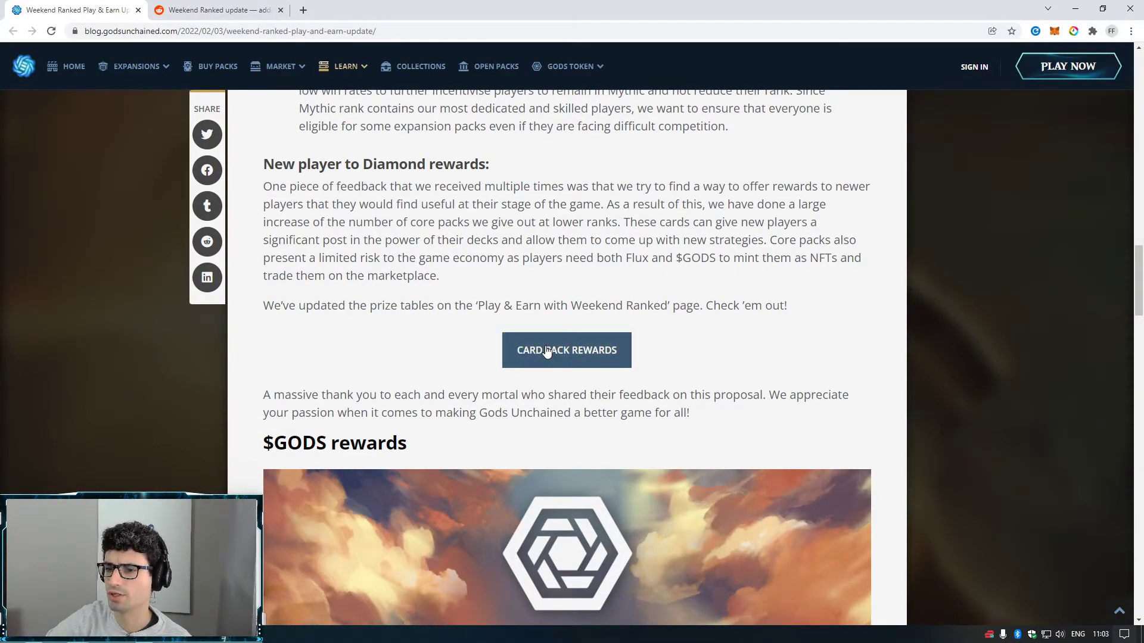
left_click(566, 350)
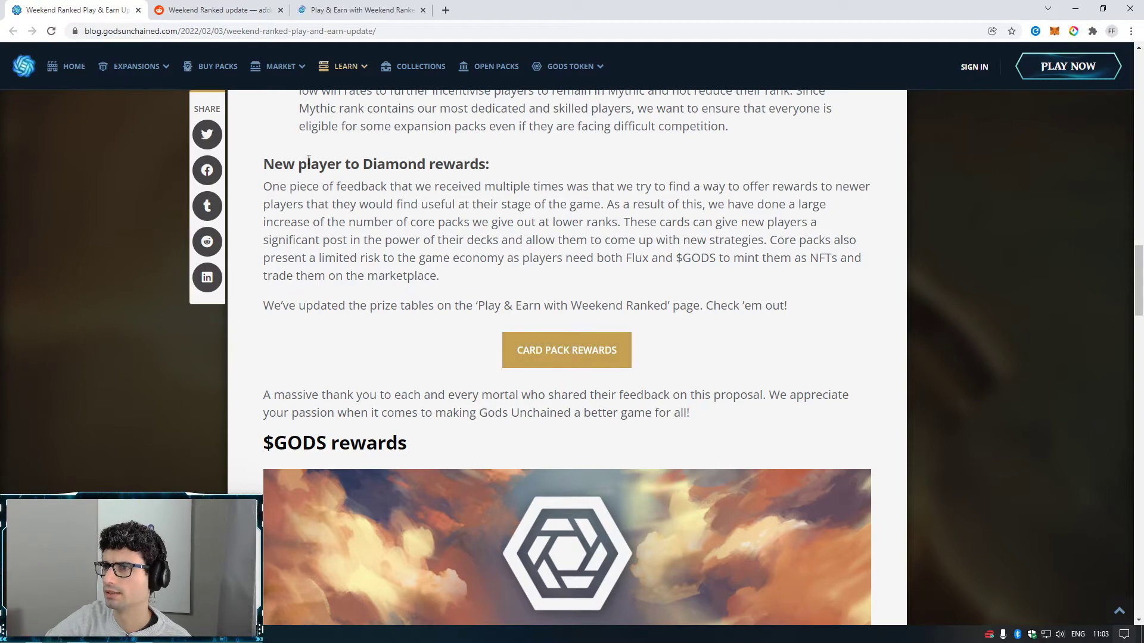
mouse_move(421, 303)
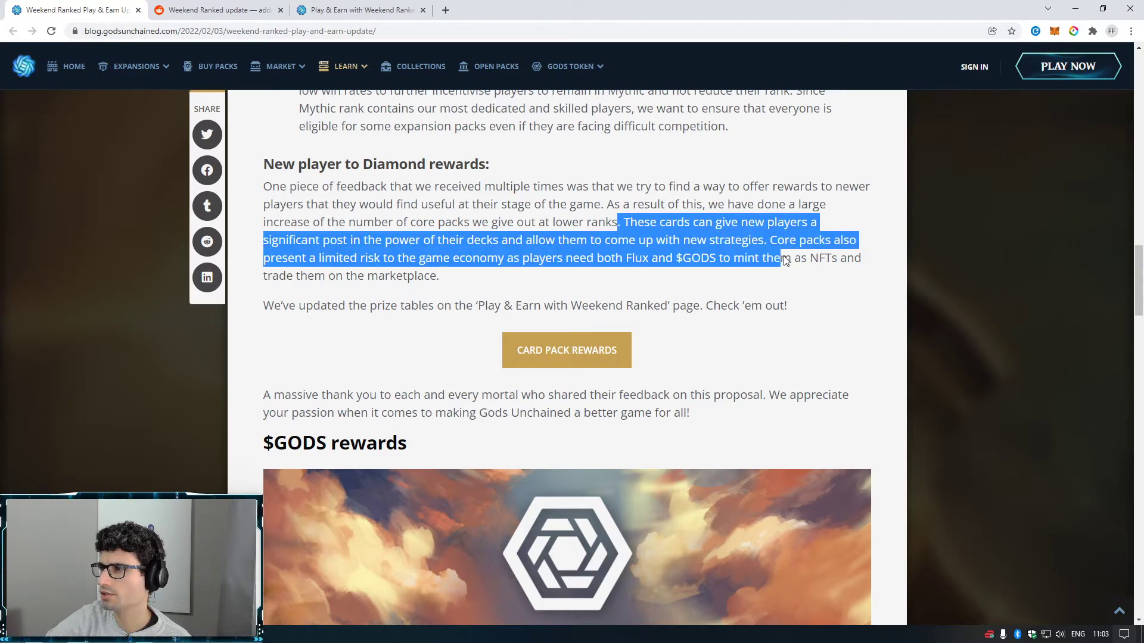
scroll("down", 3)
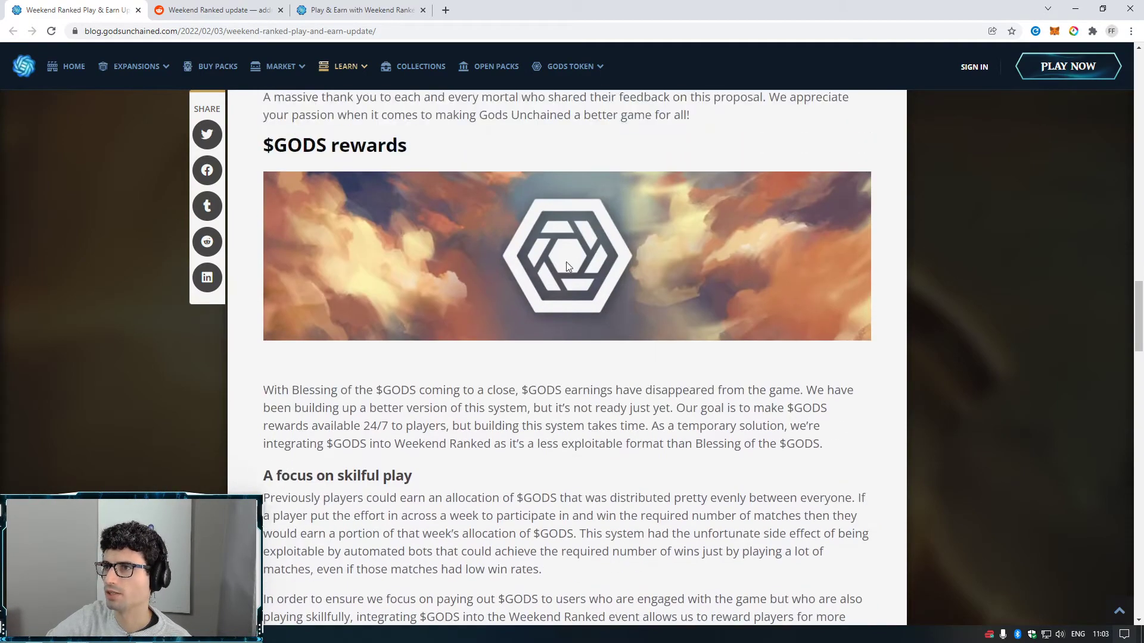
- Scroll to read 'A focus on skilful play' and the start of '$GODS through the ranks'
scroll("down", 3)
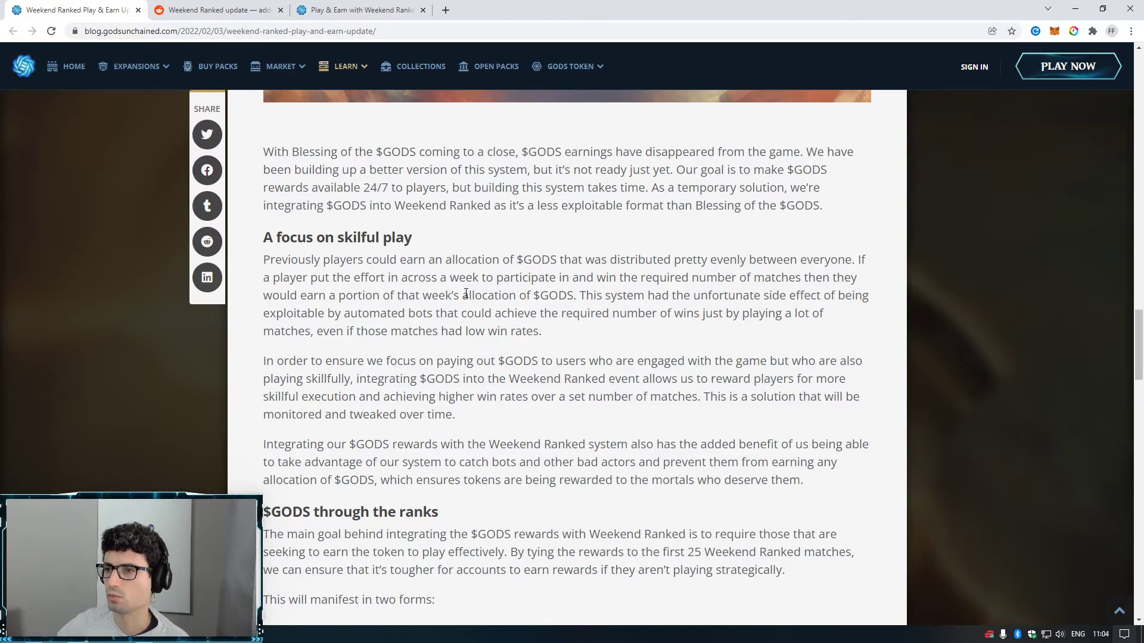
mouse_move(562, 205)
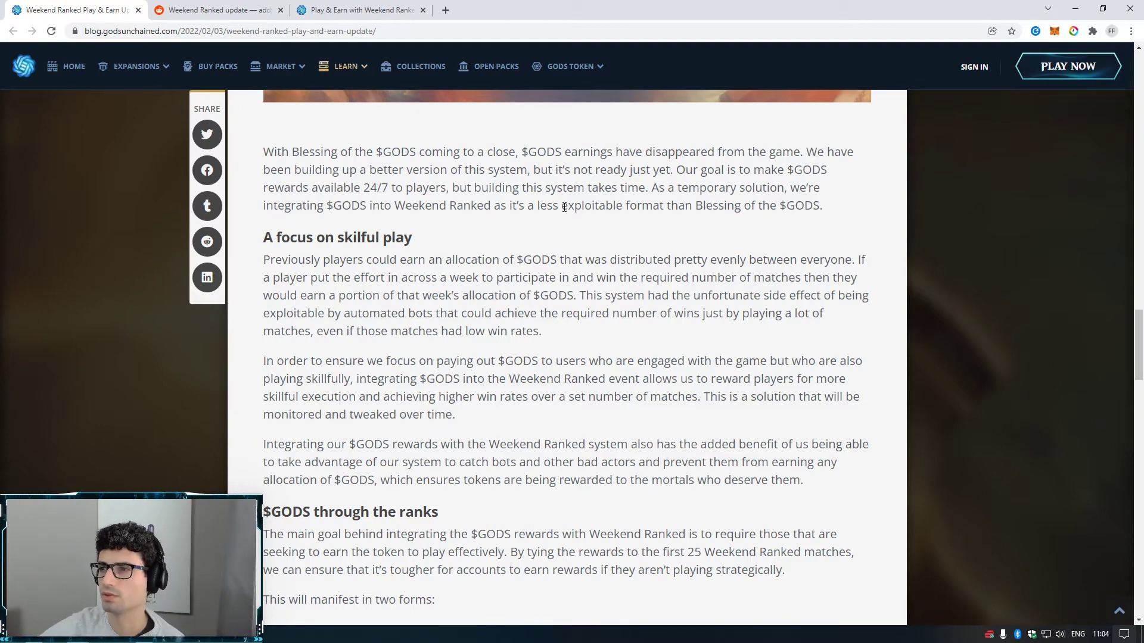
mouse_move(510, 242)
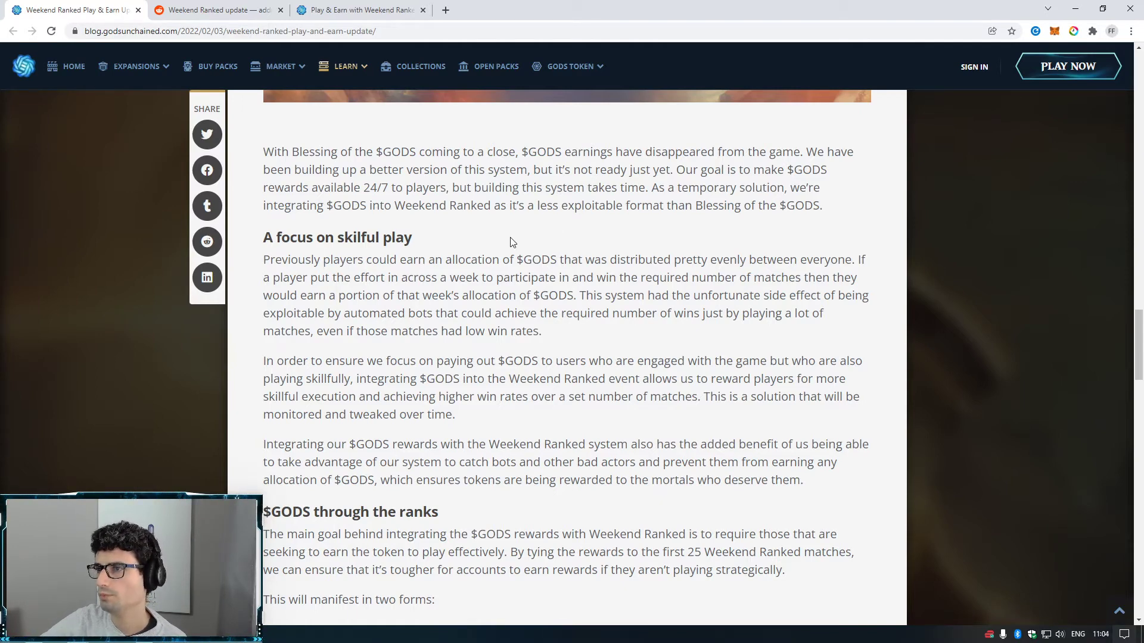
scroll("down", 3)
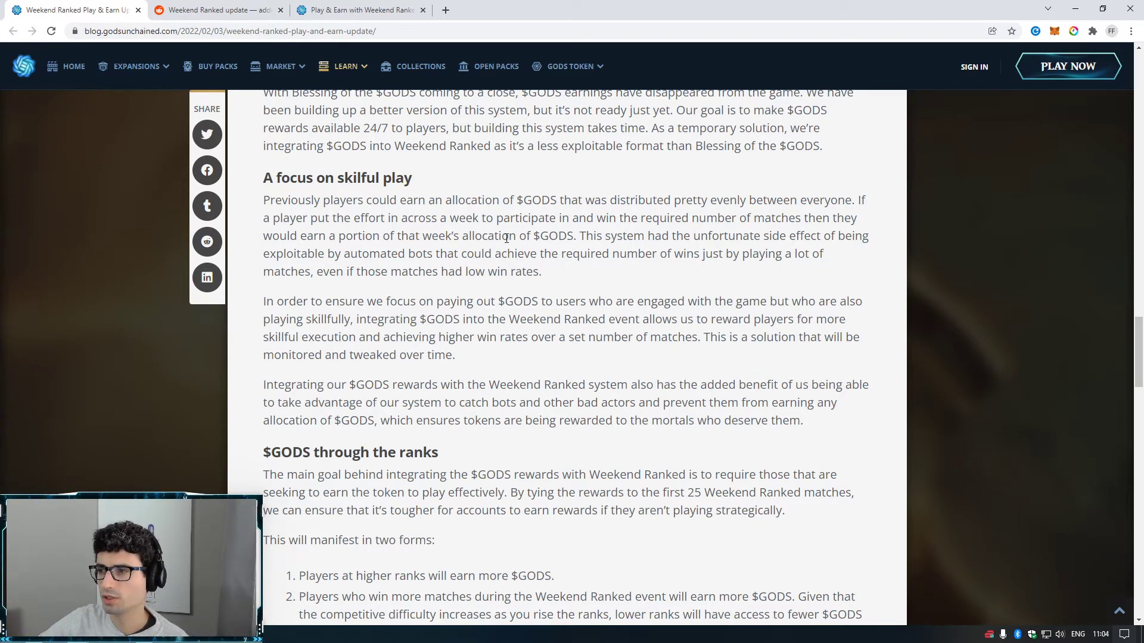
mouse_move(552, 368)
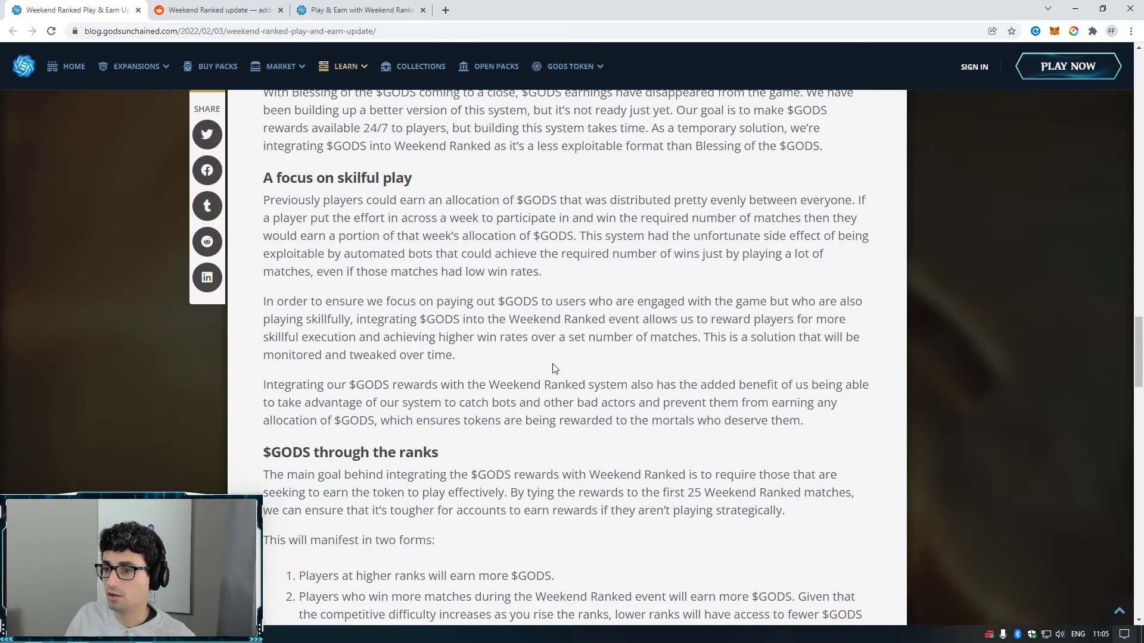
- Read the two reward forms and lower-rank benefits, down to the '$GODS pool allocation' heading
scroll("down", 3)
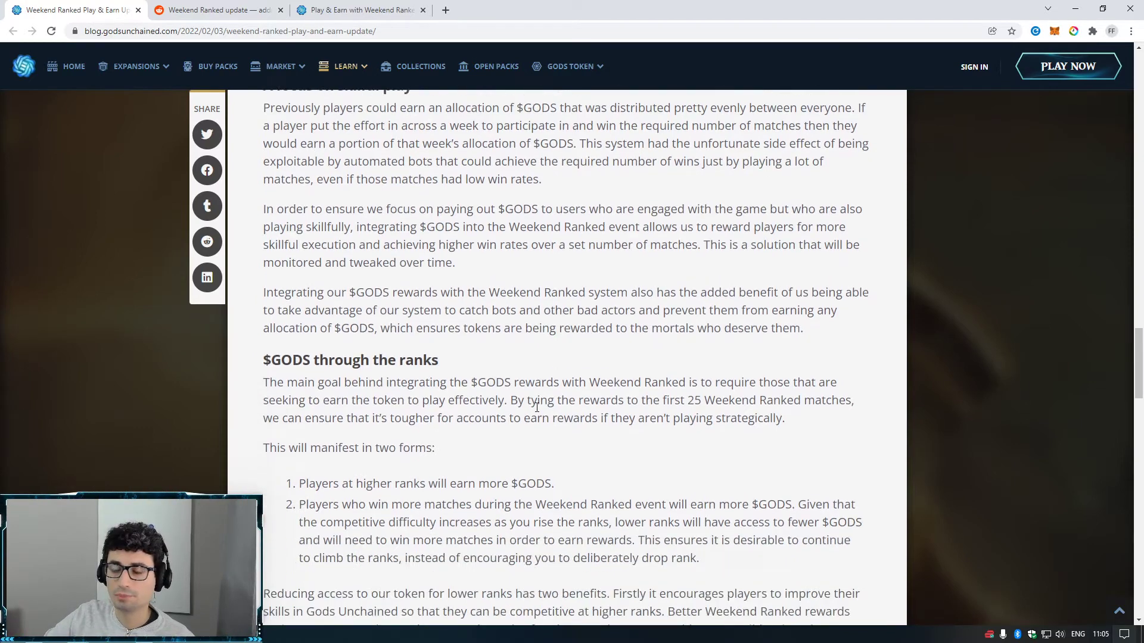
scroll("down", 3)
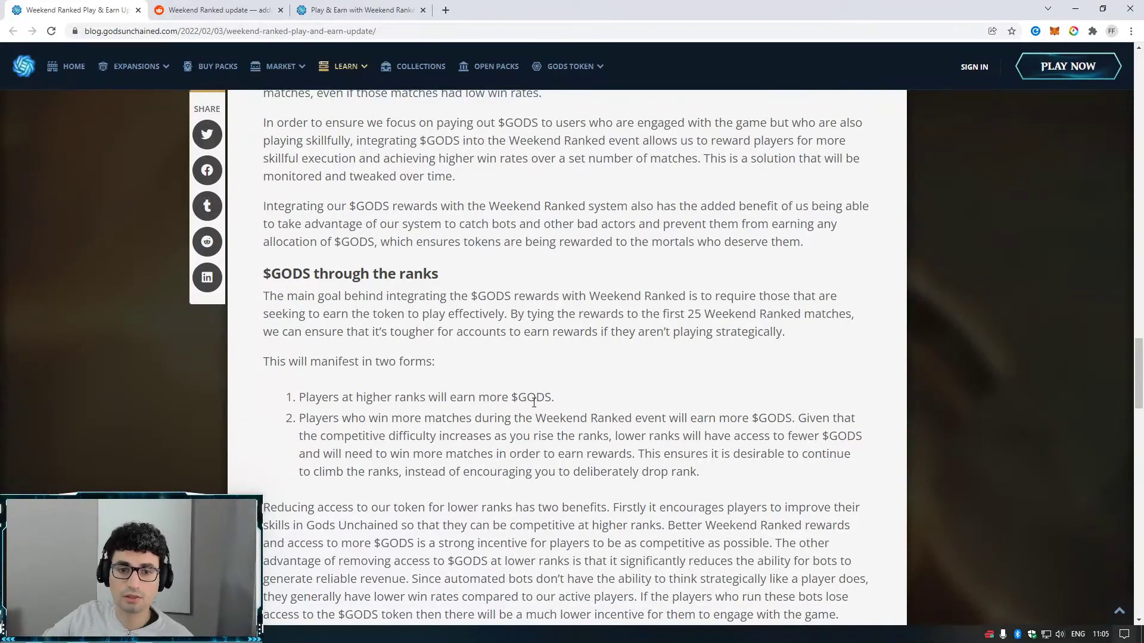
scroll("up", 3)
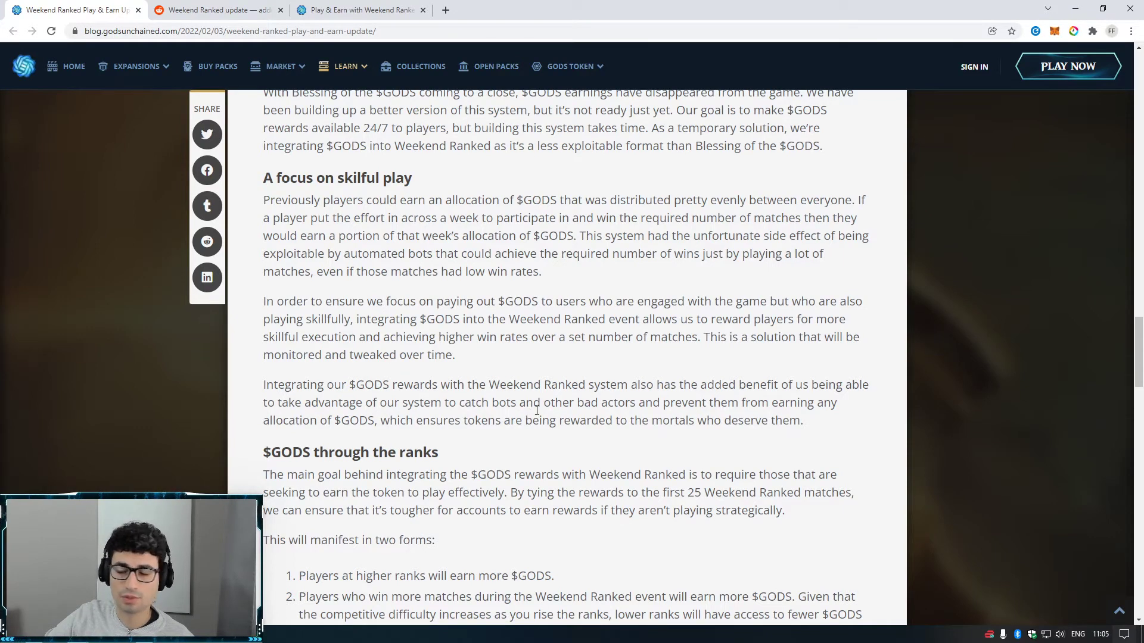
mouse_move(531, 406)
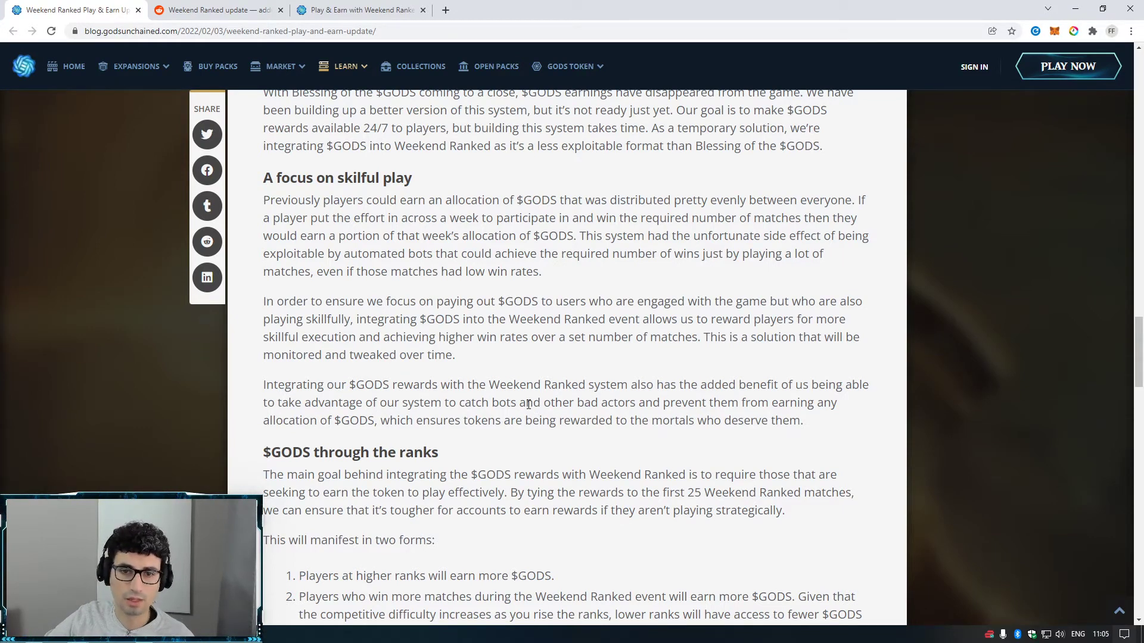
scroll("down", 3)
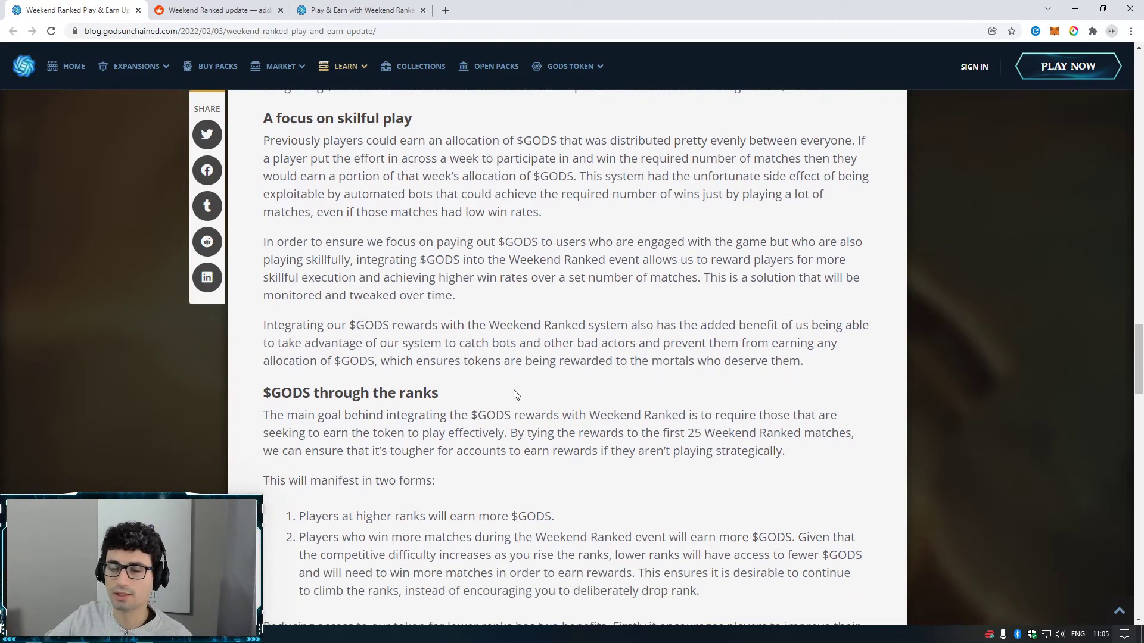
mouse_move(511, 394)
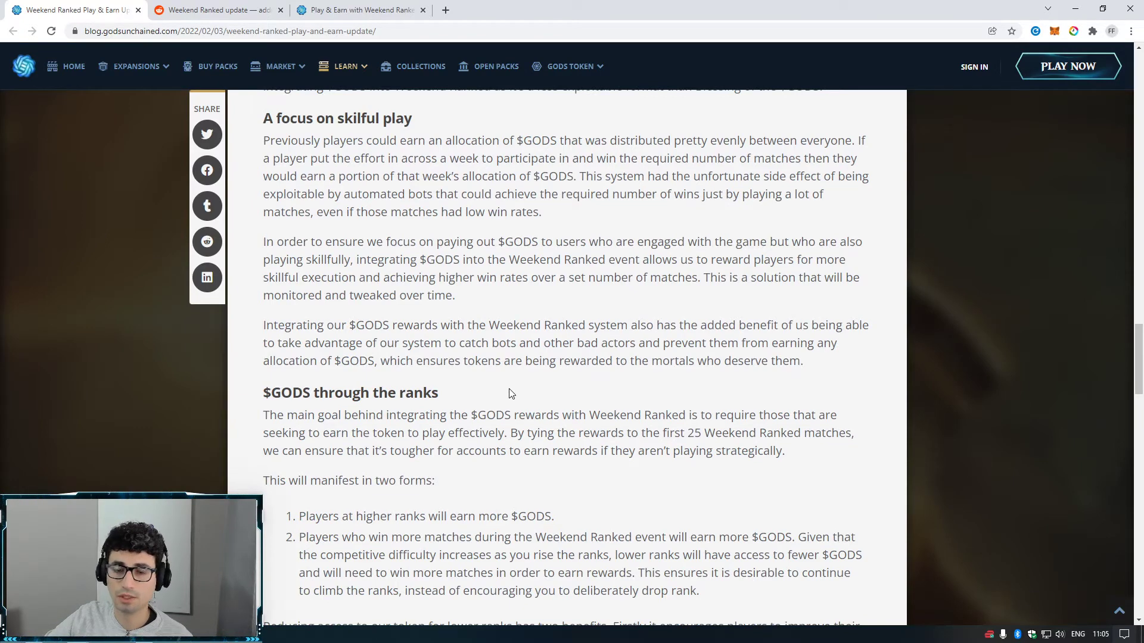
mouse_move(493, 374)
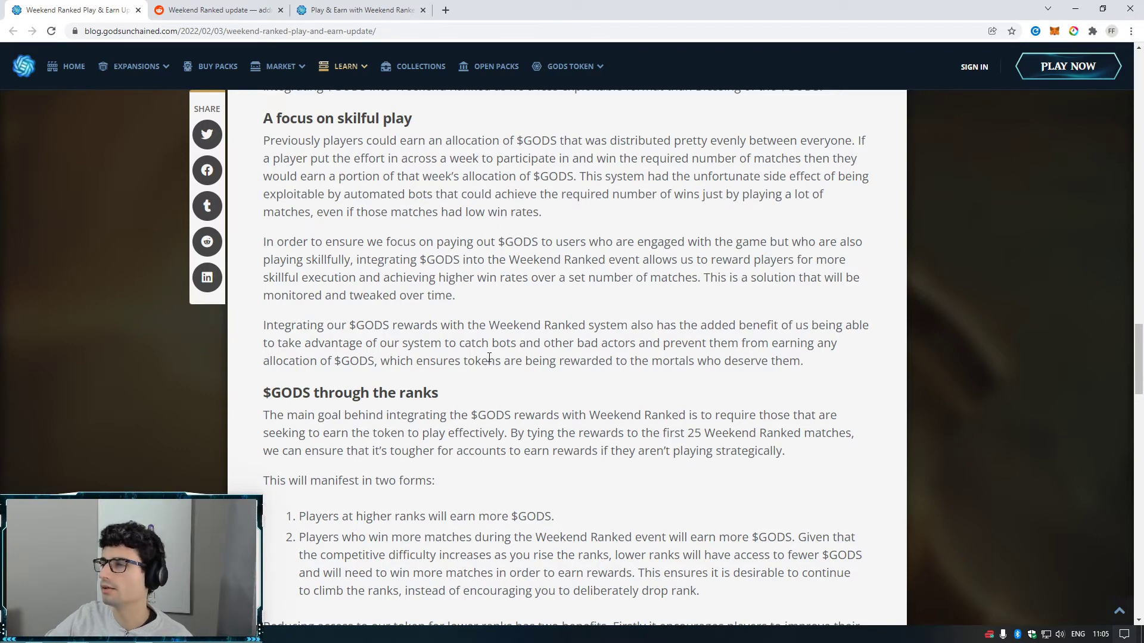
mouse_move(543, 384)
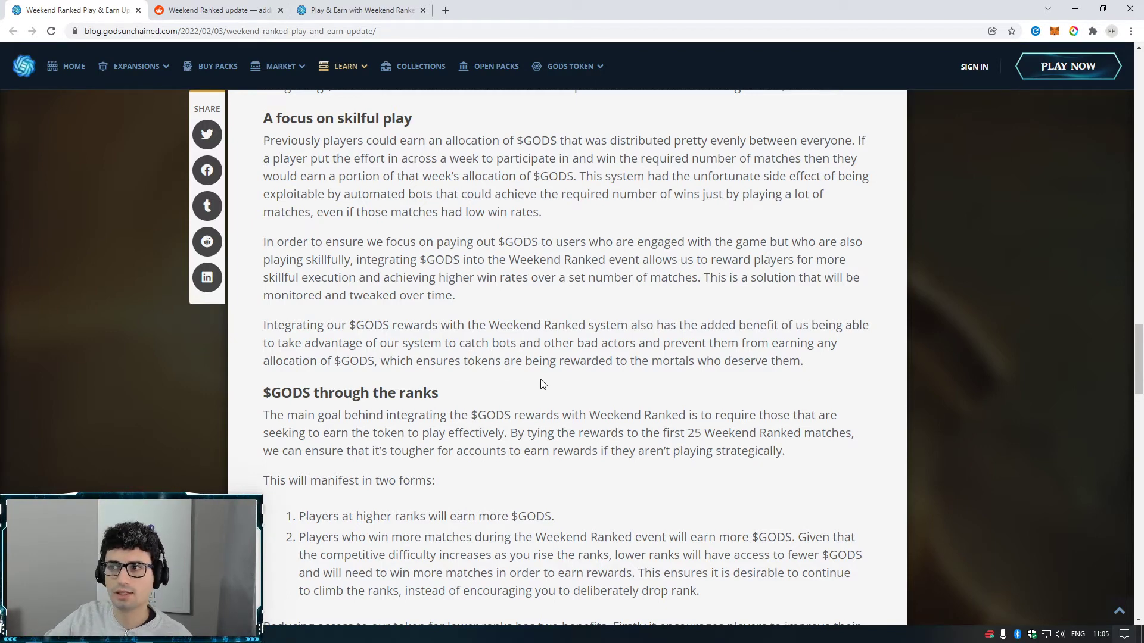
mouse_move(414, 241)
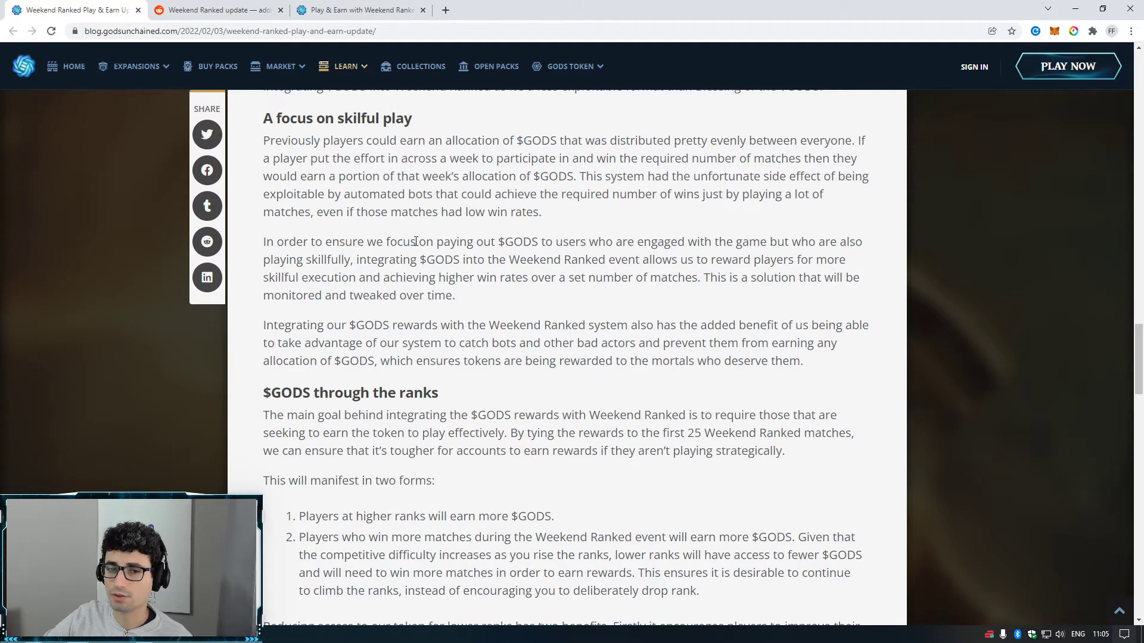
mouse_move(573, 267)
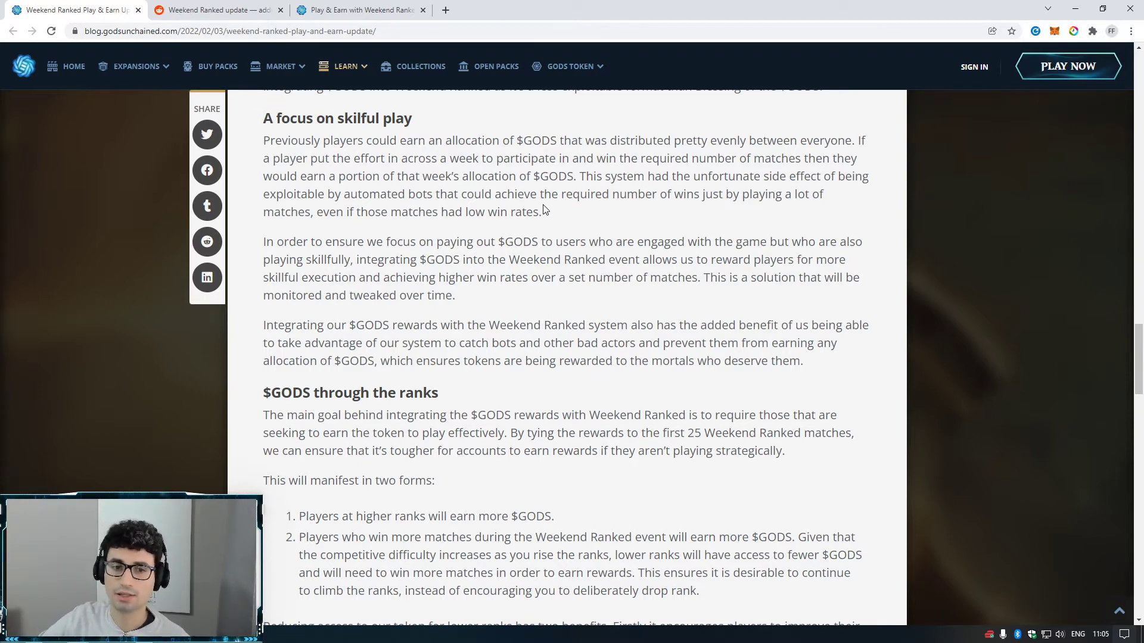
mouse_move(553, 303)
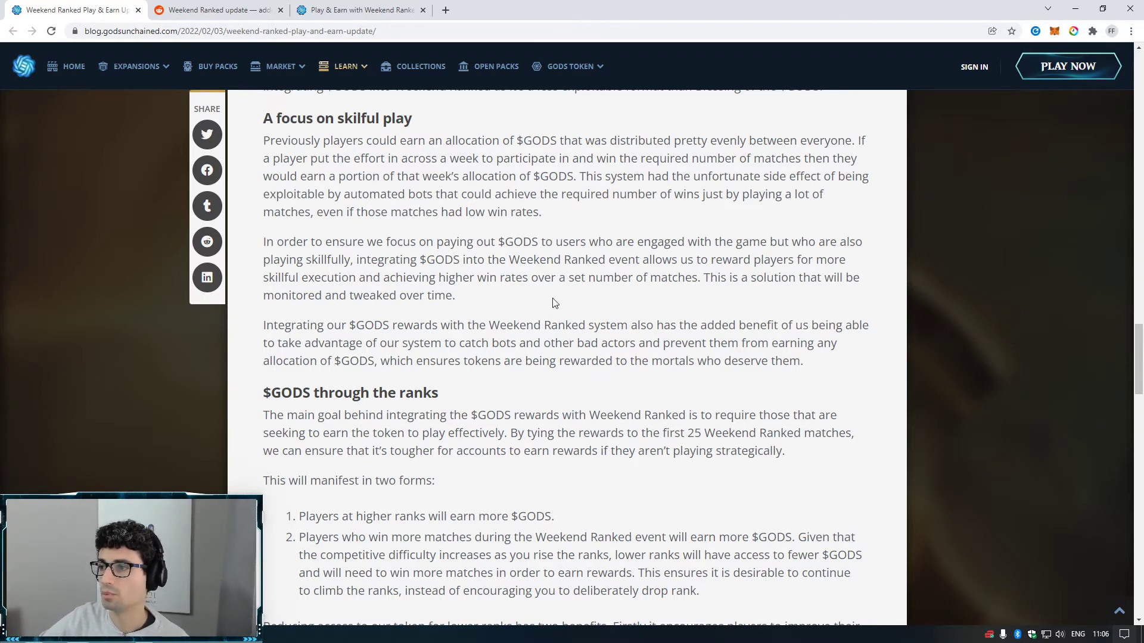
mouse_move(548, 298)
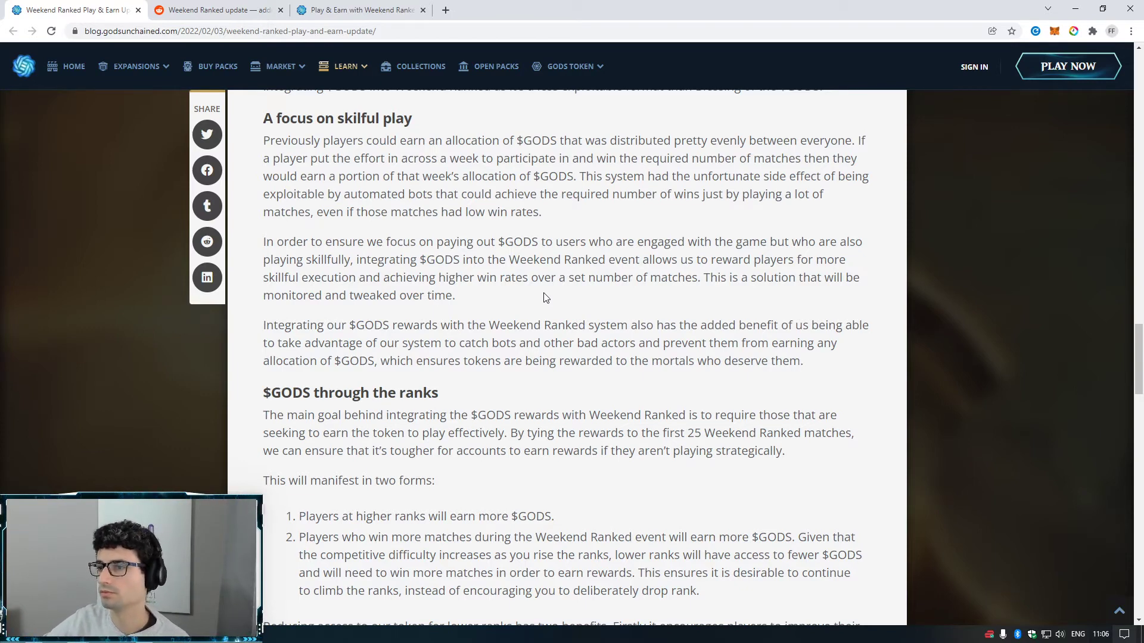
scroll("down", 3)
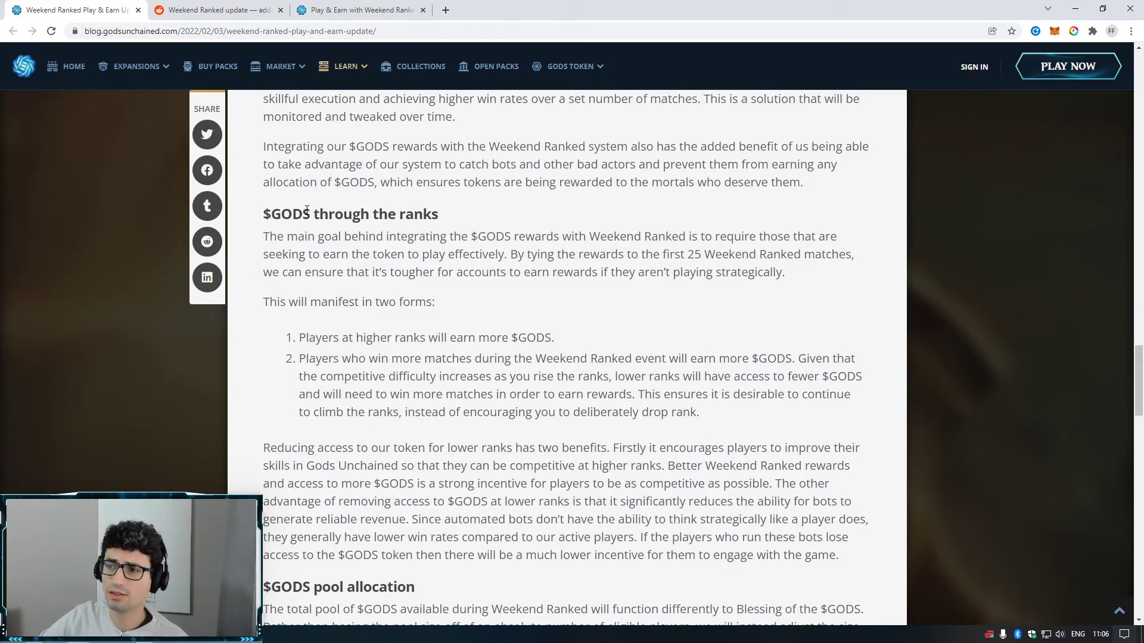
double_click(281, 213)
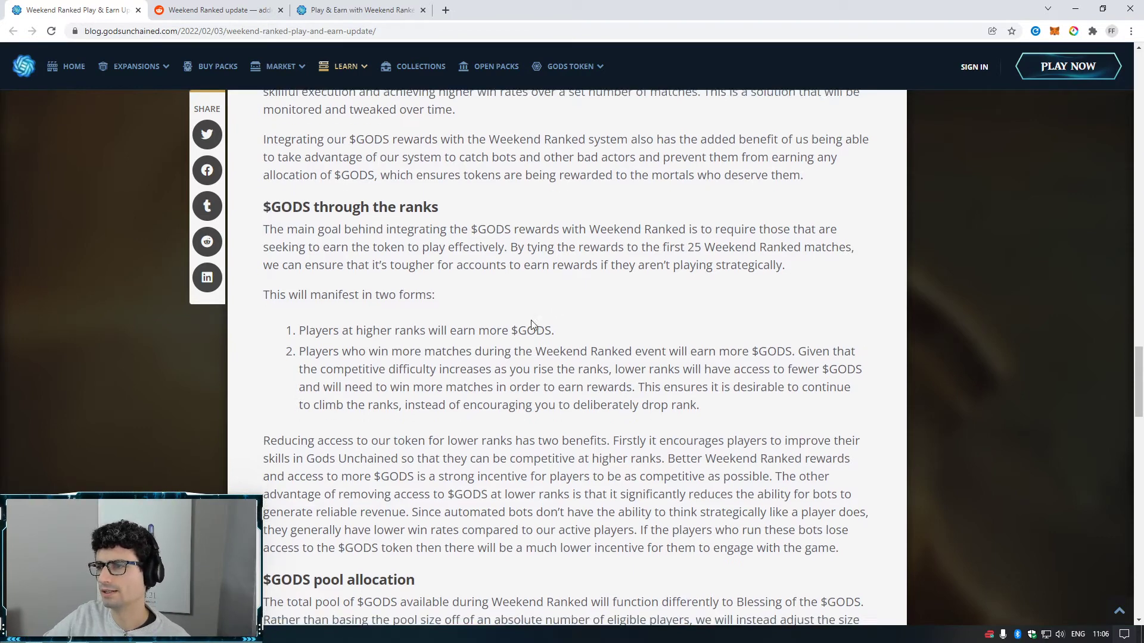
- Highlight the 100,000 base and 210,000 maximum pool figures while reading the weekly adjustment tiers
scroll("down", 3)
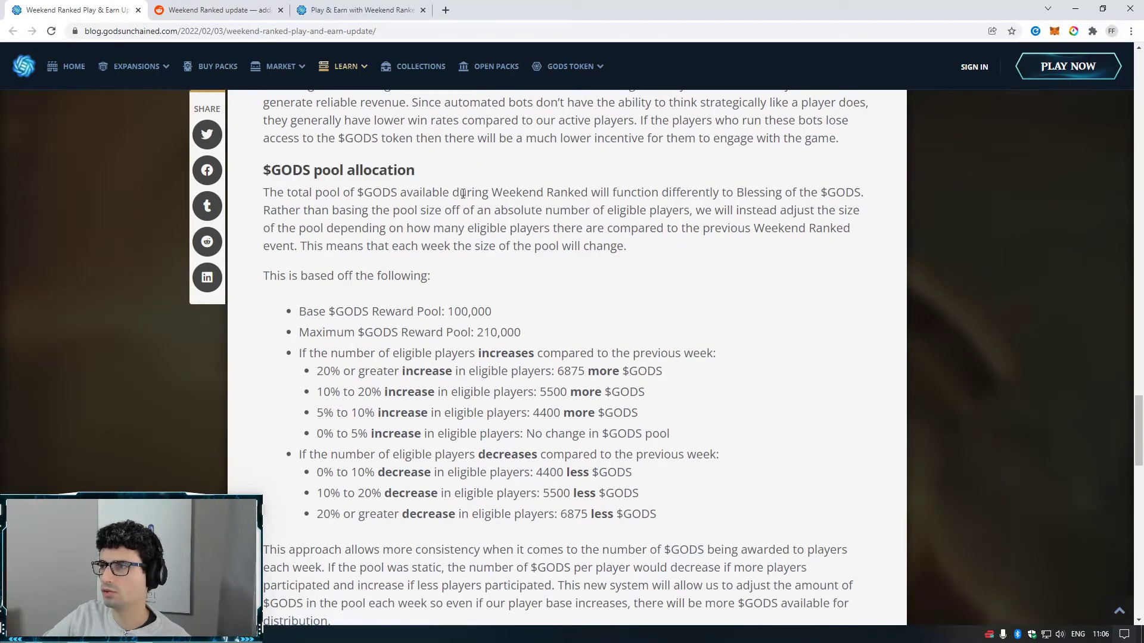
double_click(363, 170)
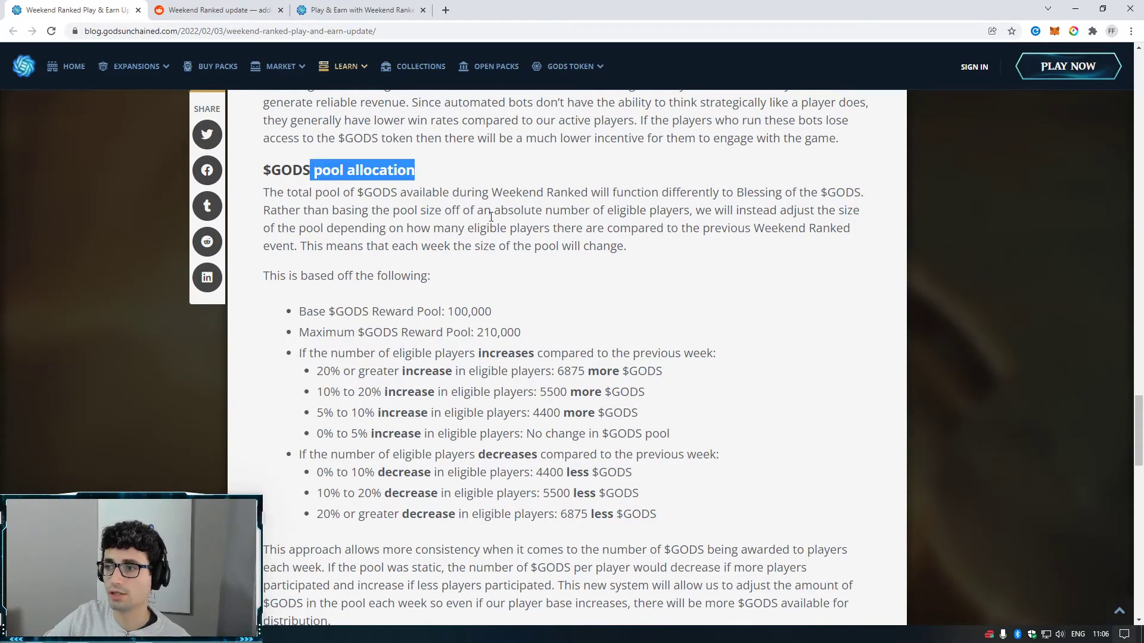
double_click(470, 311)
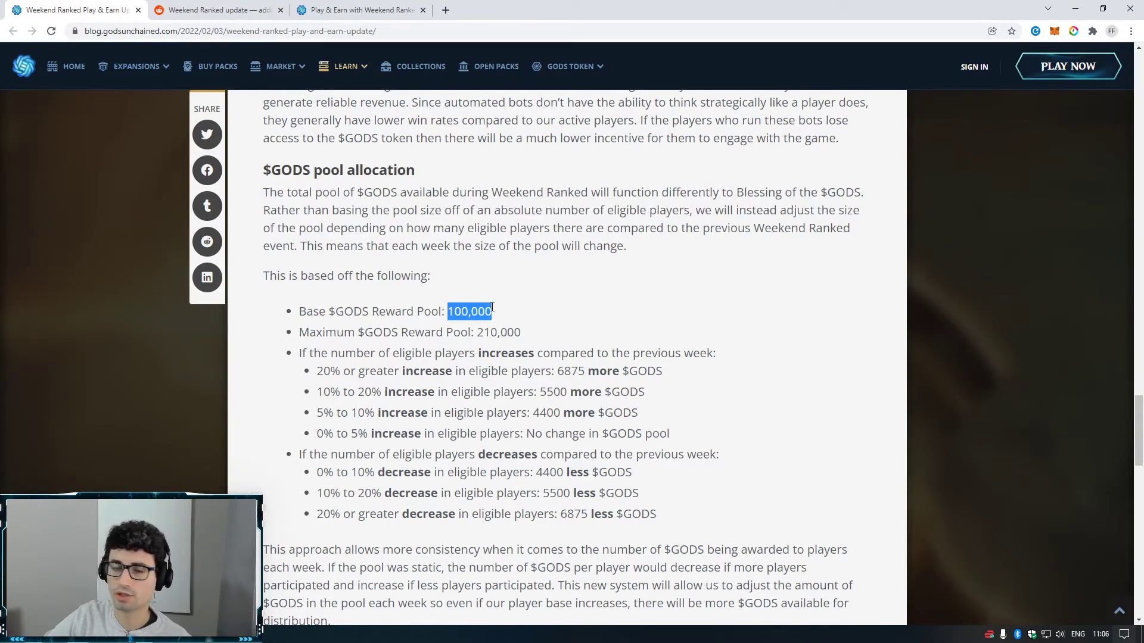
mouse_move(516, 327)
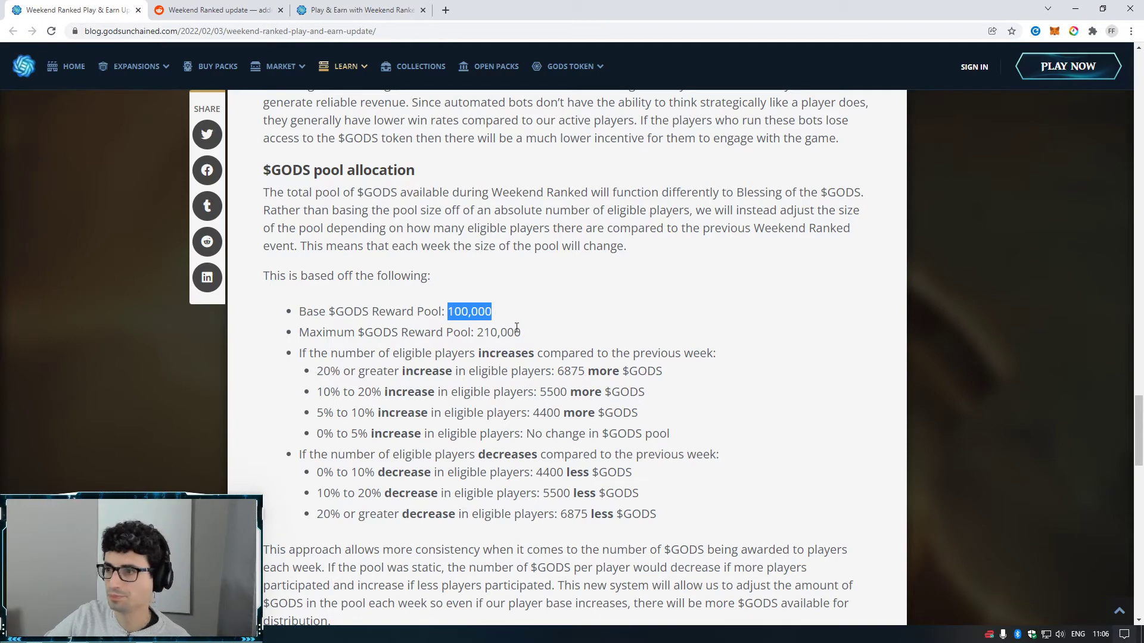
double_click(498, 332)
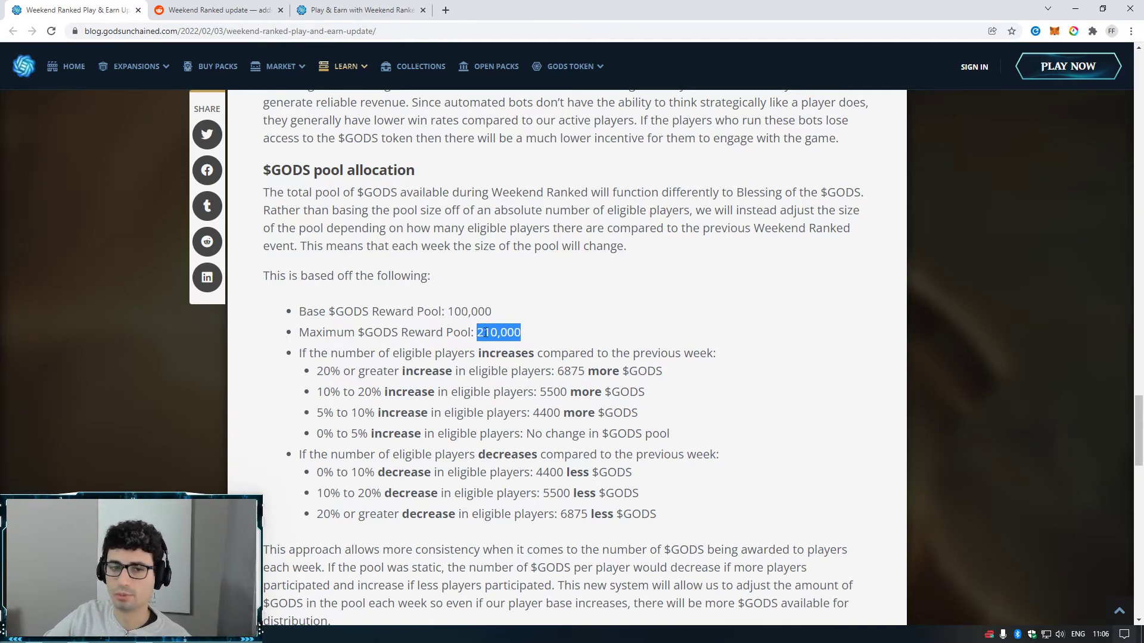
left_click(553, 331)
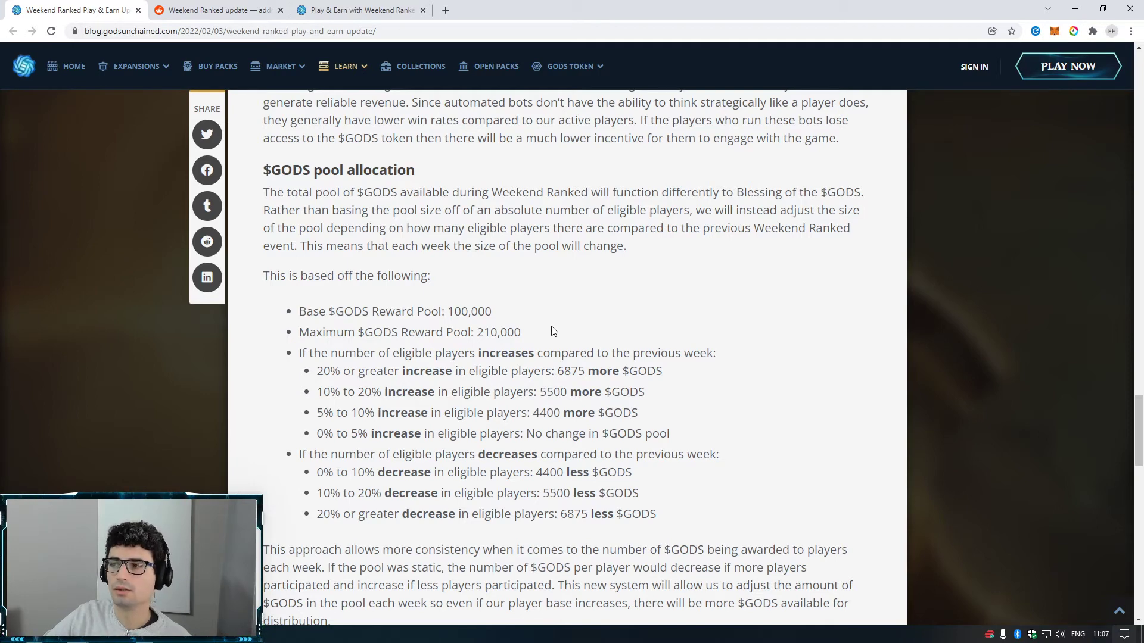
mouse_move(576, 336)
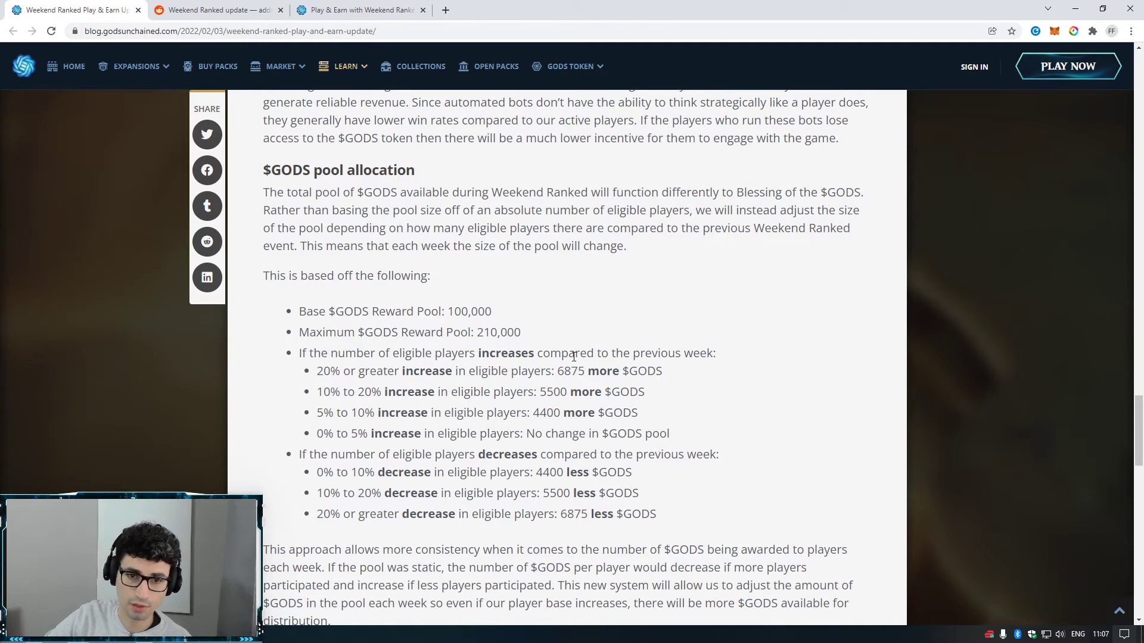
mouse_move(457, 374)
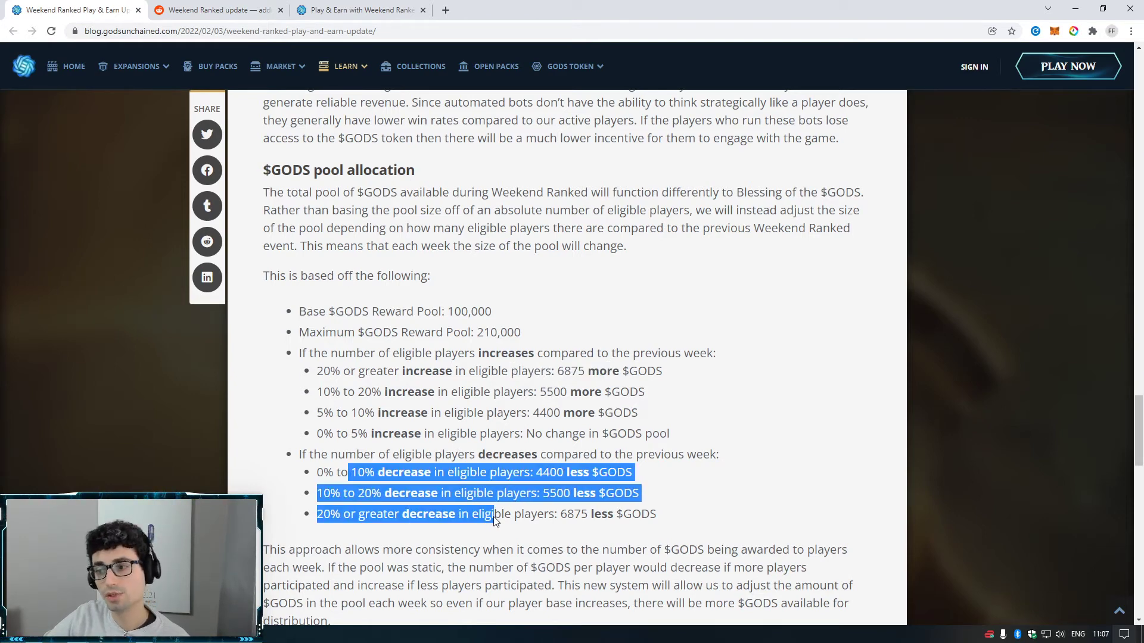
left_click(455, 363)
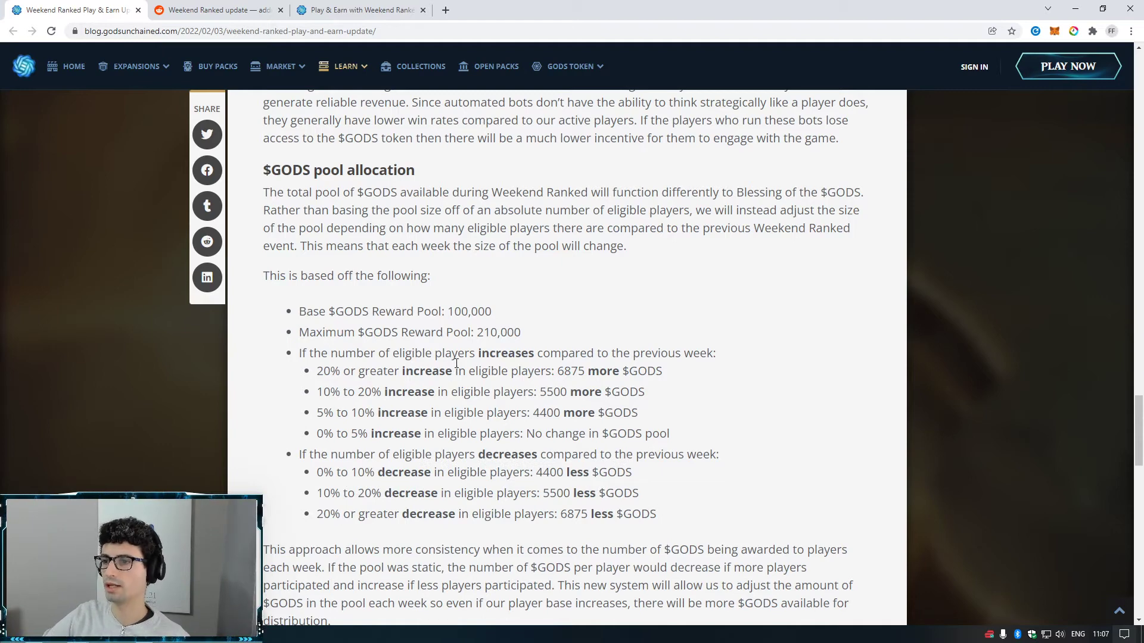
double_click(484, 332)
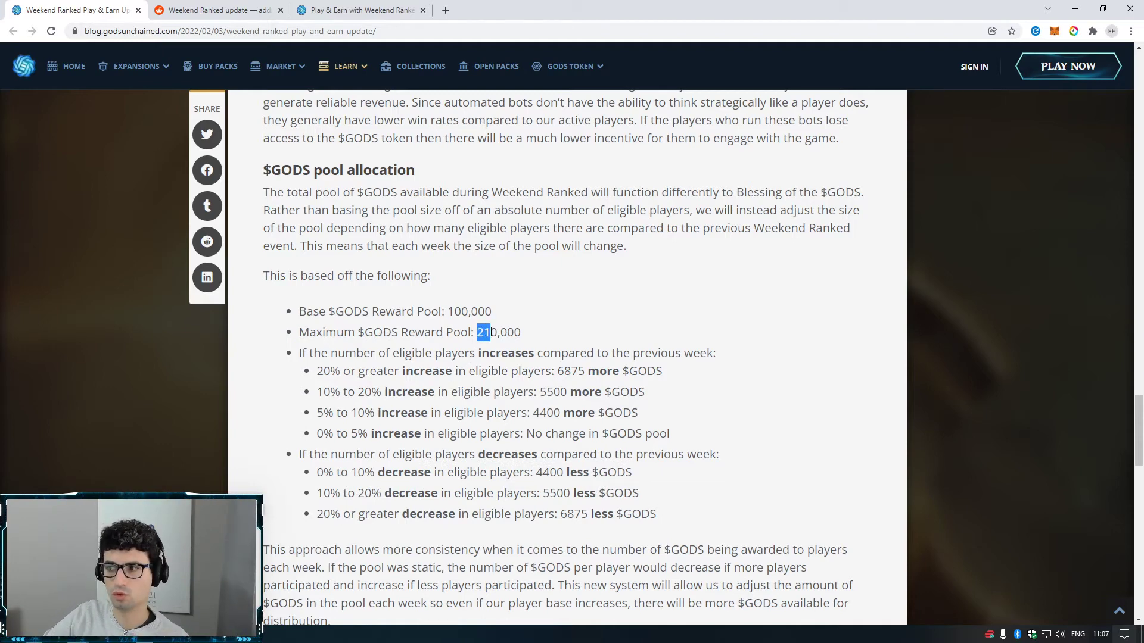
double_click(469, 311)
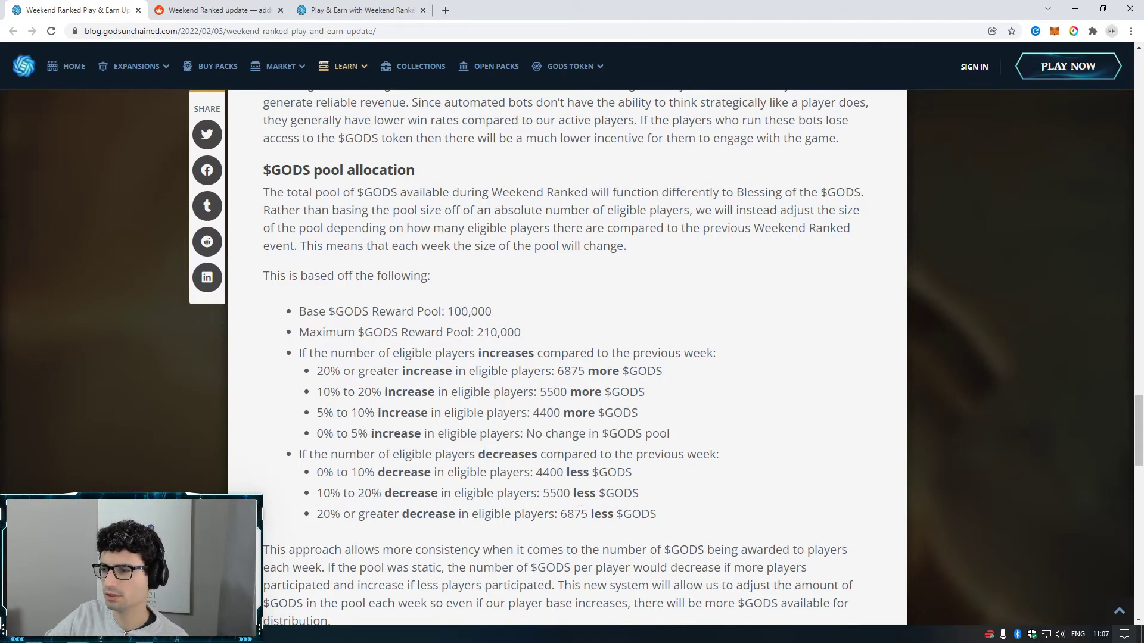
scroll("down", 3)
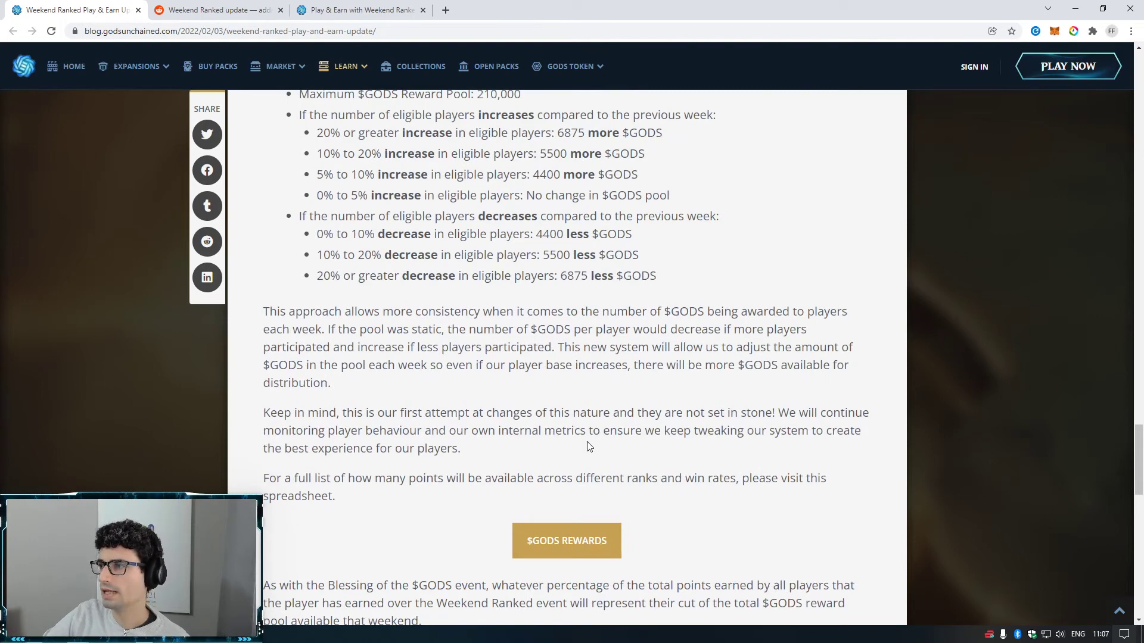
scroll("down", 3)
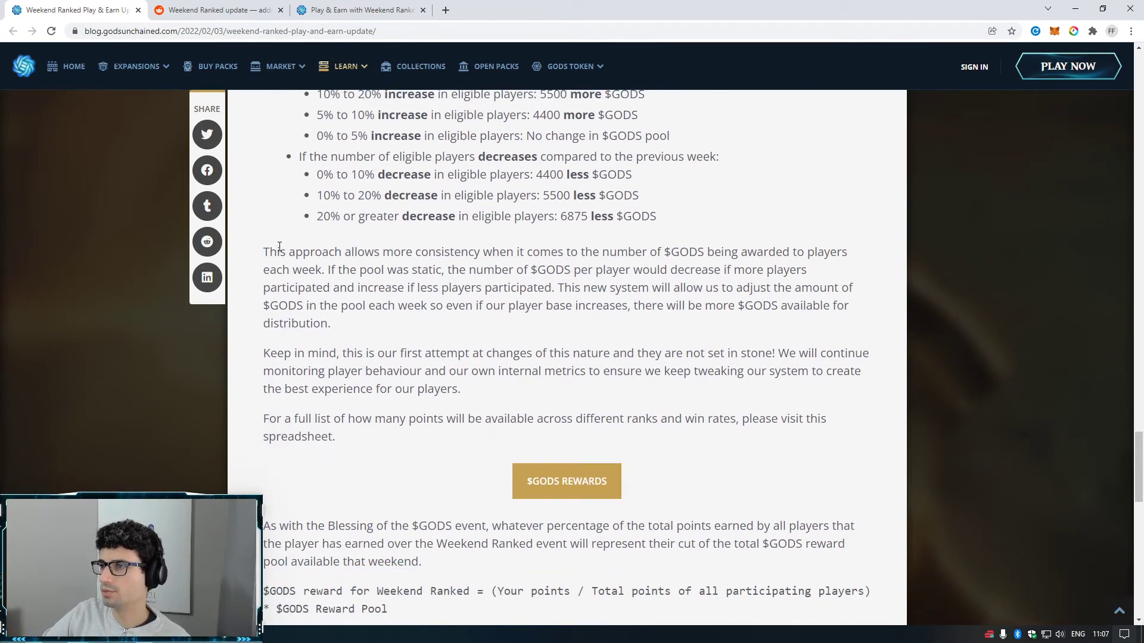
mouse_move(592, 336)
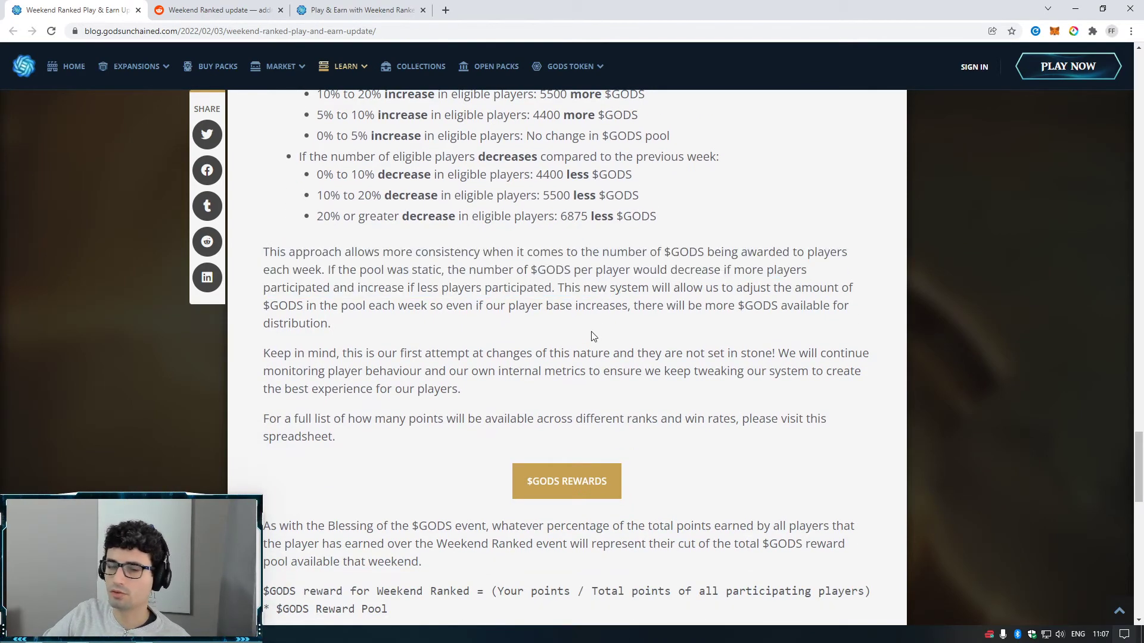
mouse_move(514, 321)
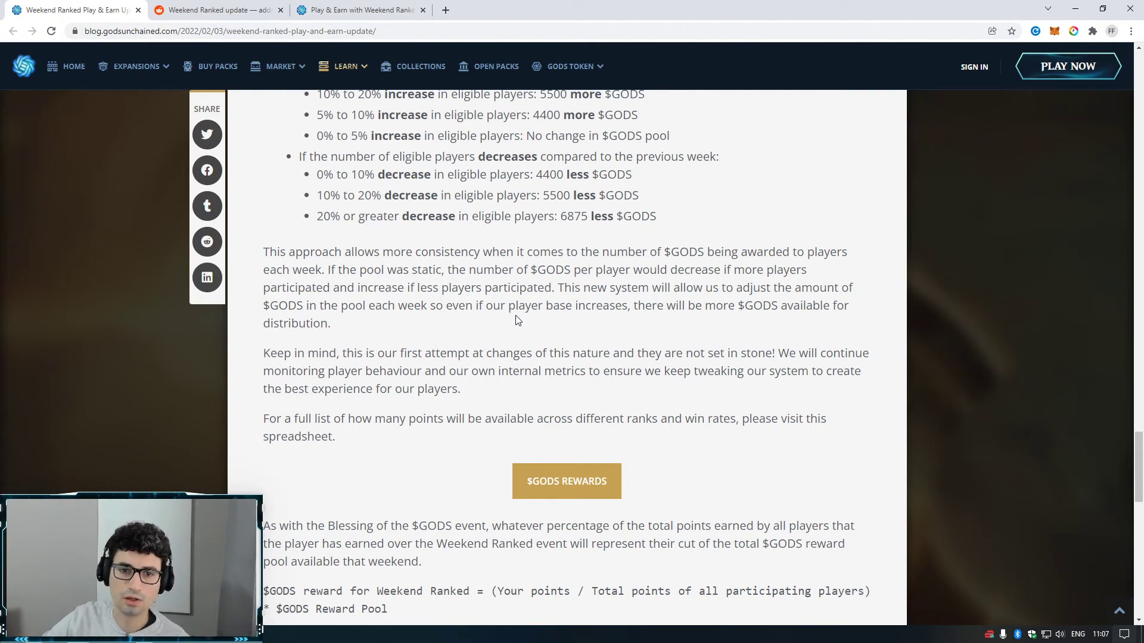
mouse_move(406, 423)
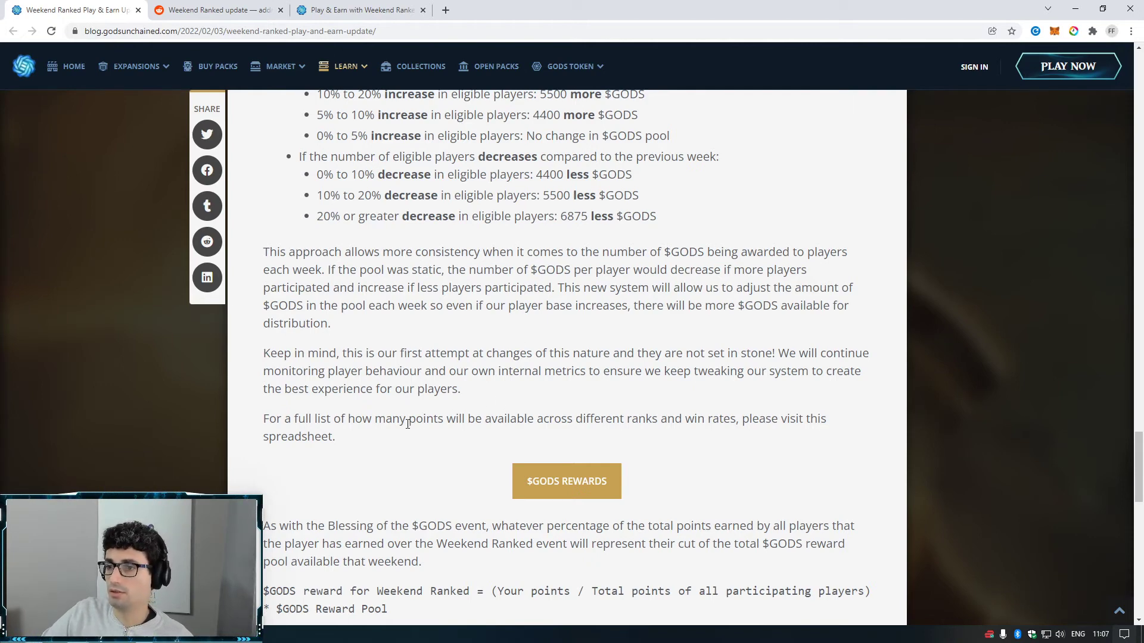
mouse_move(357, 439)
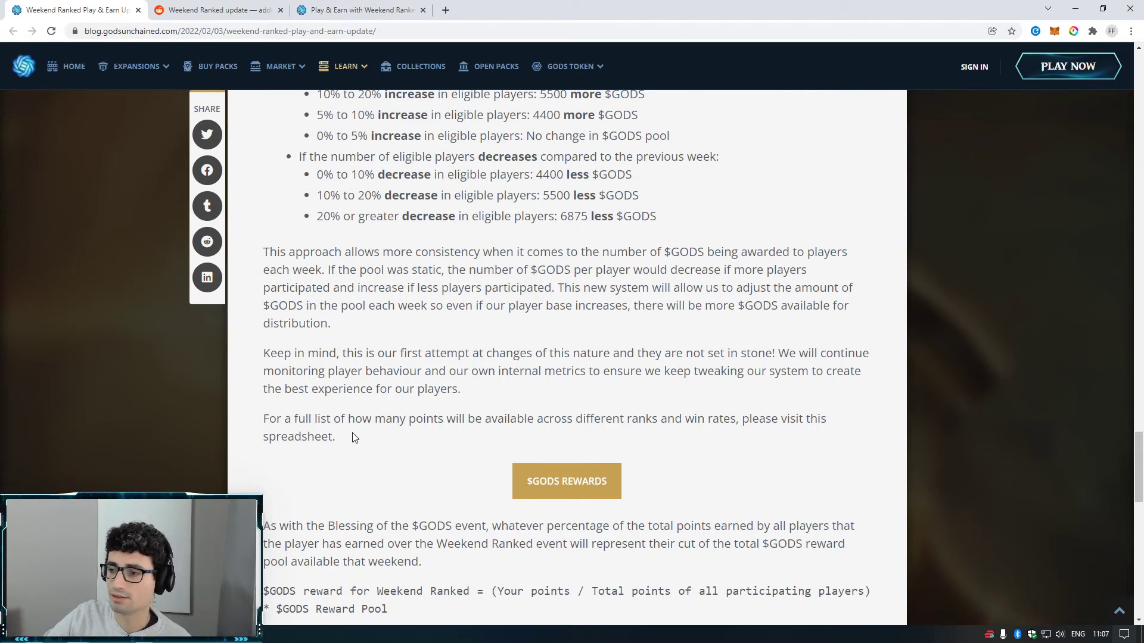
scroll("down", 3)
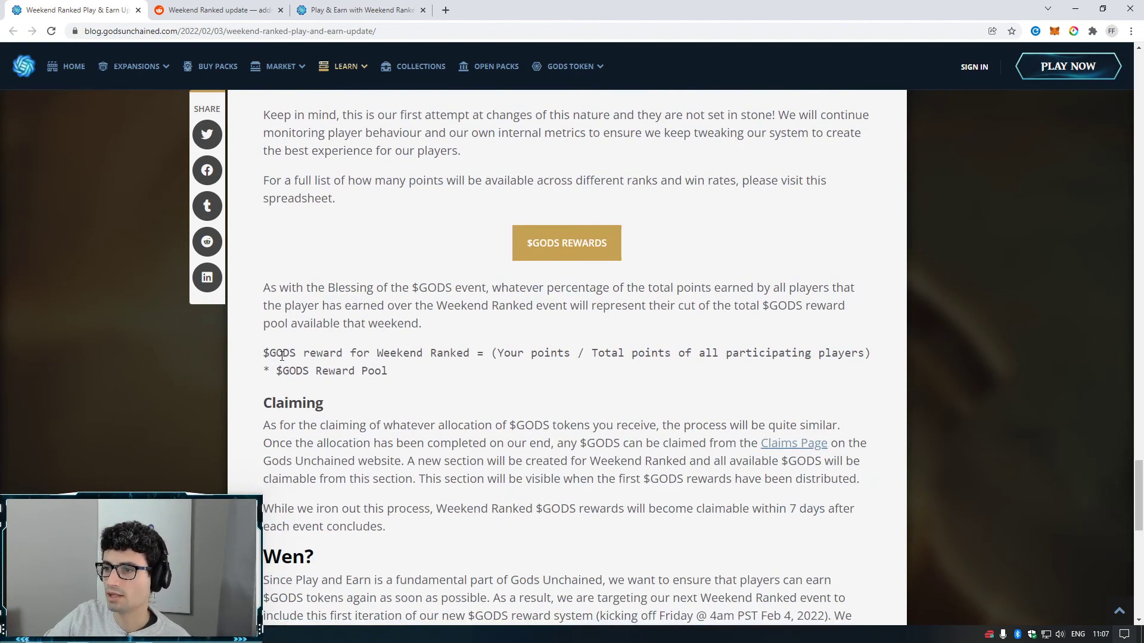
double_click(533, 353)
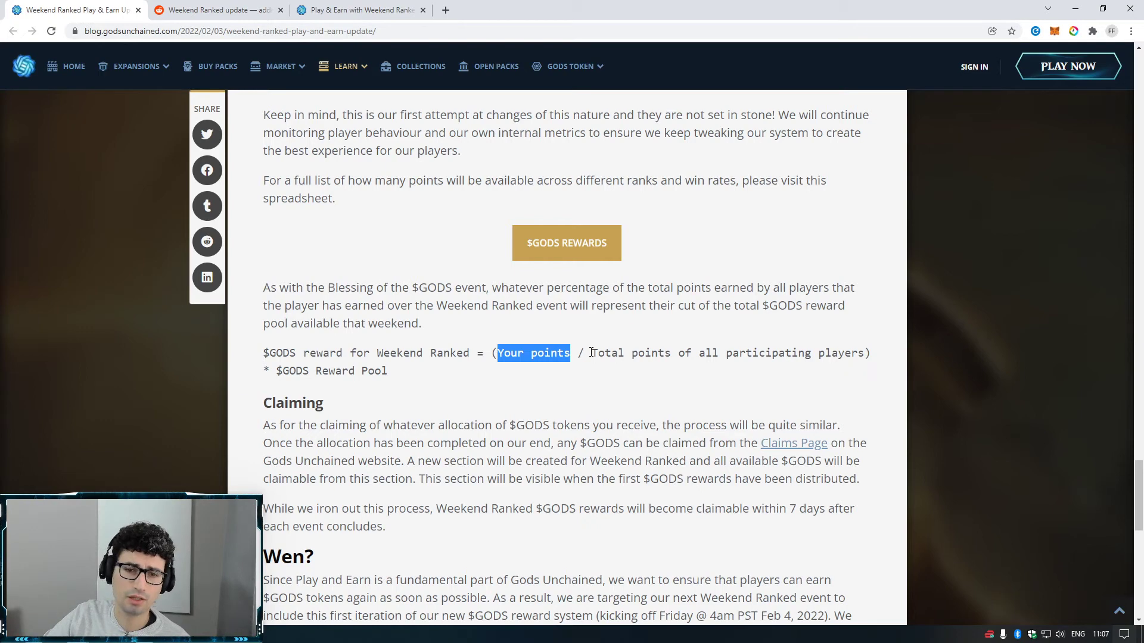
mouse_move(588, 352)
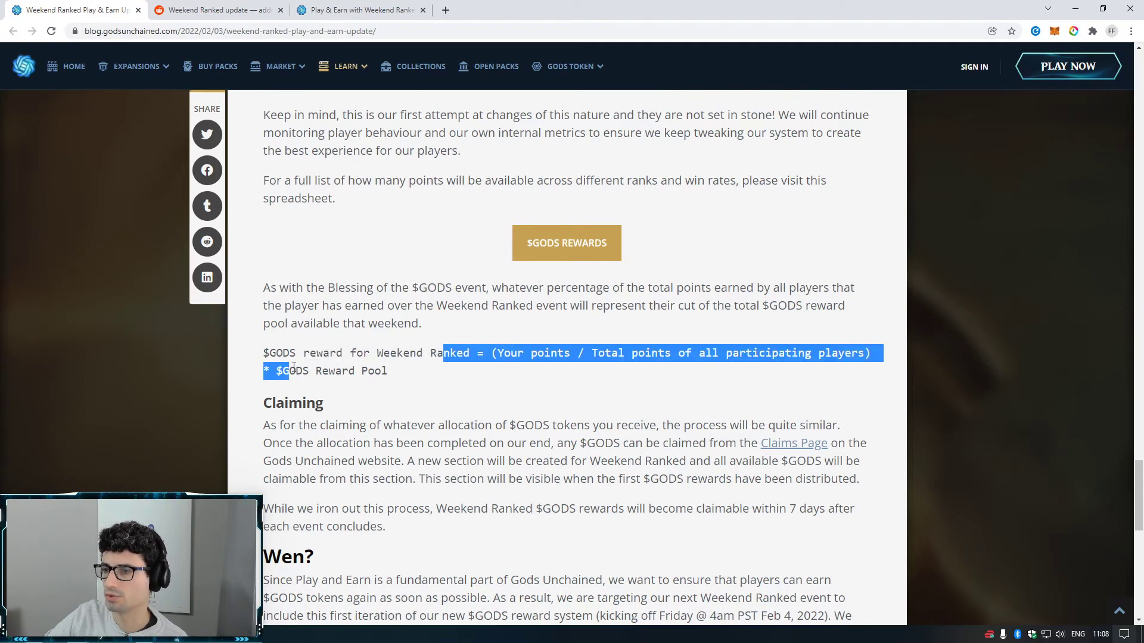
scroll("down", 3)
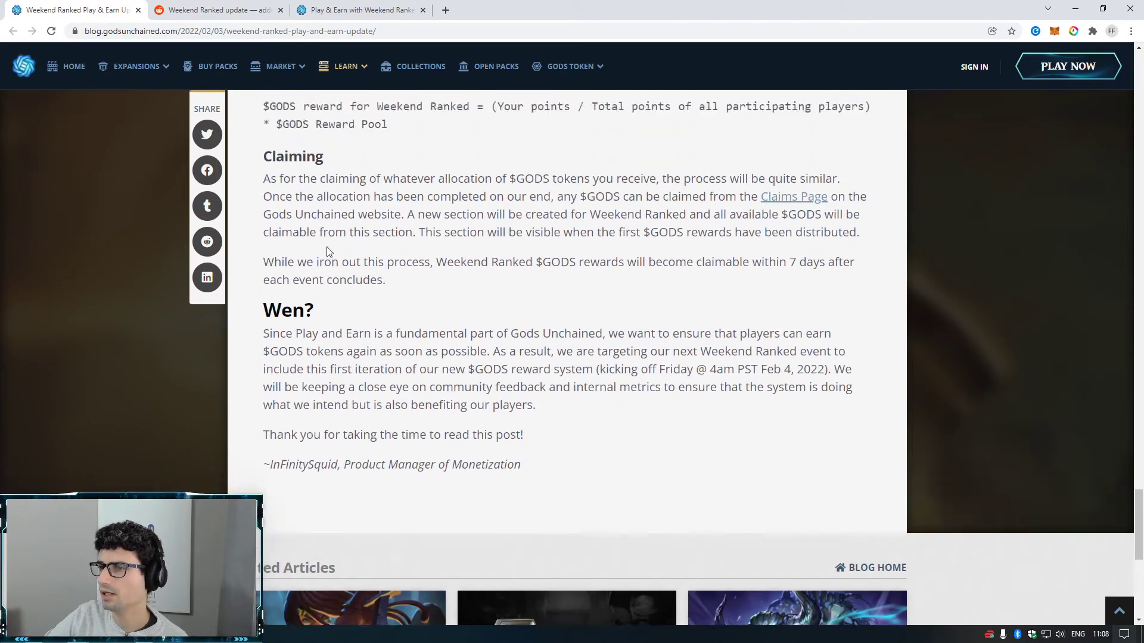
scroll("up", 3)
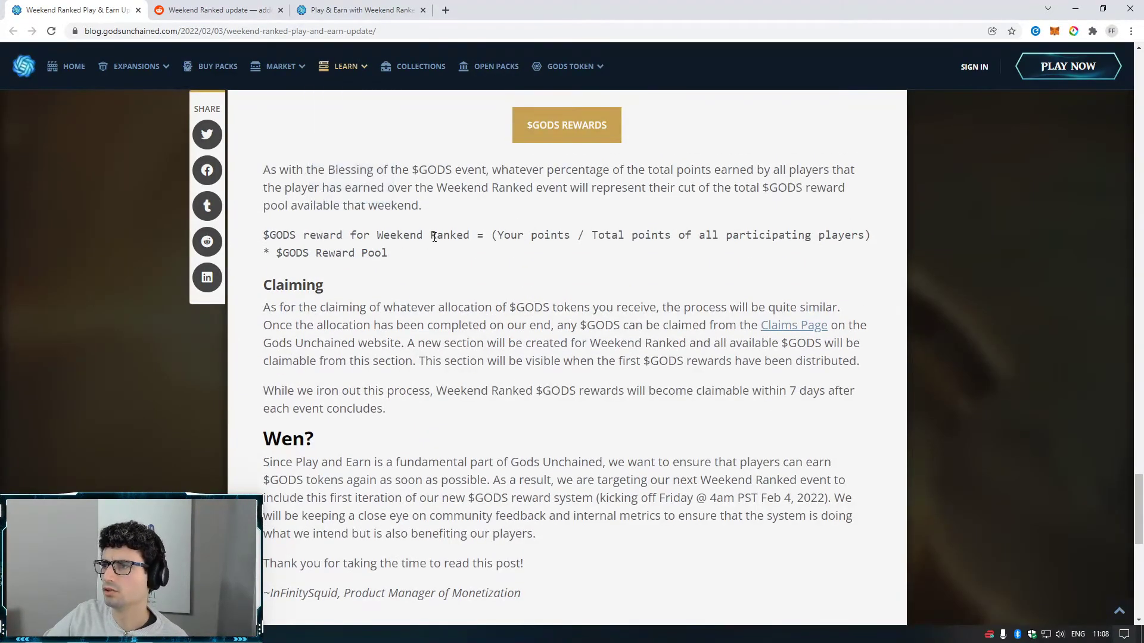
left_click(504, 10)
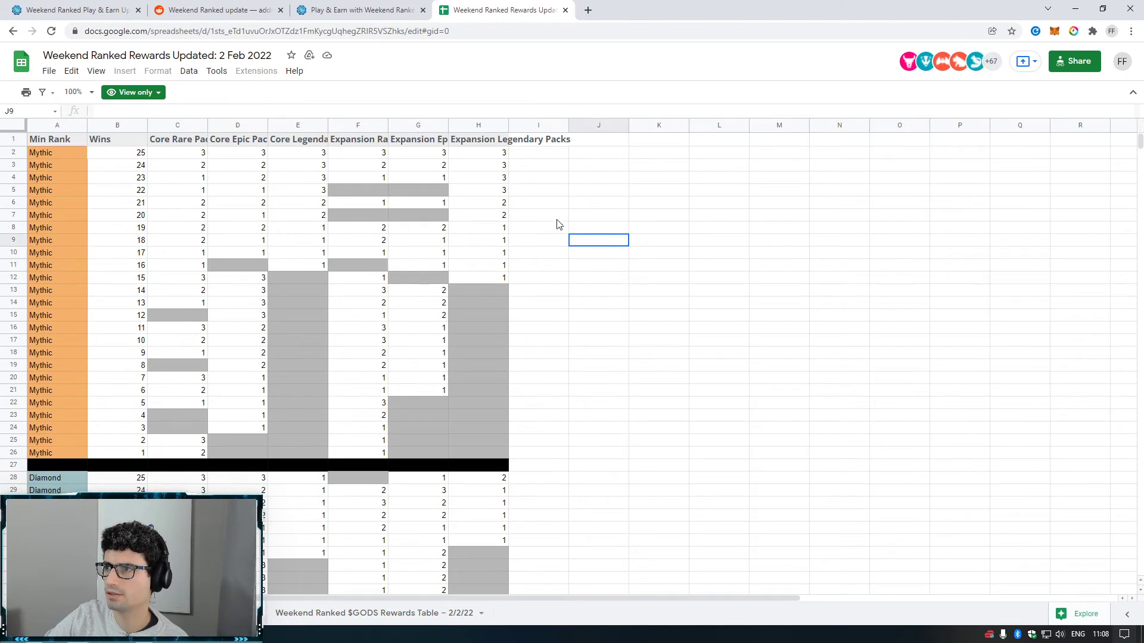
mouse_move(166, 208)
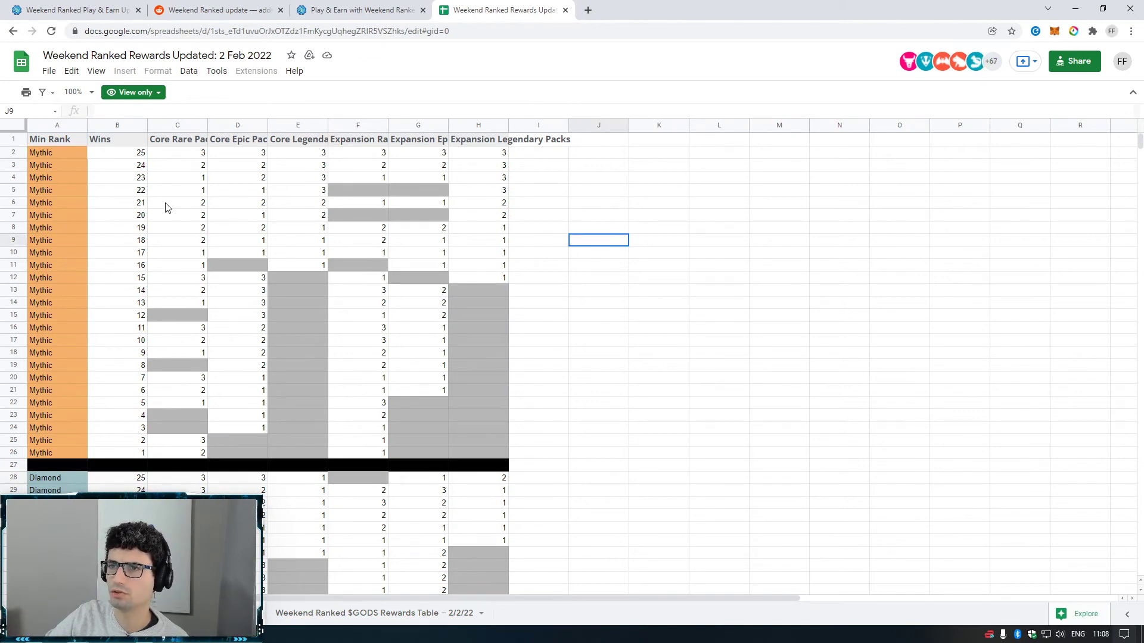
- Scroll through the Mythic and Diamond pack reward rows and click cells in the rewards sheet
scroll("down", 3)
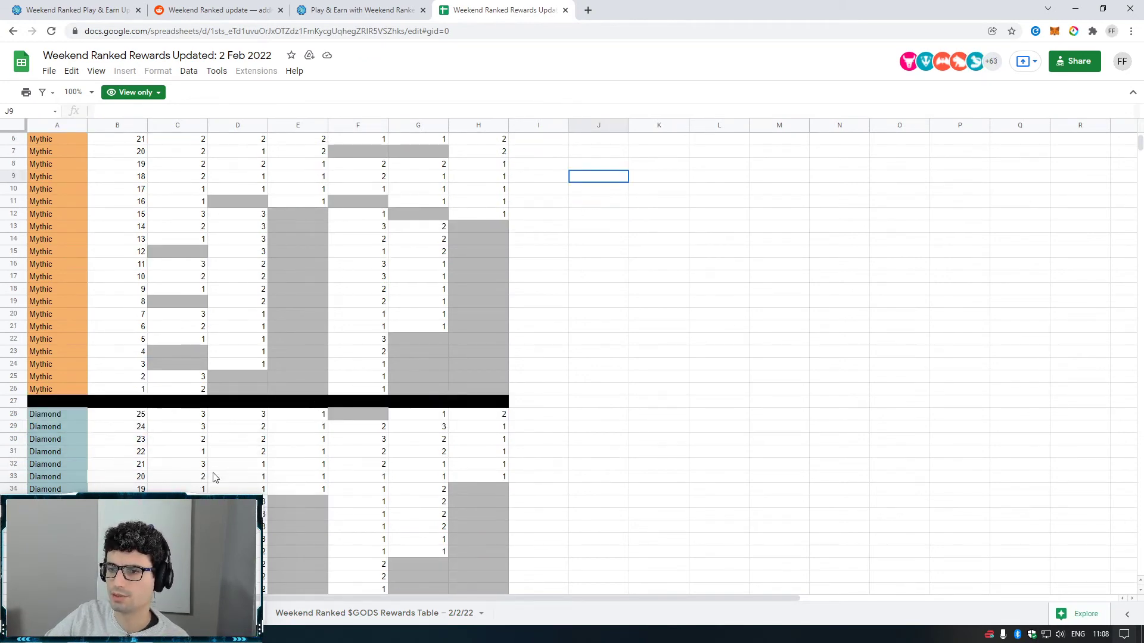
scroll("up", 3)
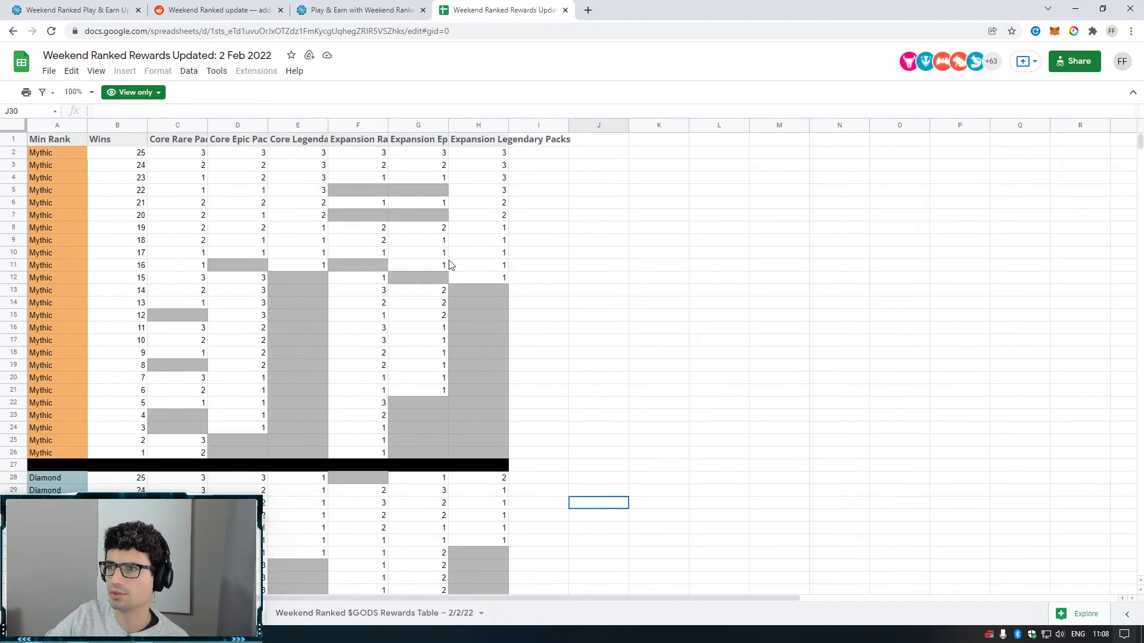
scroll("down", 3)
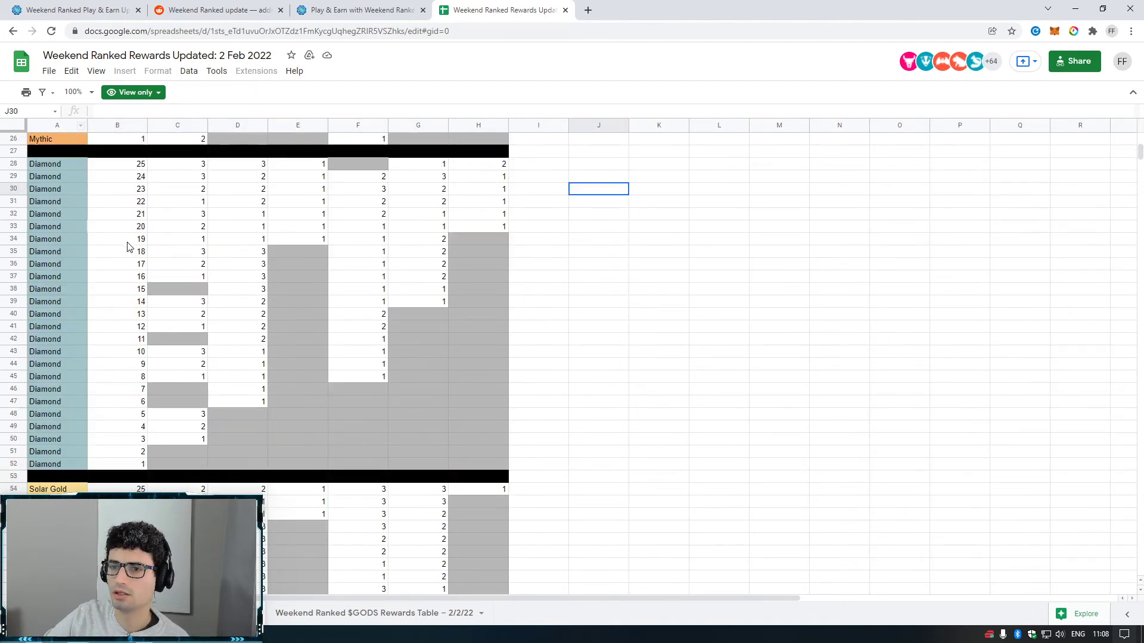
scroll("down", 3)
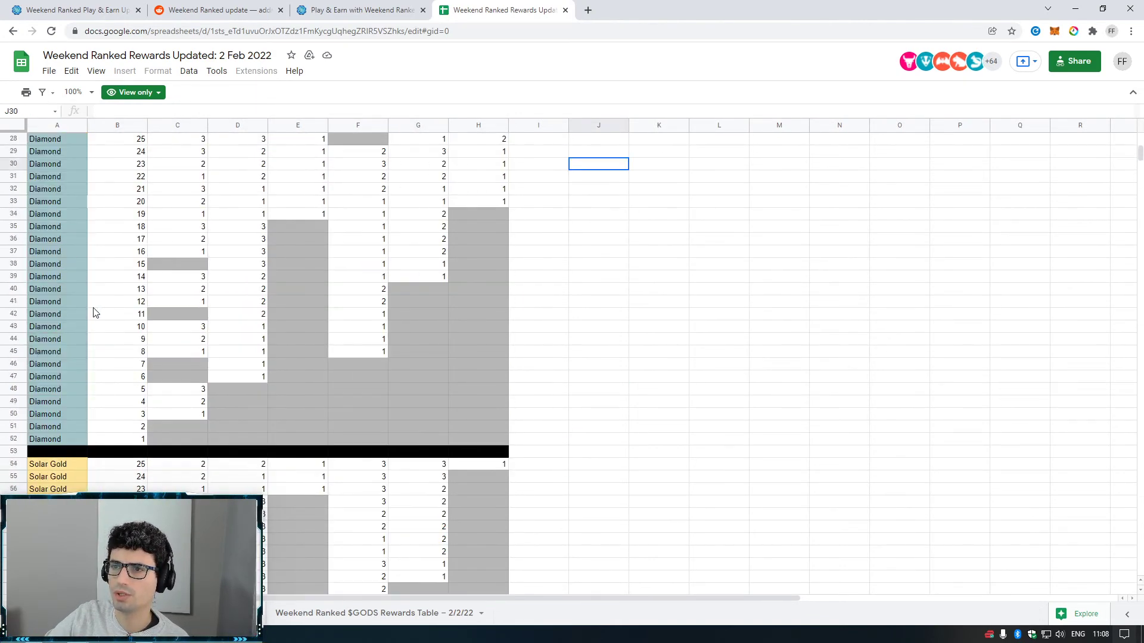
scroll("up", 3)
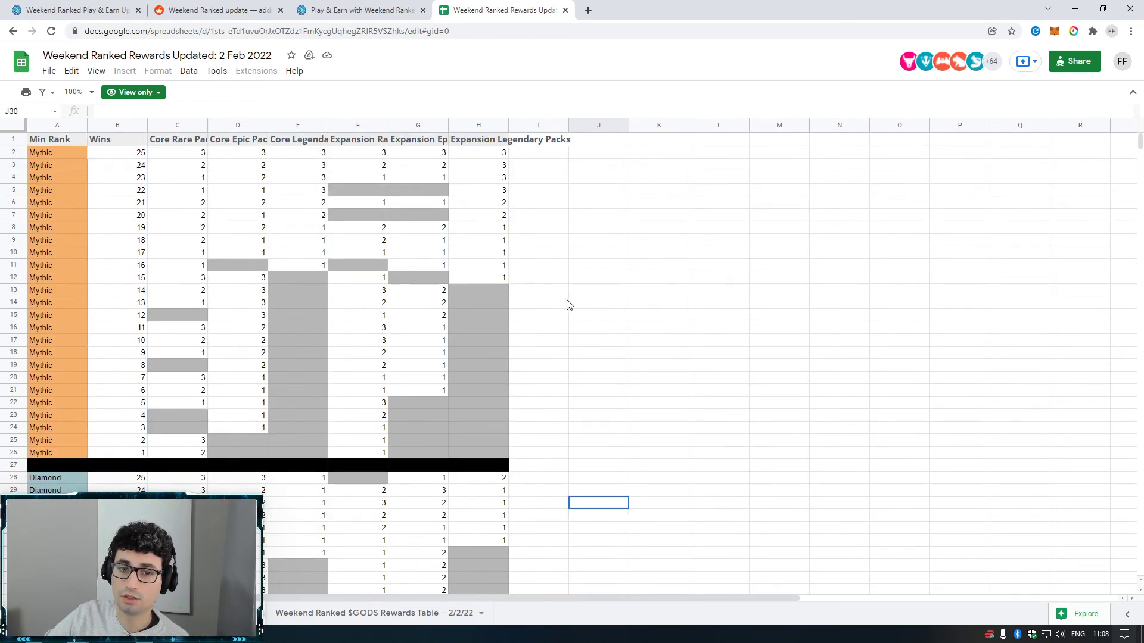
left_click(598, 289)
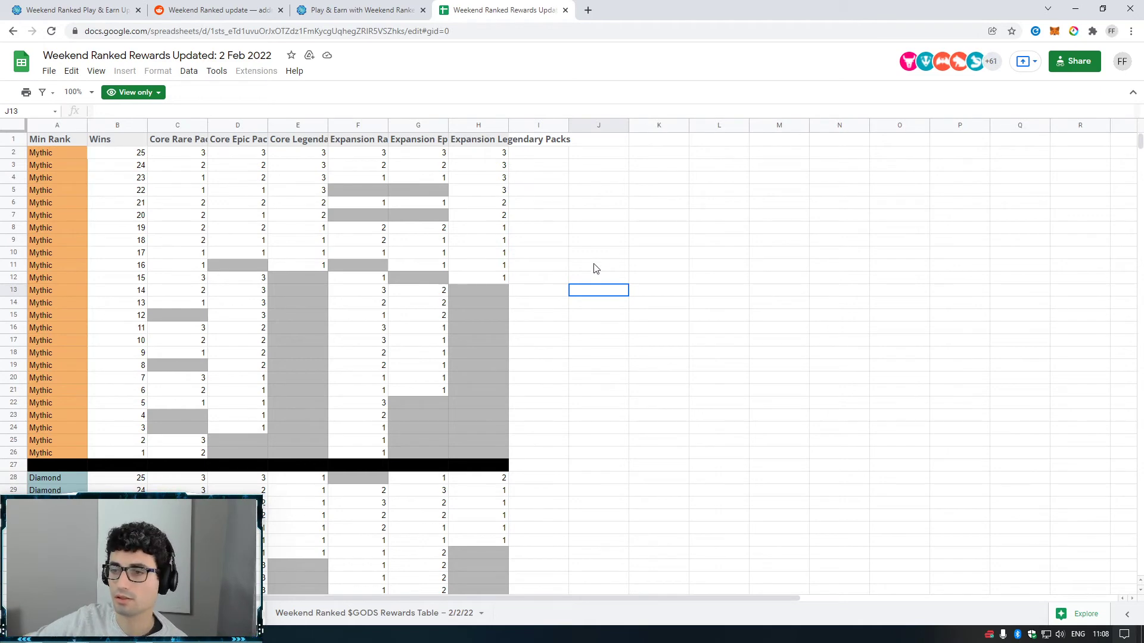
mouse_move(574, 241)
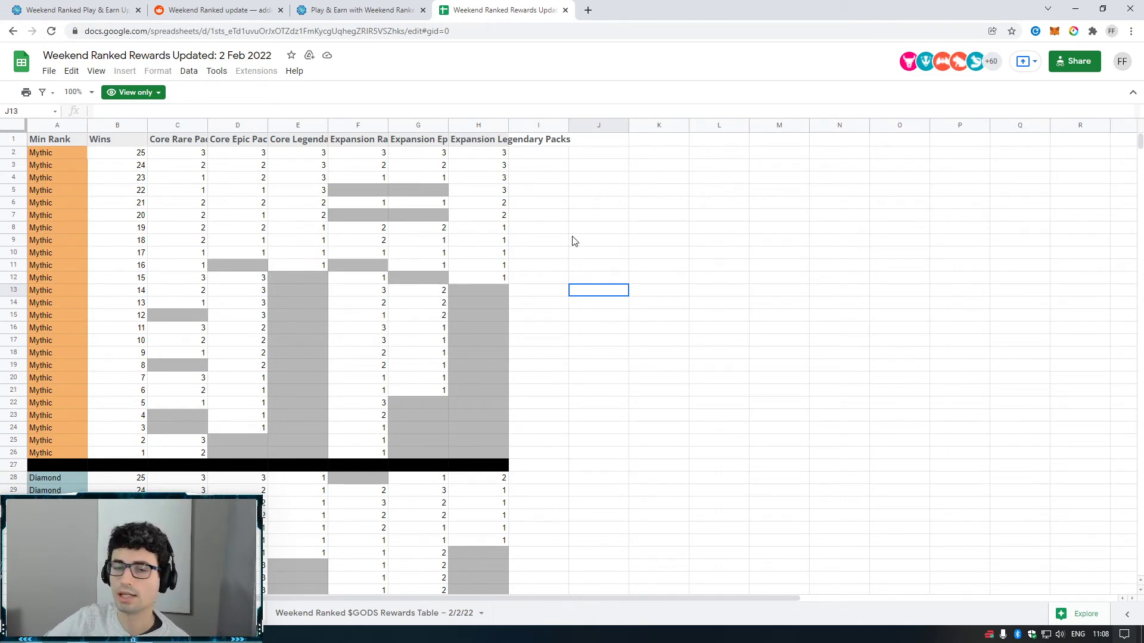
left_click(597, 215)
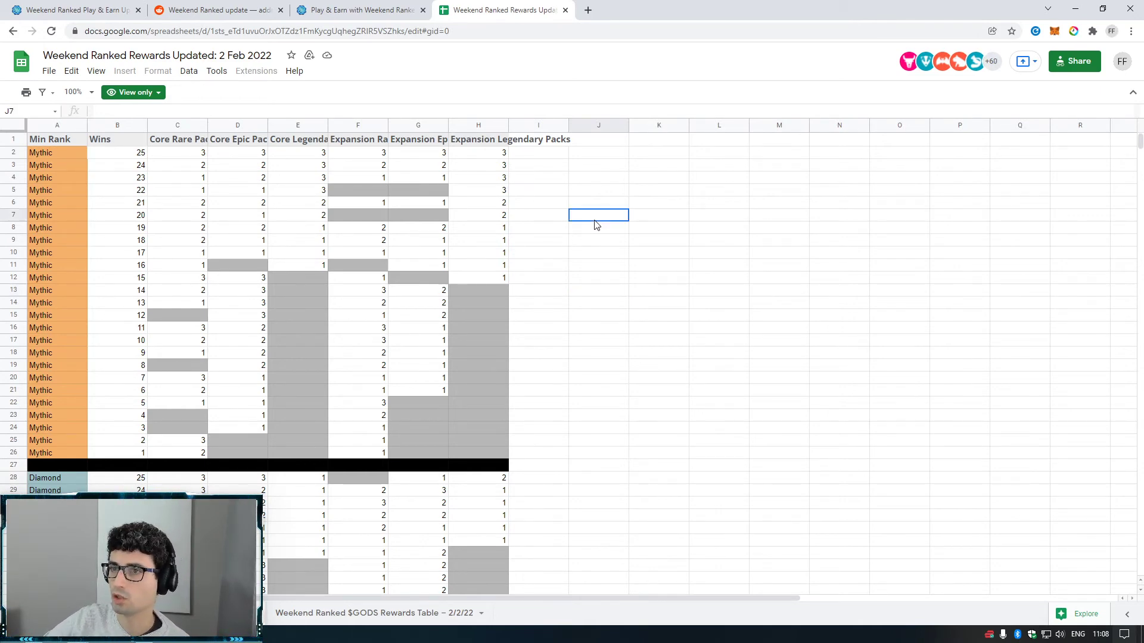
left_click(657, 240)
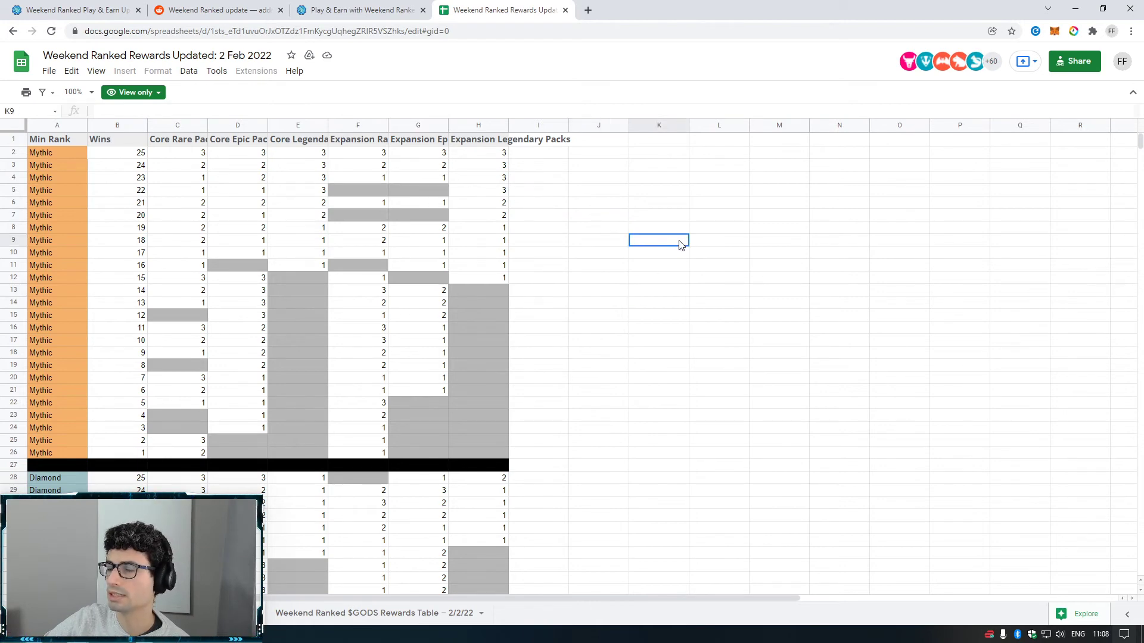
mouse_move(212, 426)
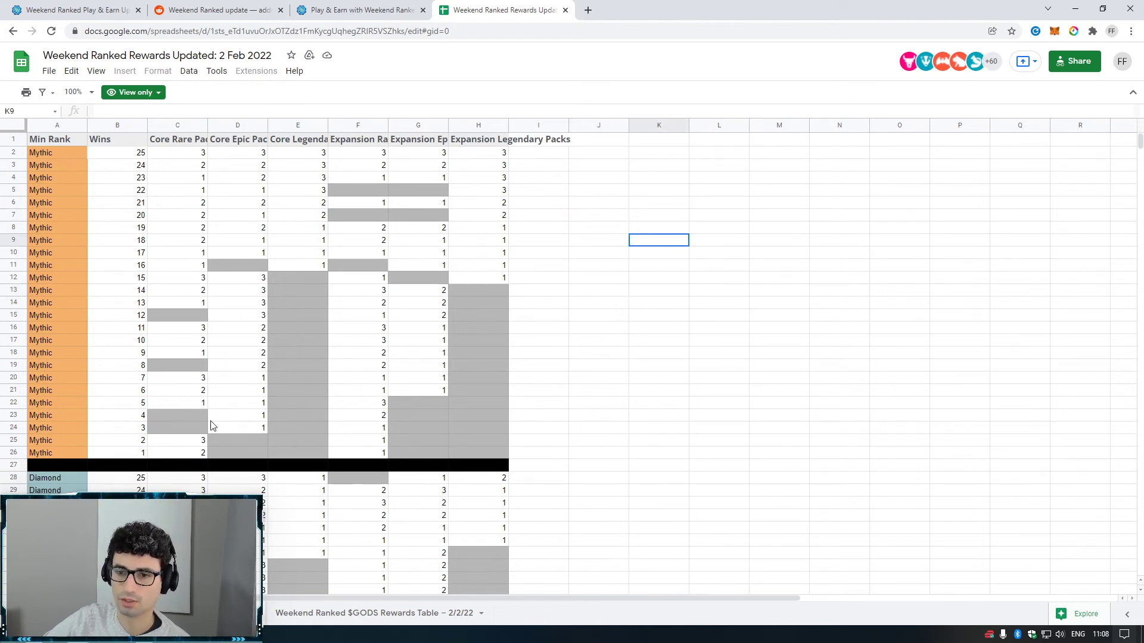
mouse_move(696, 509)
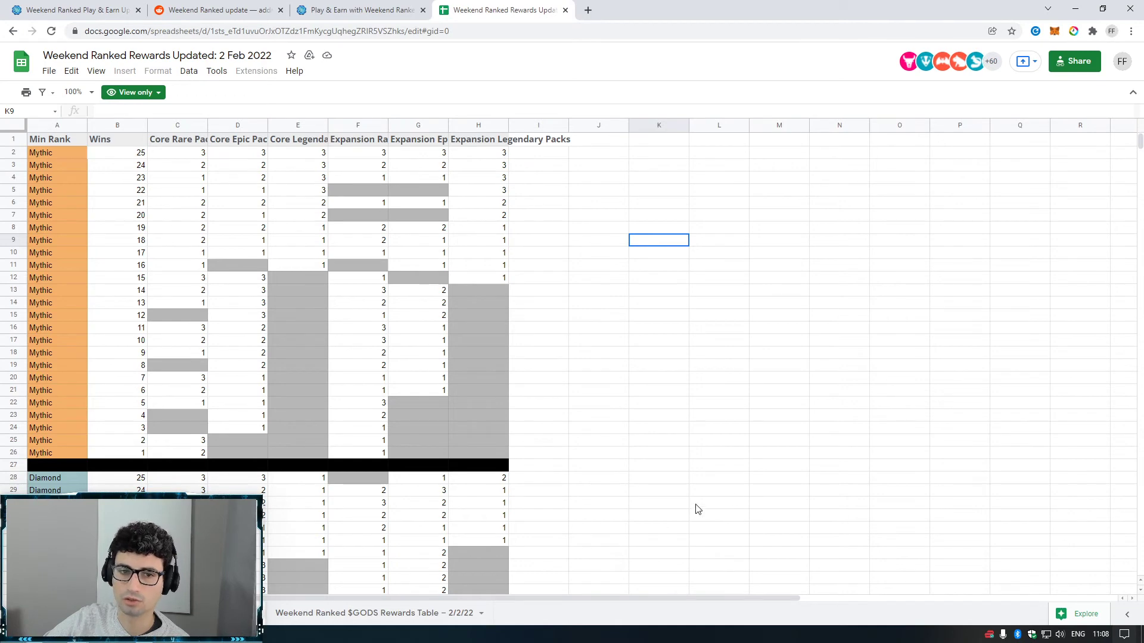
left_click(718, 465)
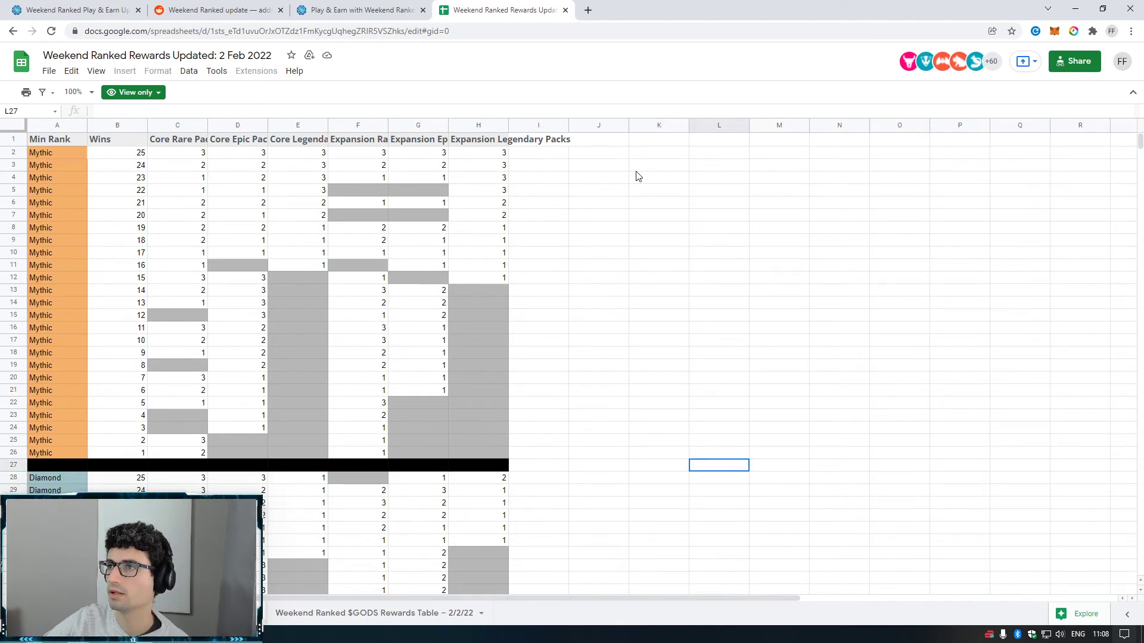
mouse_move(456, 164)
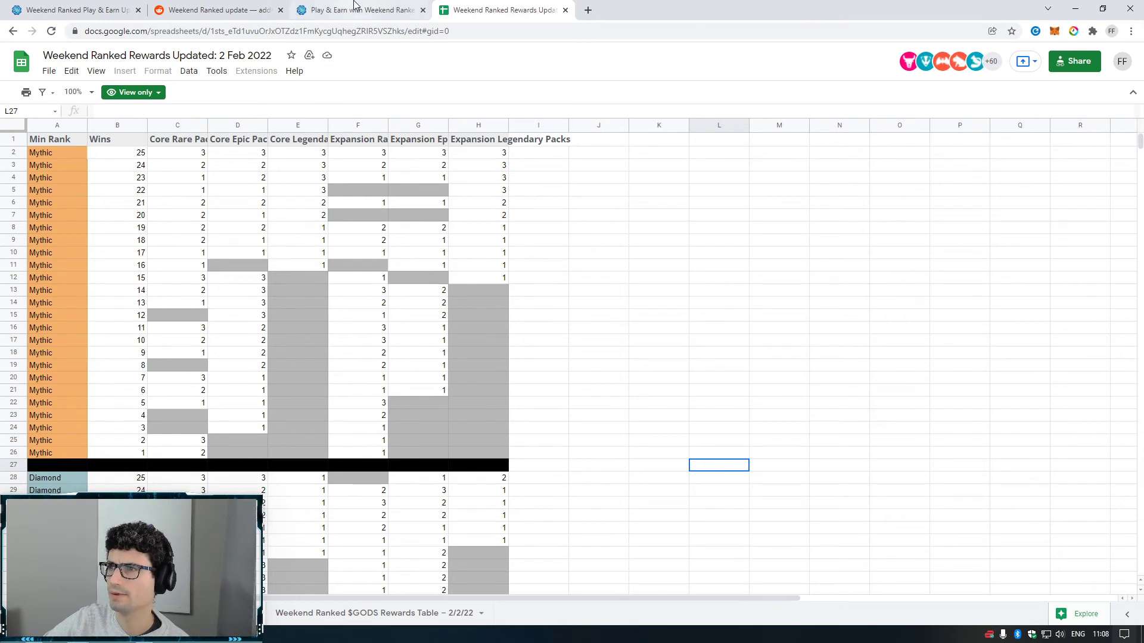
- Switch to the $GODS points sheet and scroll to the Purified and Rusted Bronze rows
left_click(377, 613)
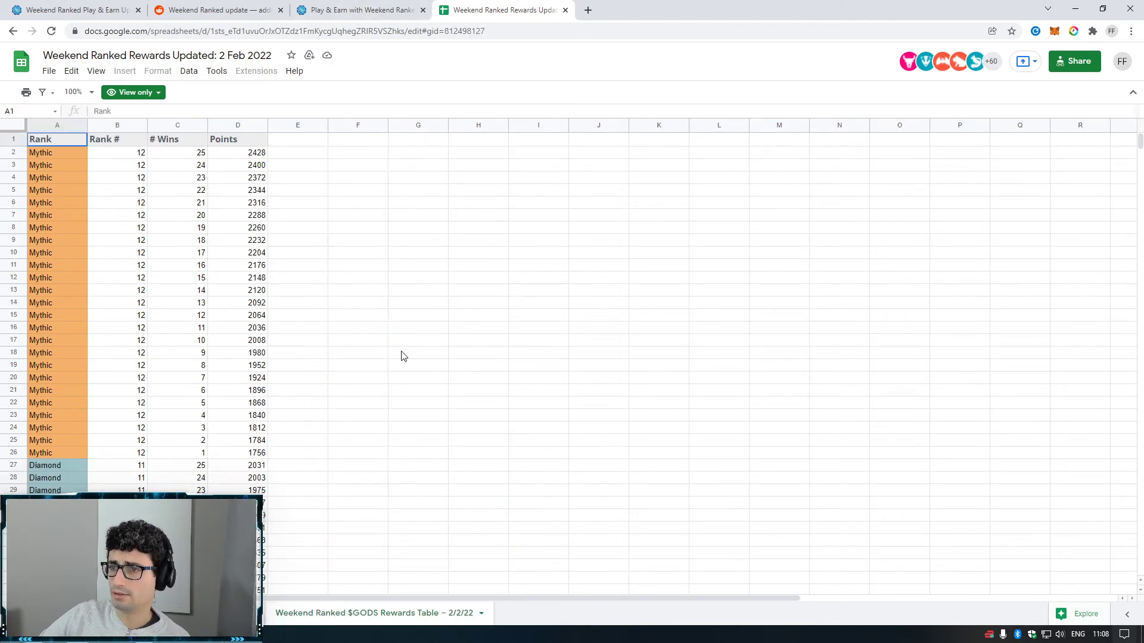
scroll("down", 3)
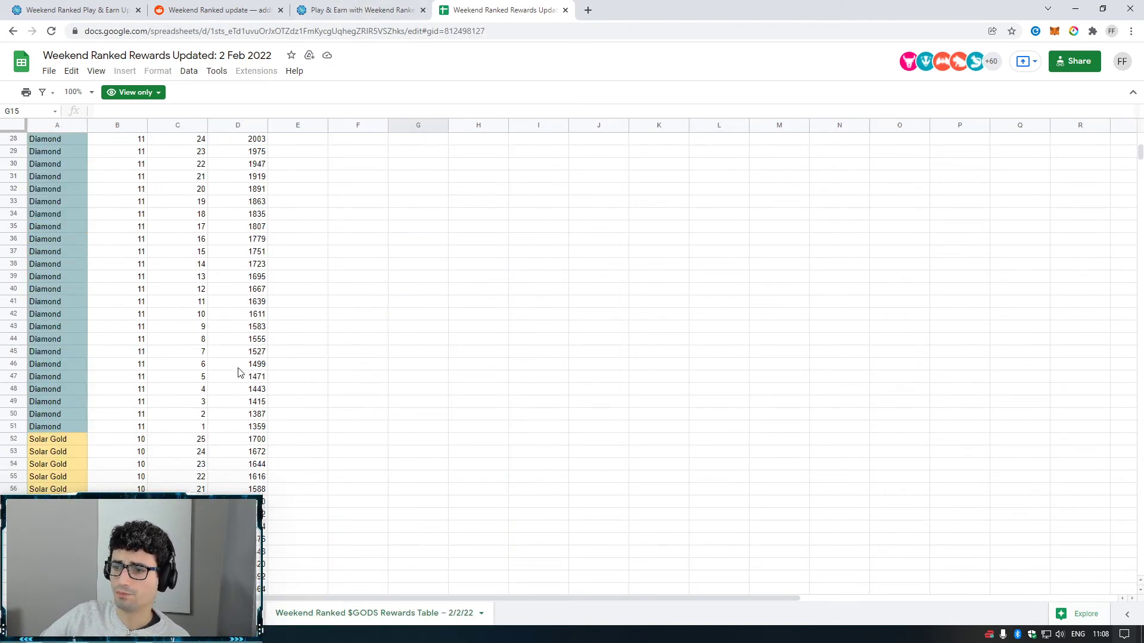
scroll("down", 3)
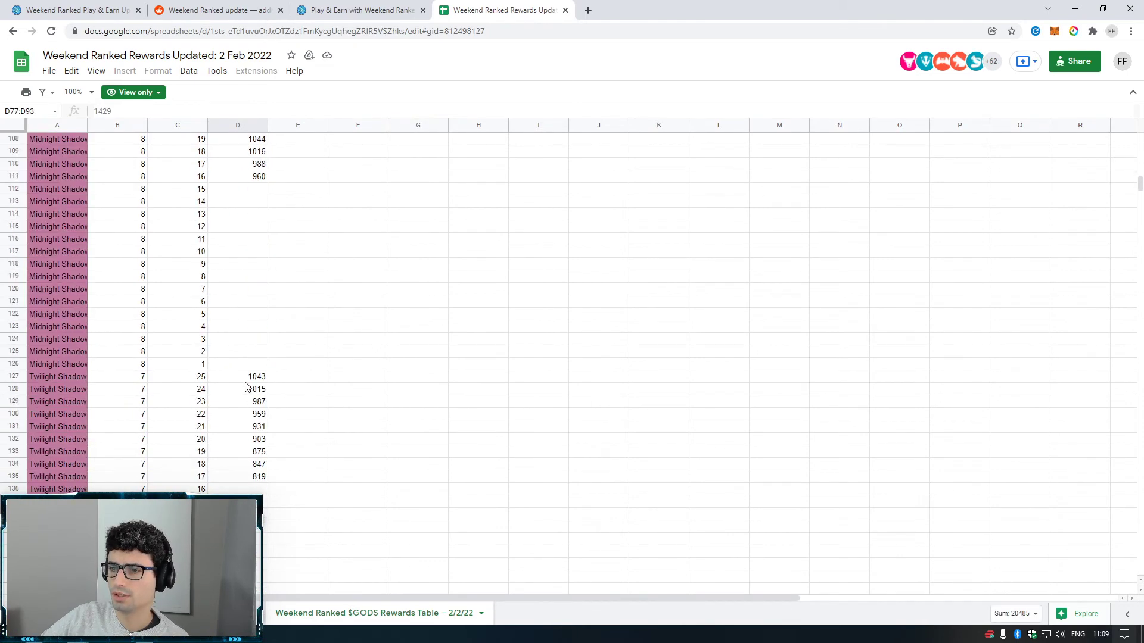
scroll("down", 3)
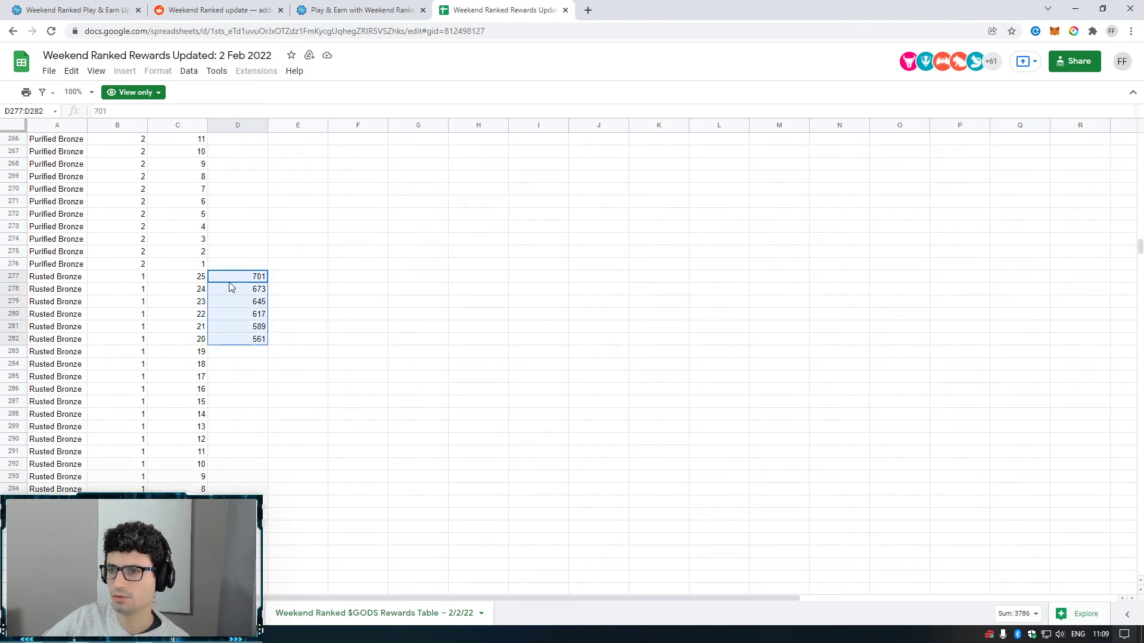
left_click(178, 276)
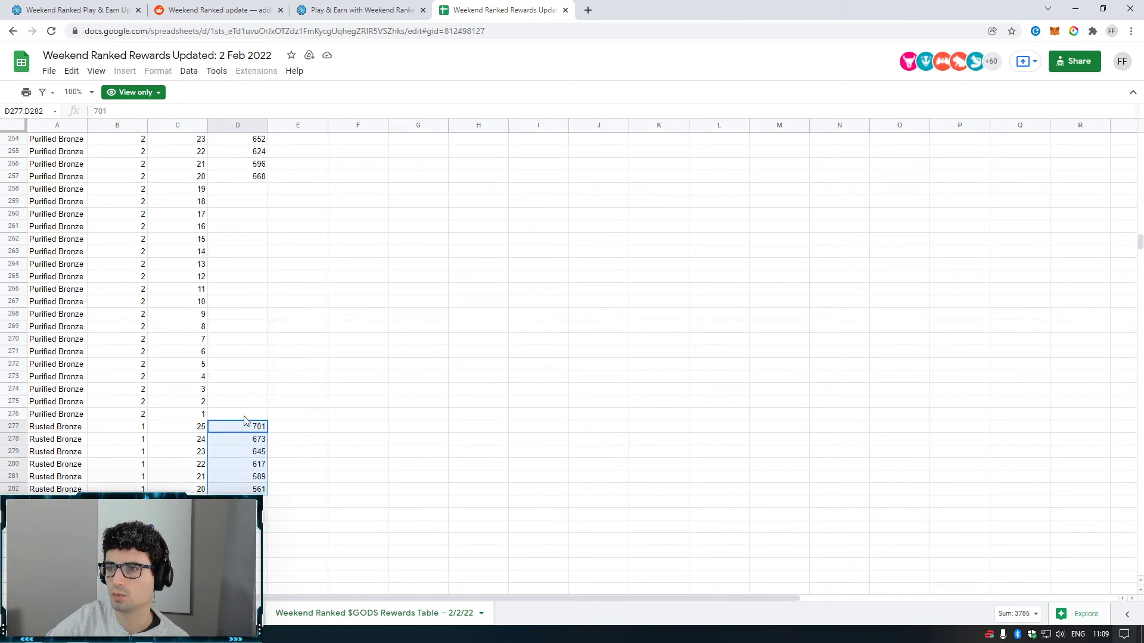
mouse_move(240, 434)
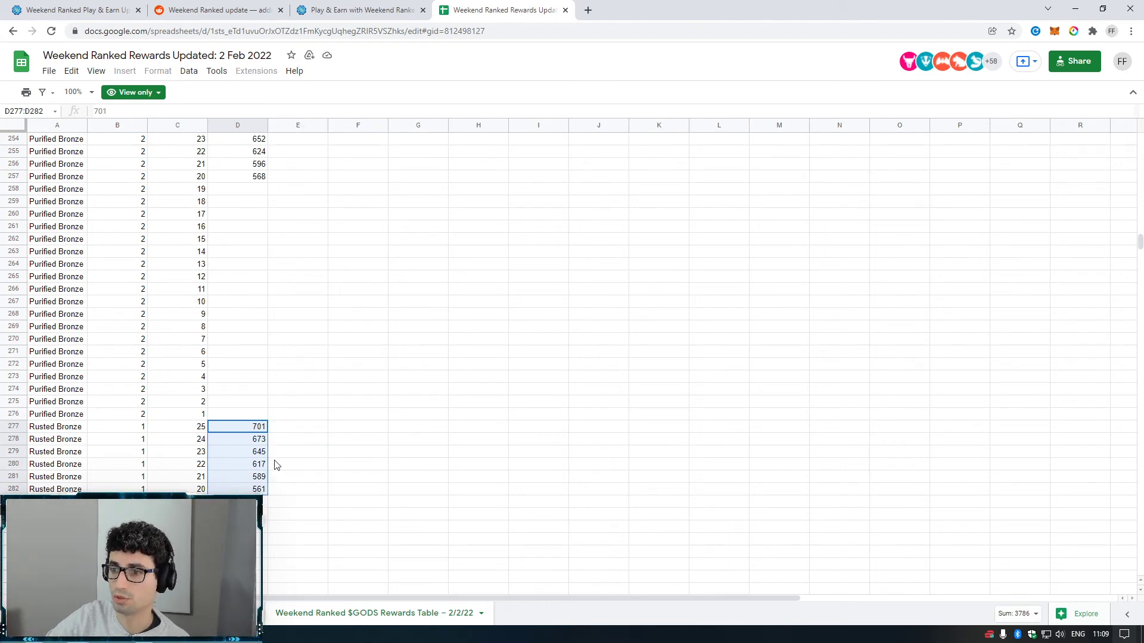
mouse_move(202, 434)
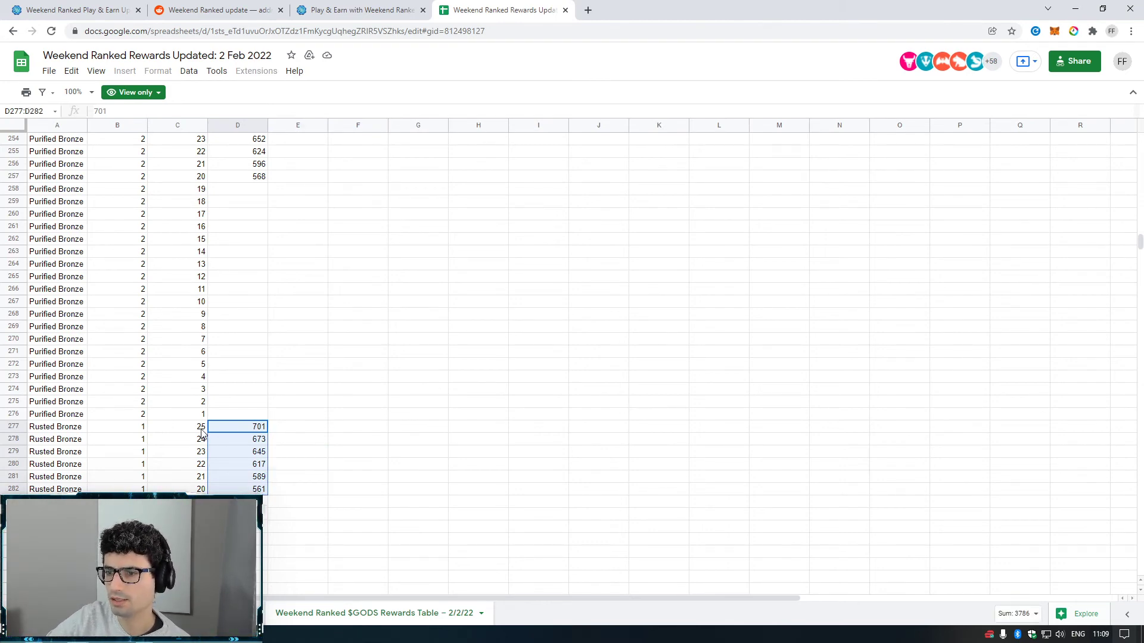
- Scroll up the points table and check the Solar Gold row at 4 wins
scroll("up", 3)
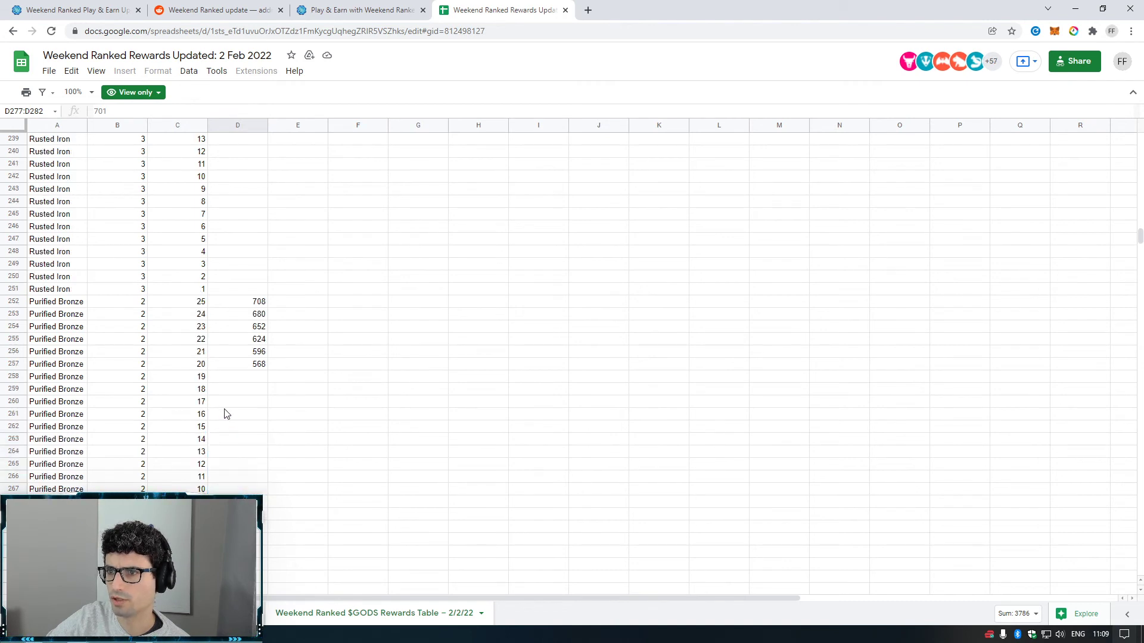
scroll("up", 3)
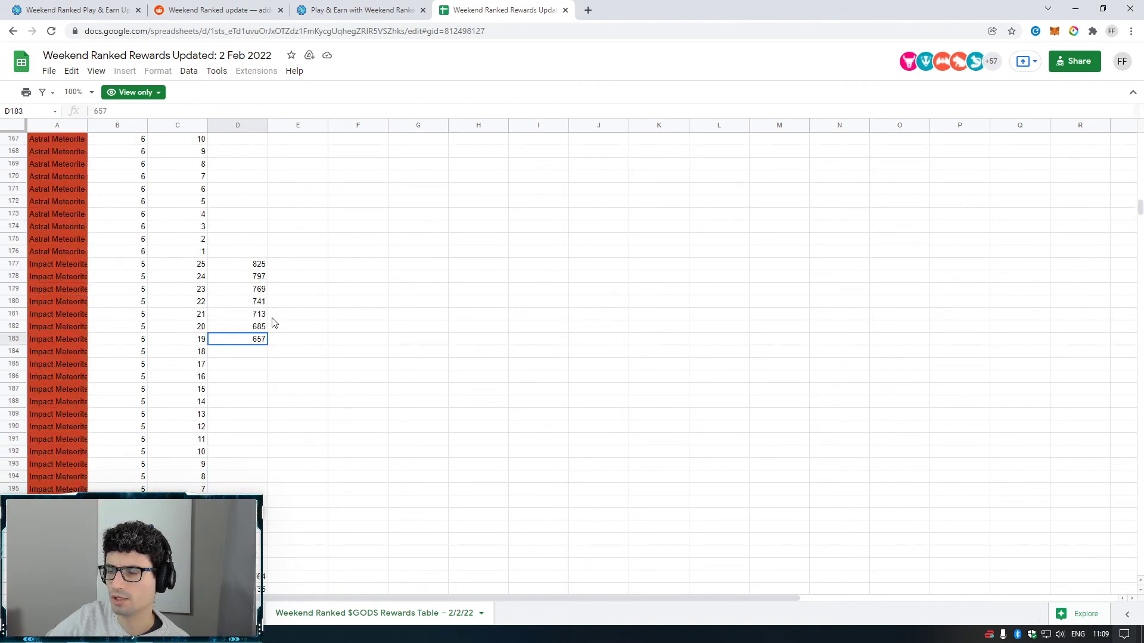
mouse_move(215, 347)
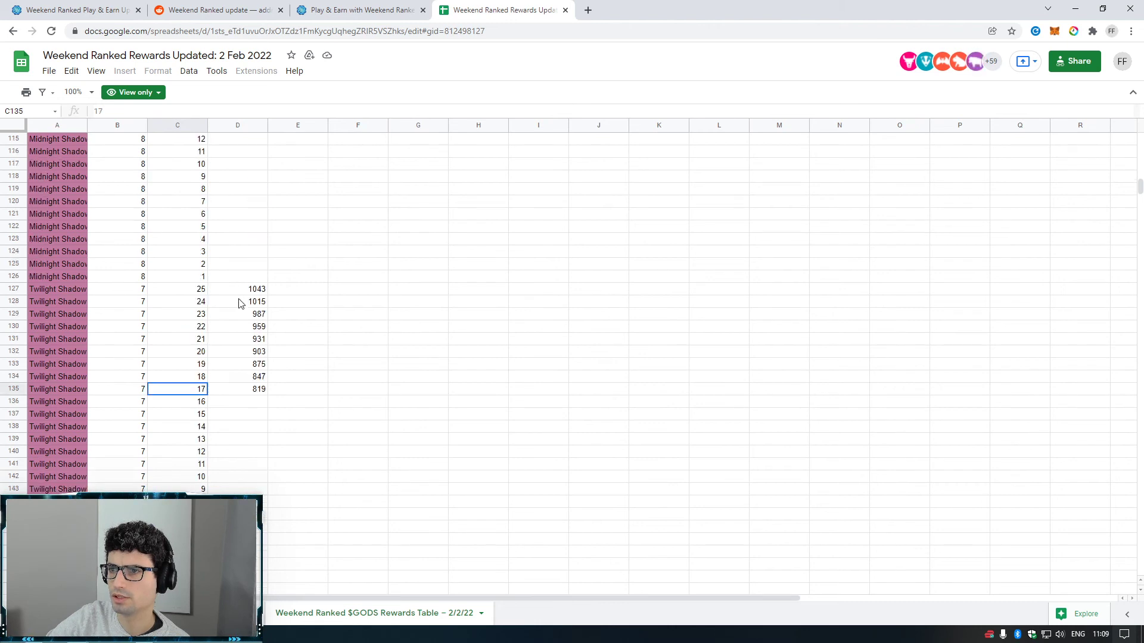
scroll("up", 3)
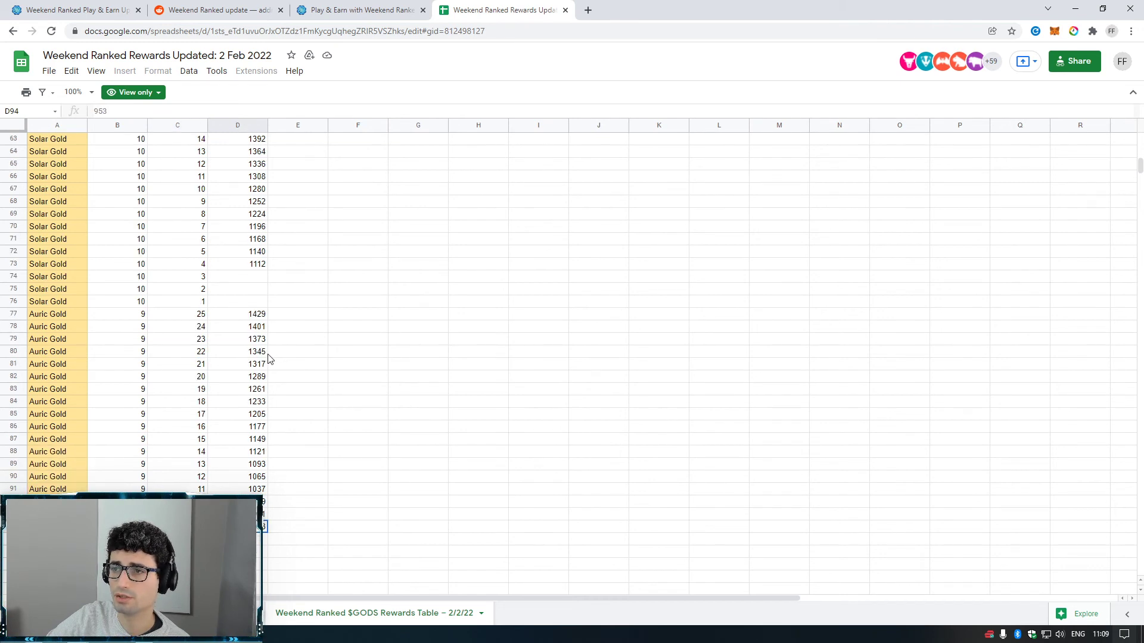
left_click(176, 263)
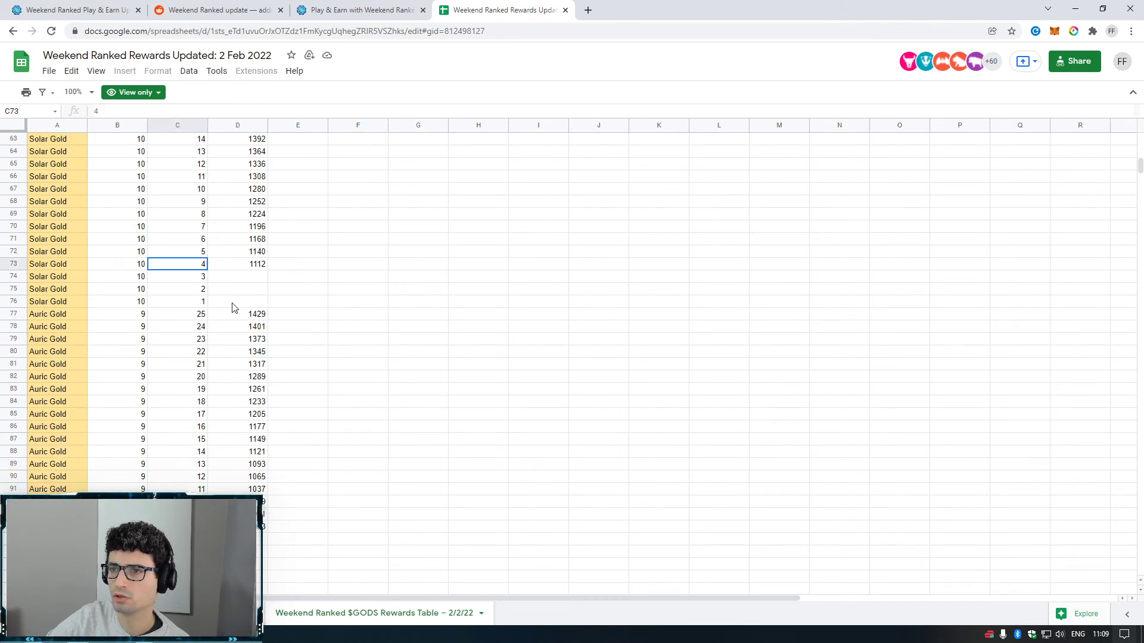
- Select the Diamond and Mythic 20–25 wins points ranges to read their sums
scroll("up", 3)
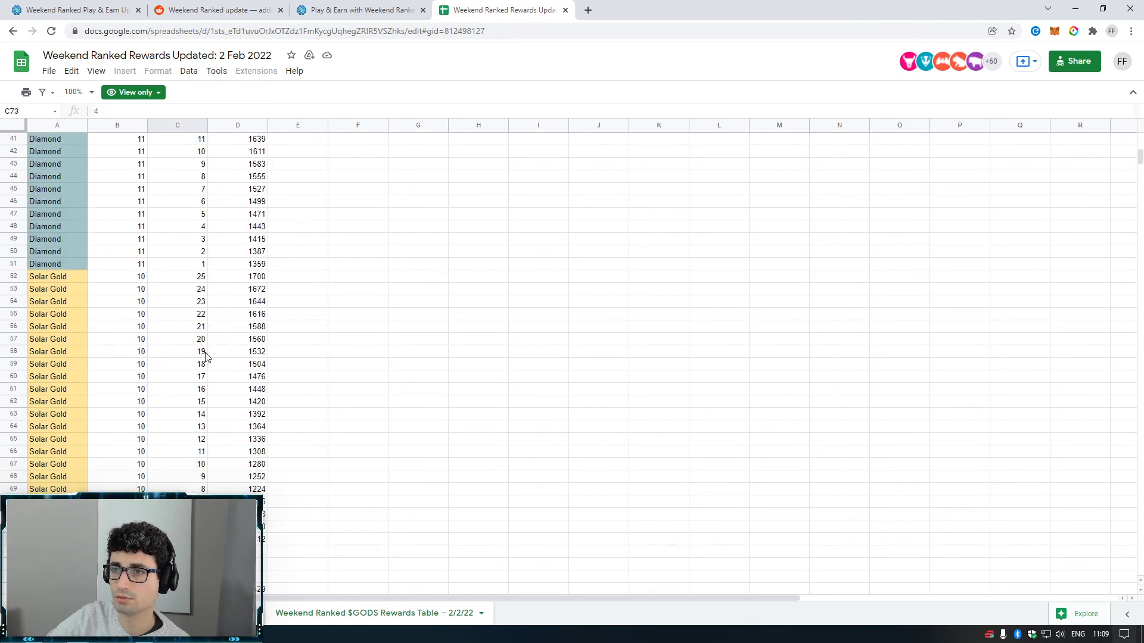
scroll("up", 3)
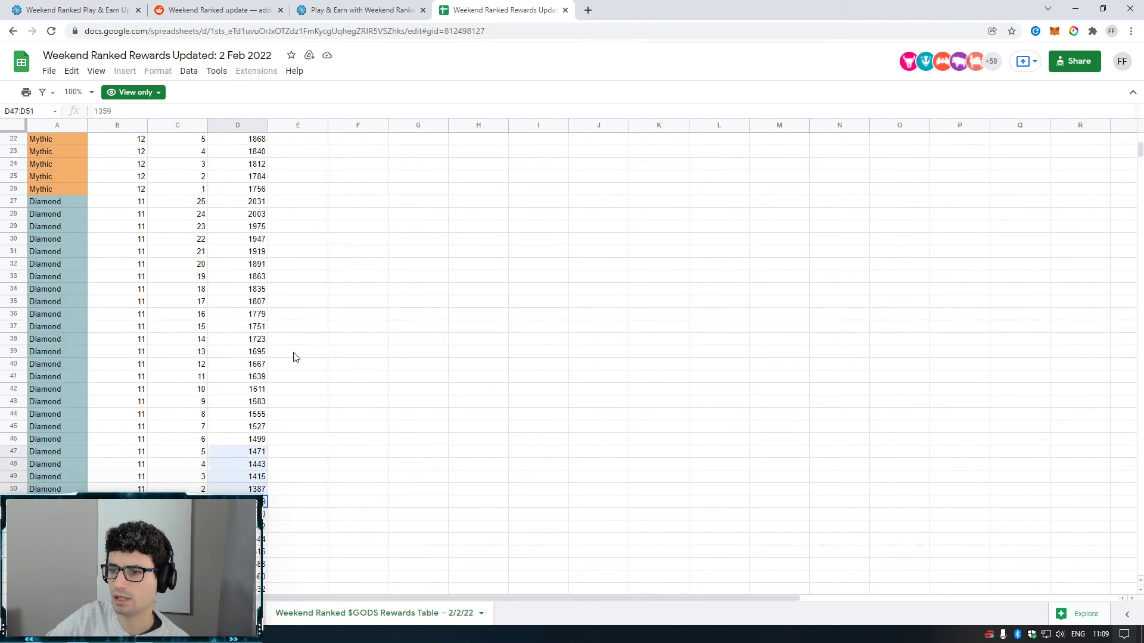
left_click(237, 201)
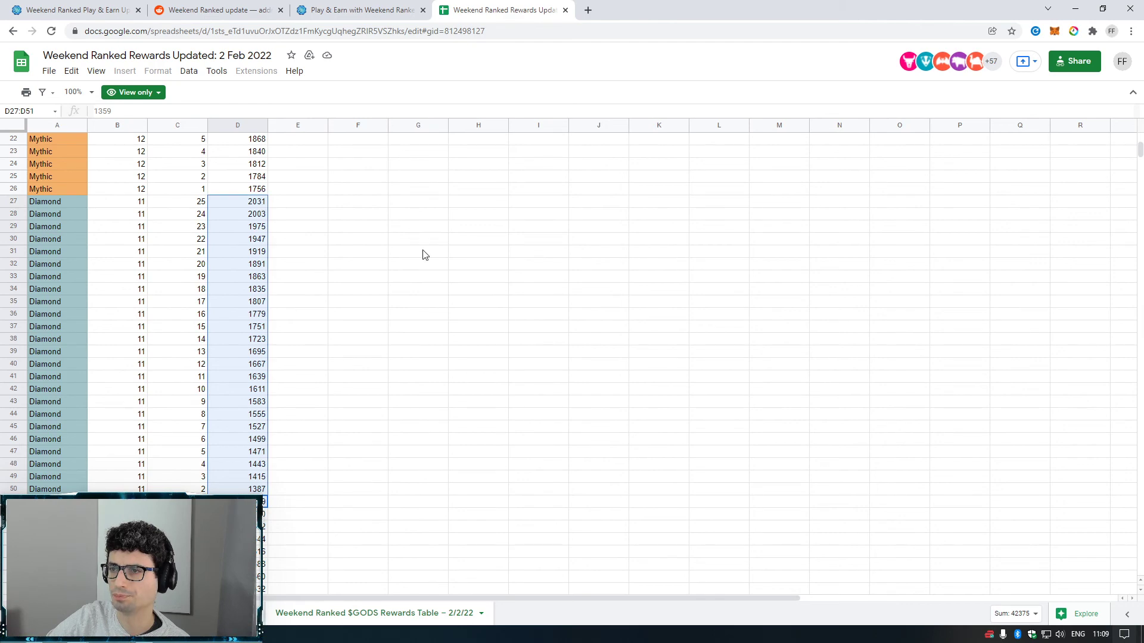
scroll("up", 3)
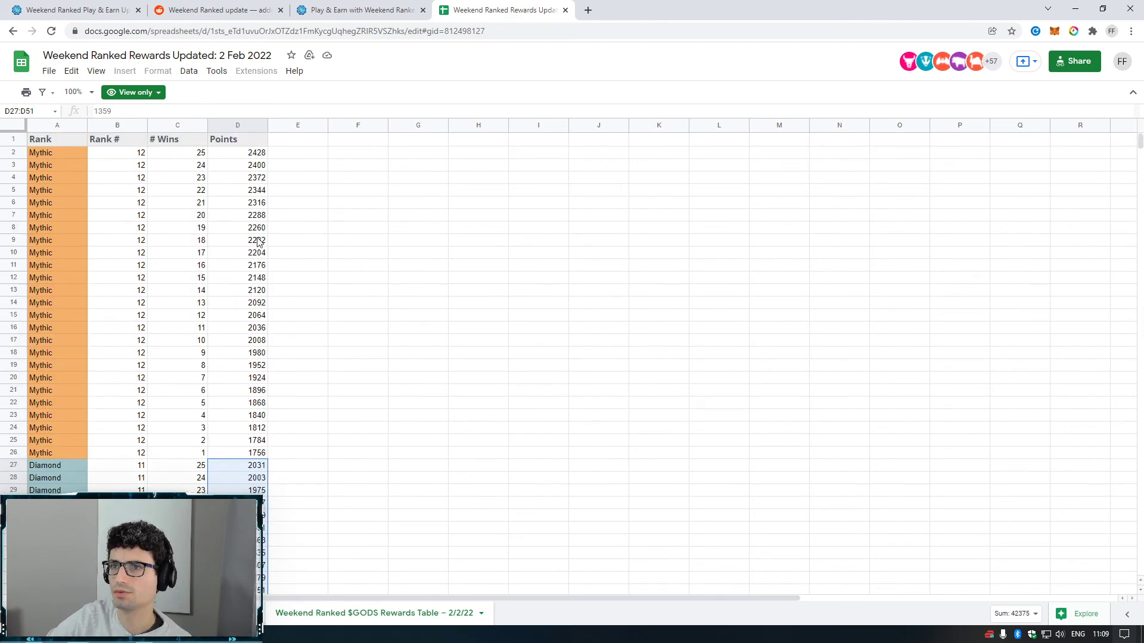
left_click(237, 153)
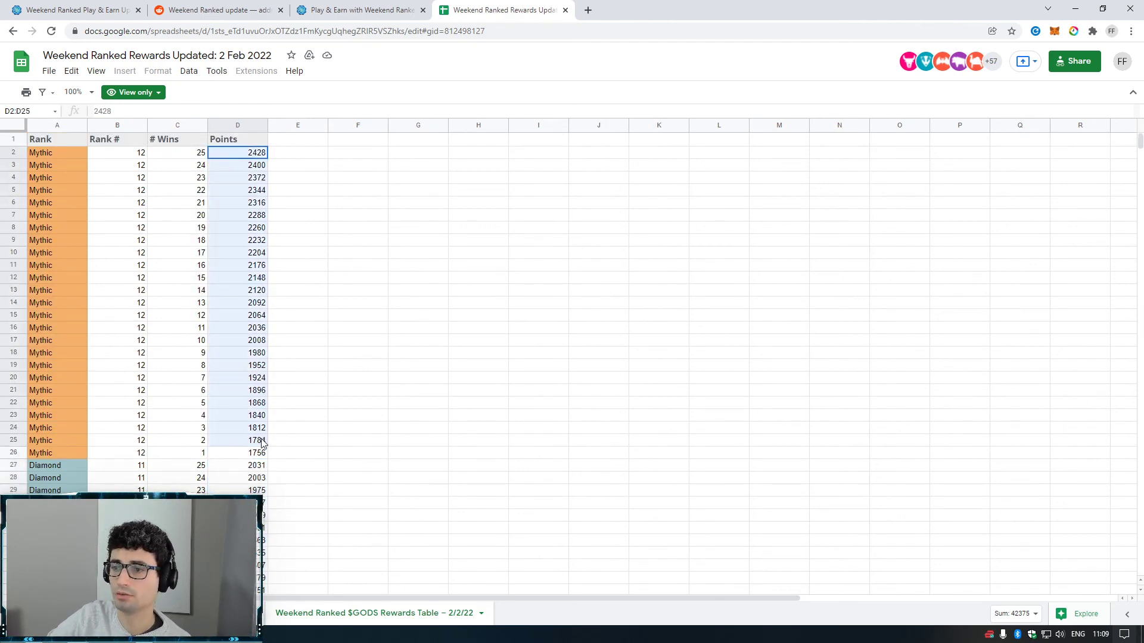
left_click(237, 227)
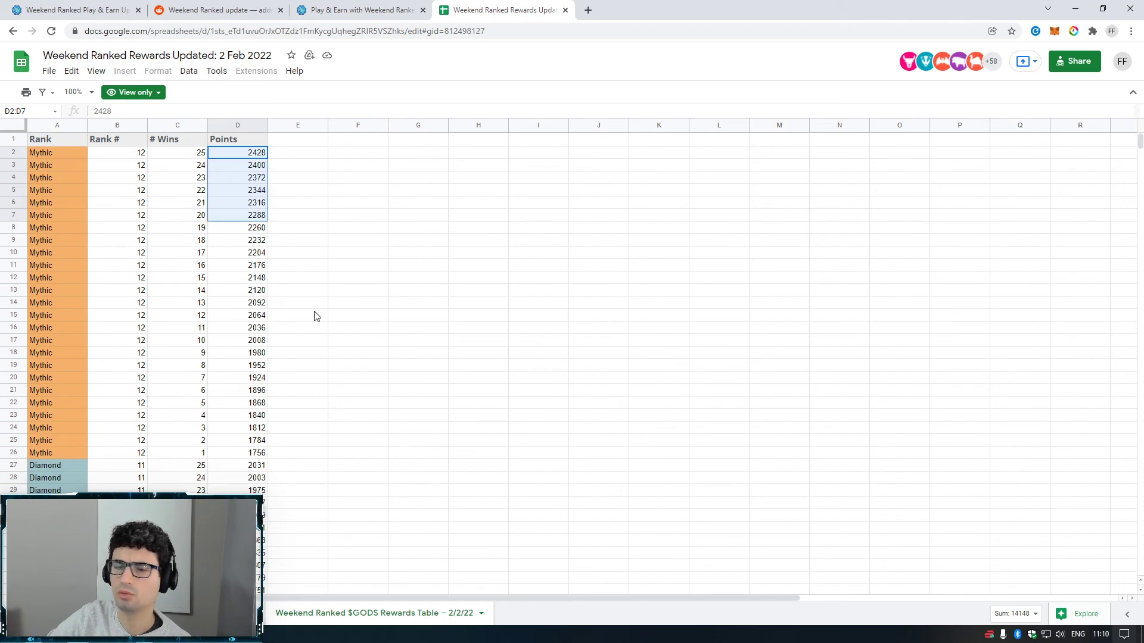
mouse_move(335, 298)
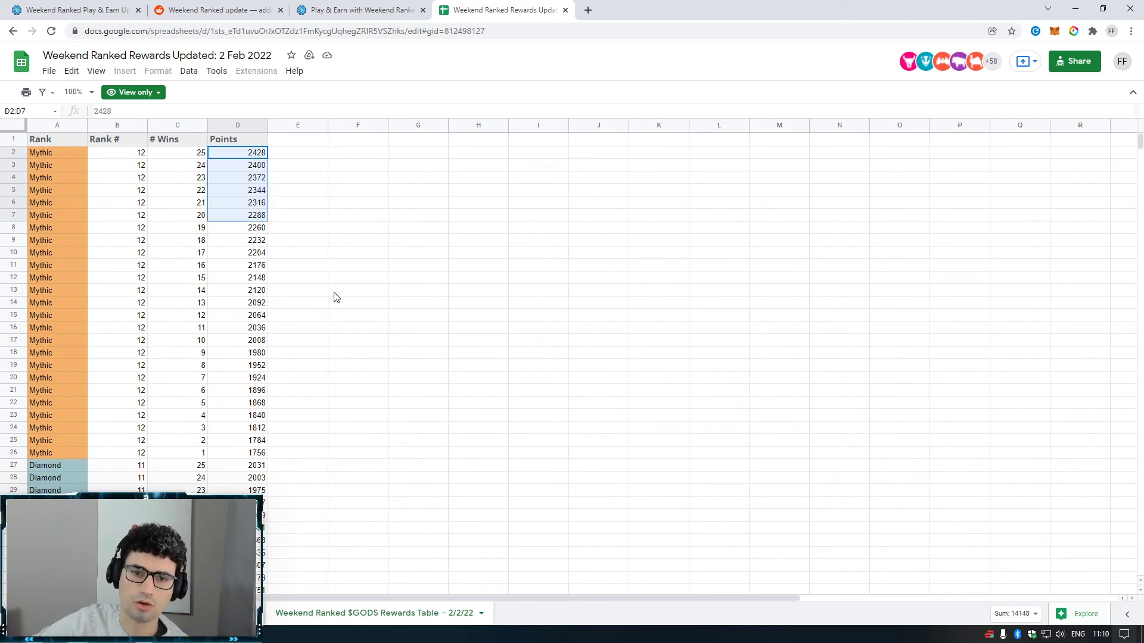
scroll("down", 3)
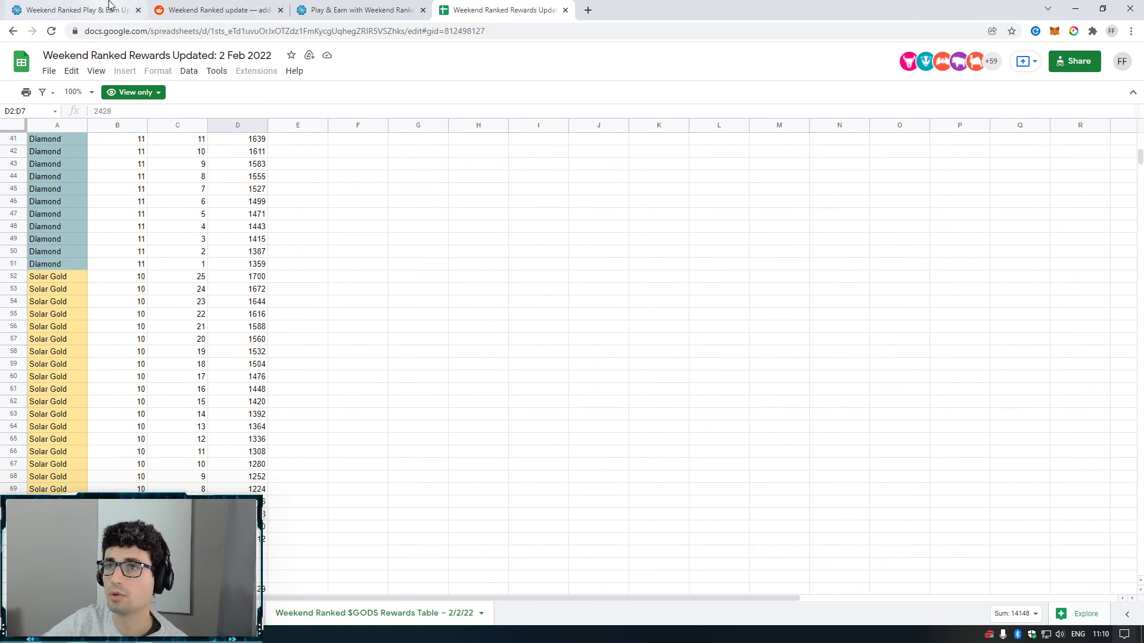
- Return to the Weekend Ranked blog tab, skim to the 'Wen?' section, then back to TLDR
left_click(72, 9)
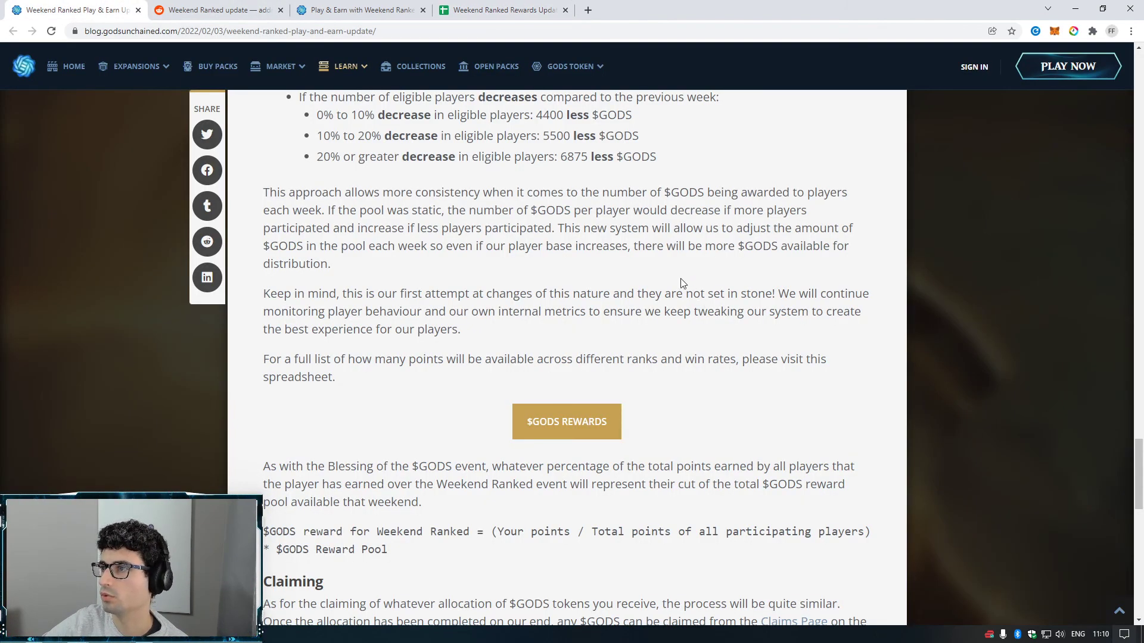
mouse_move(400, 248)
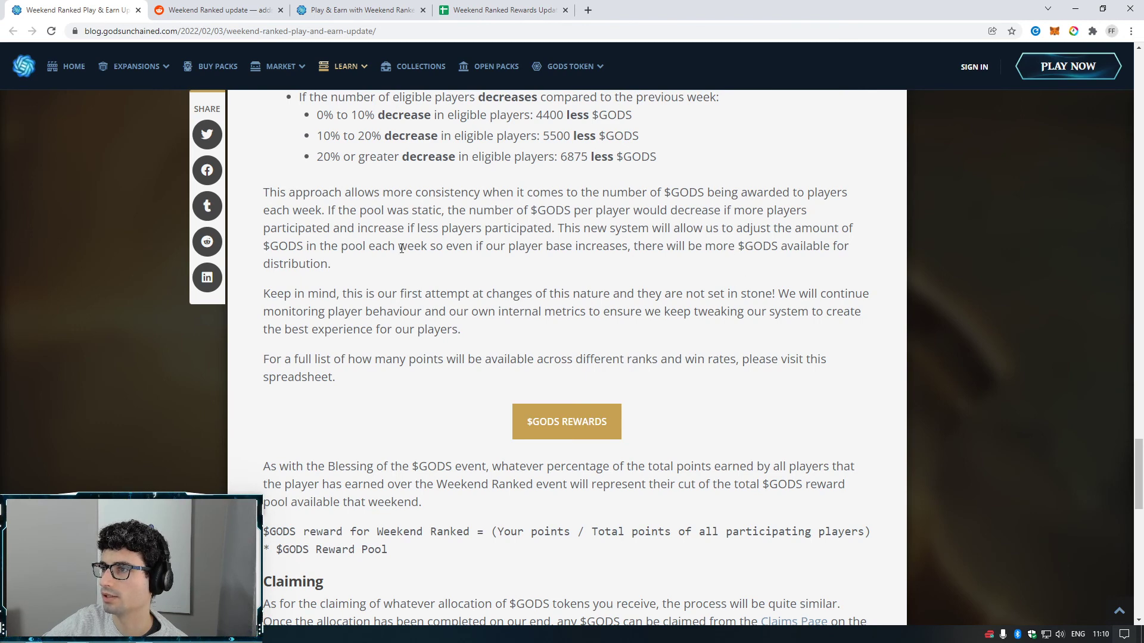
mouse_move(617, 330)
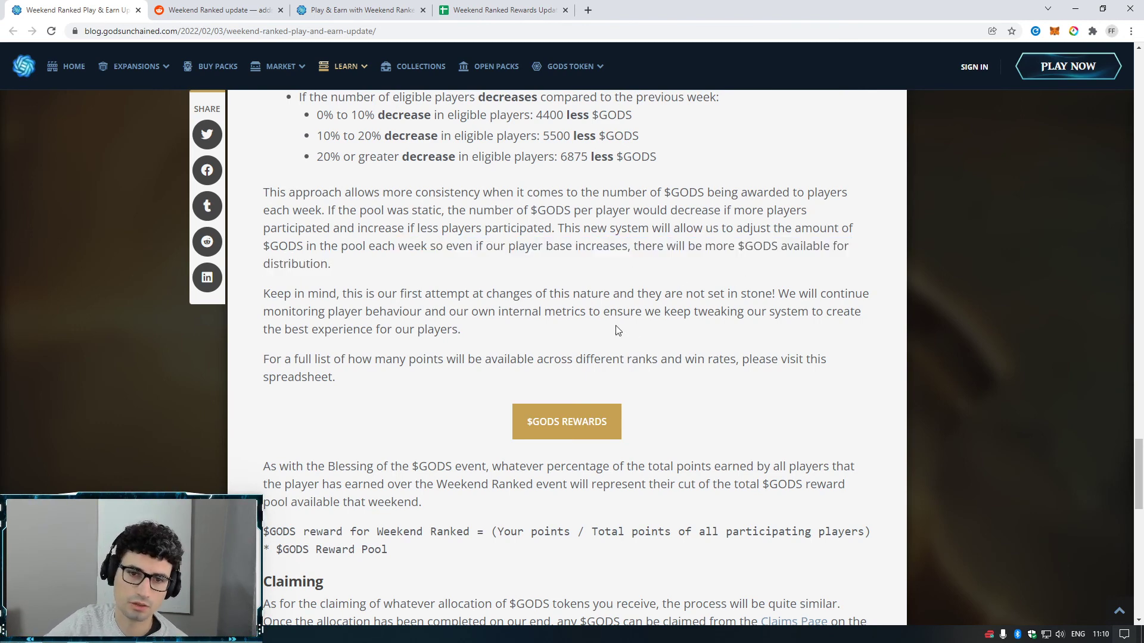
mouse_move(696, 337)
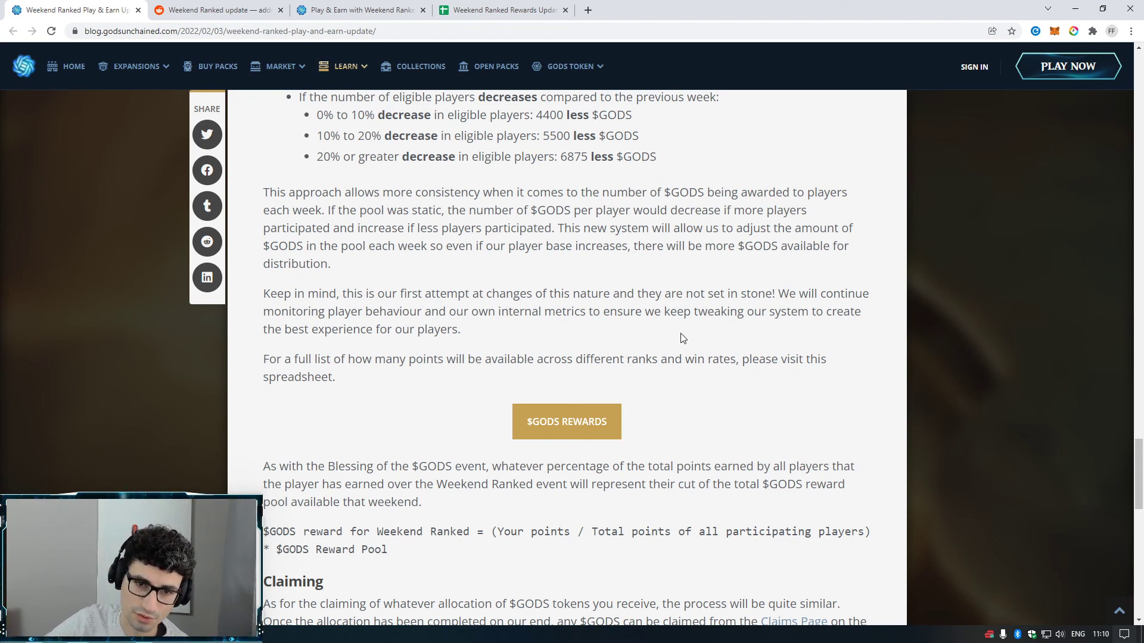
mouse_move(660, 338)
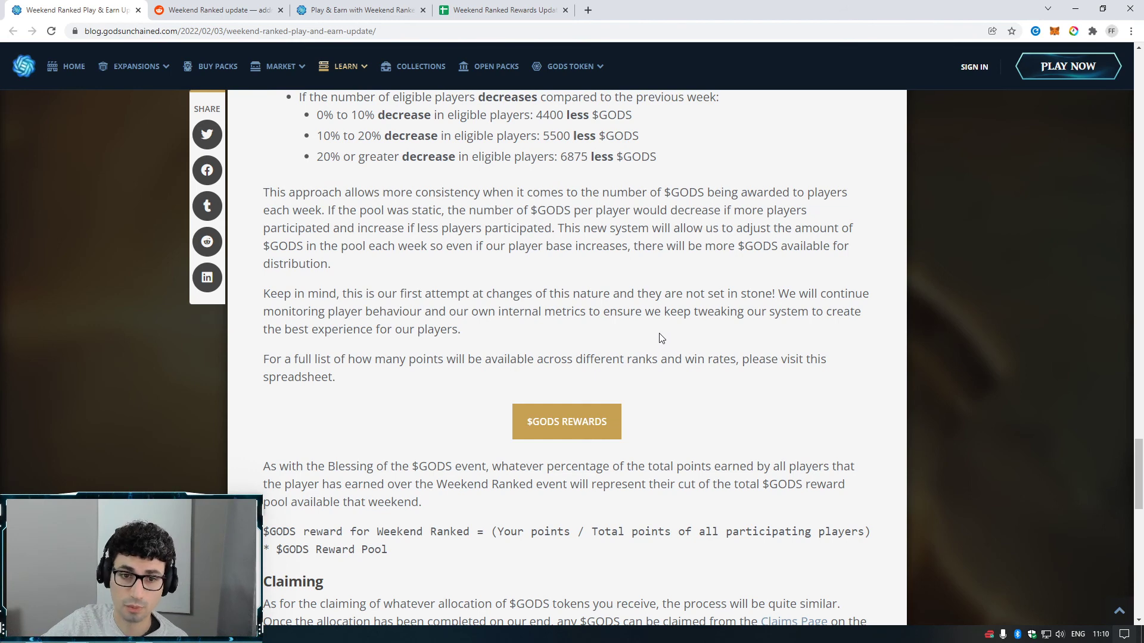
mouse_move(620, 345)
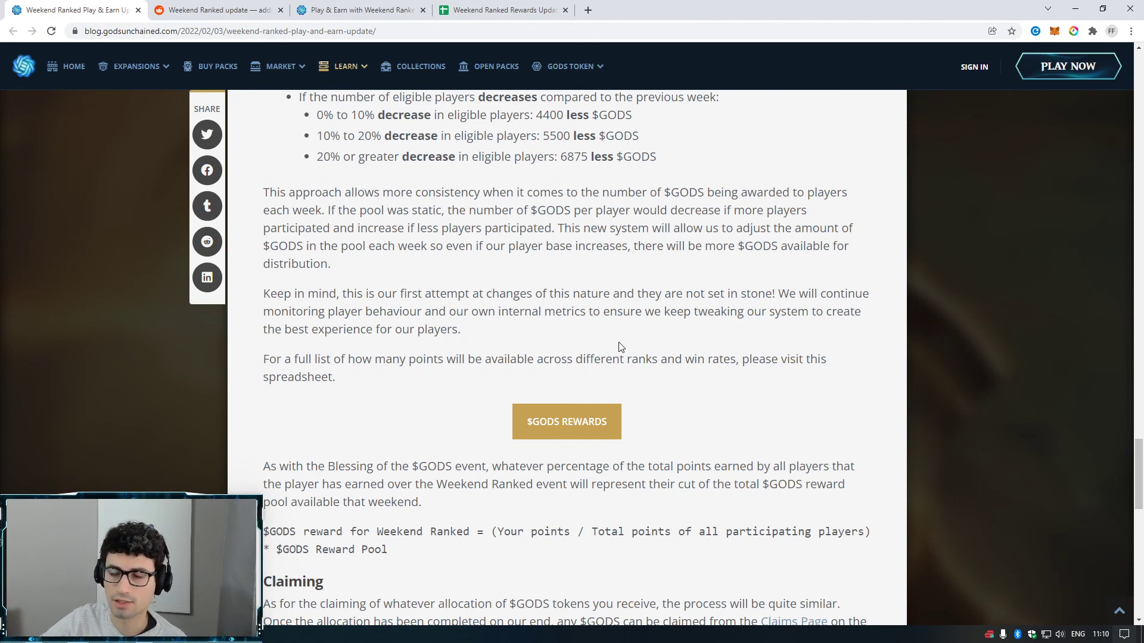
mouse_move(621, 310)
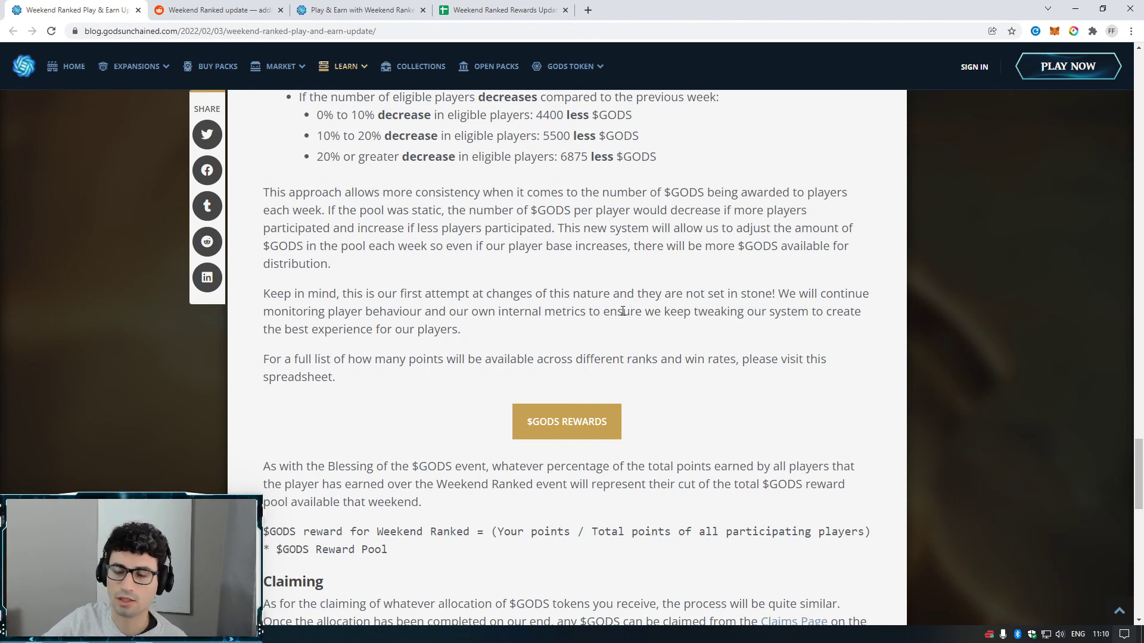
scroll("down", 3)
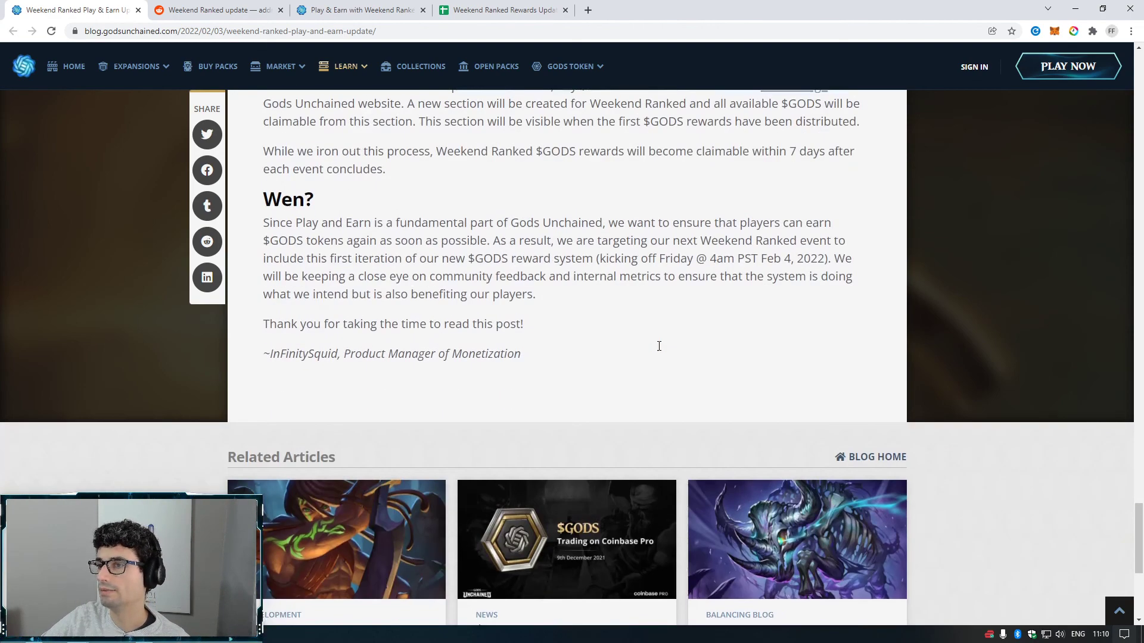
mouse_move(663, 347)
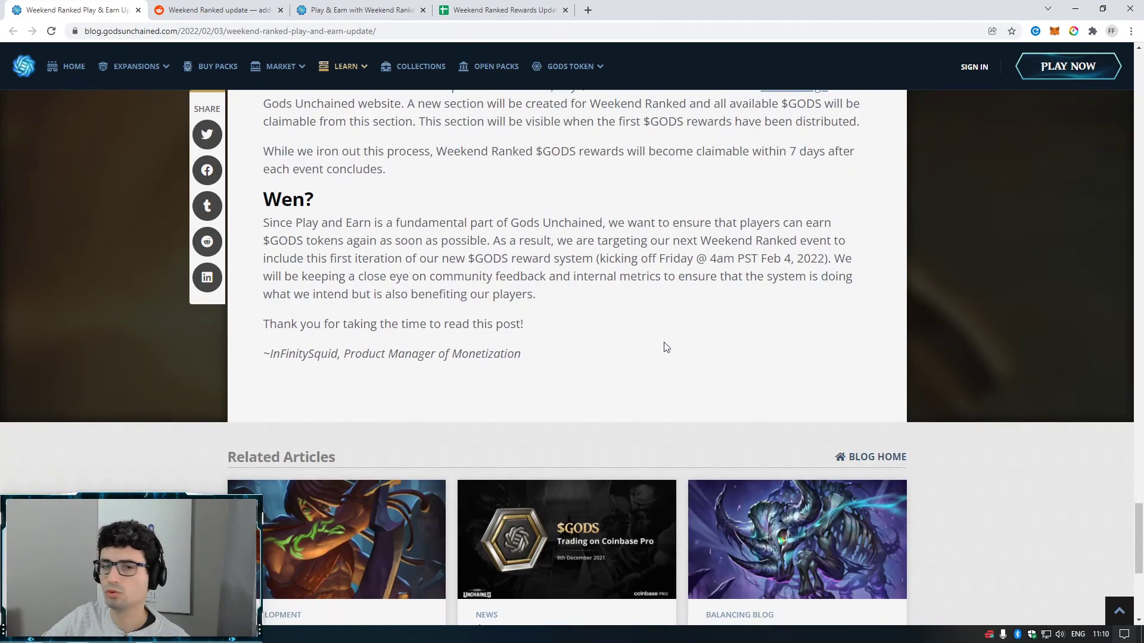
scroll("up", 3)
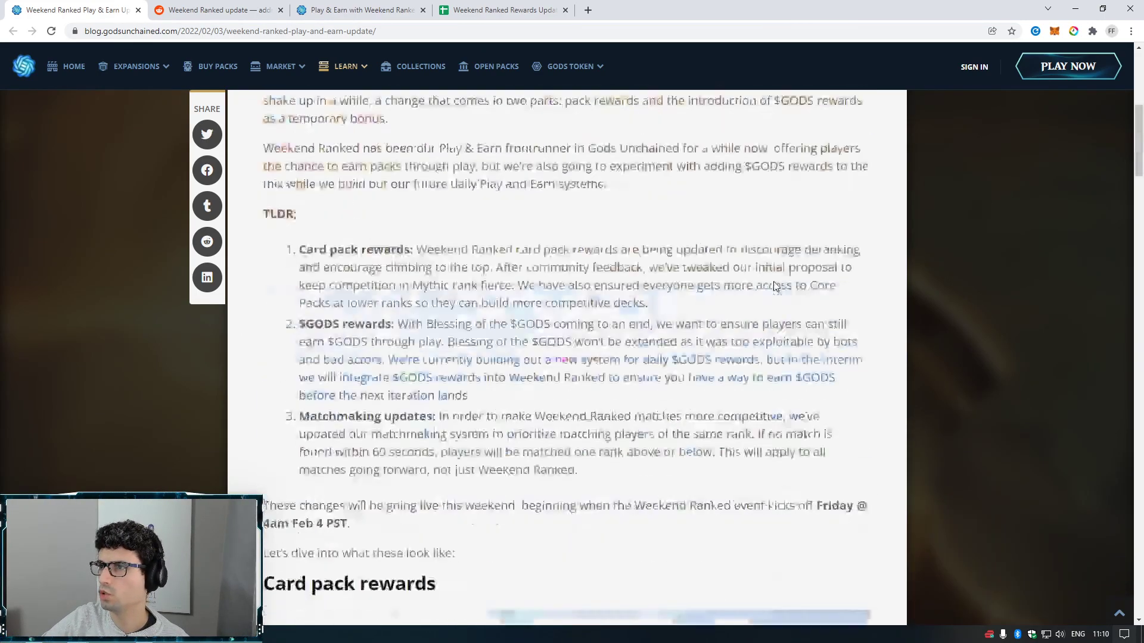
scroll("down", 3)
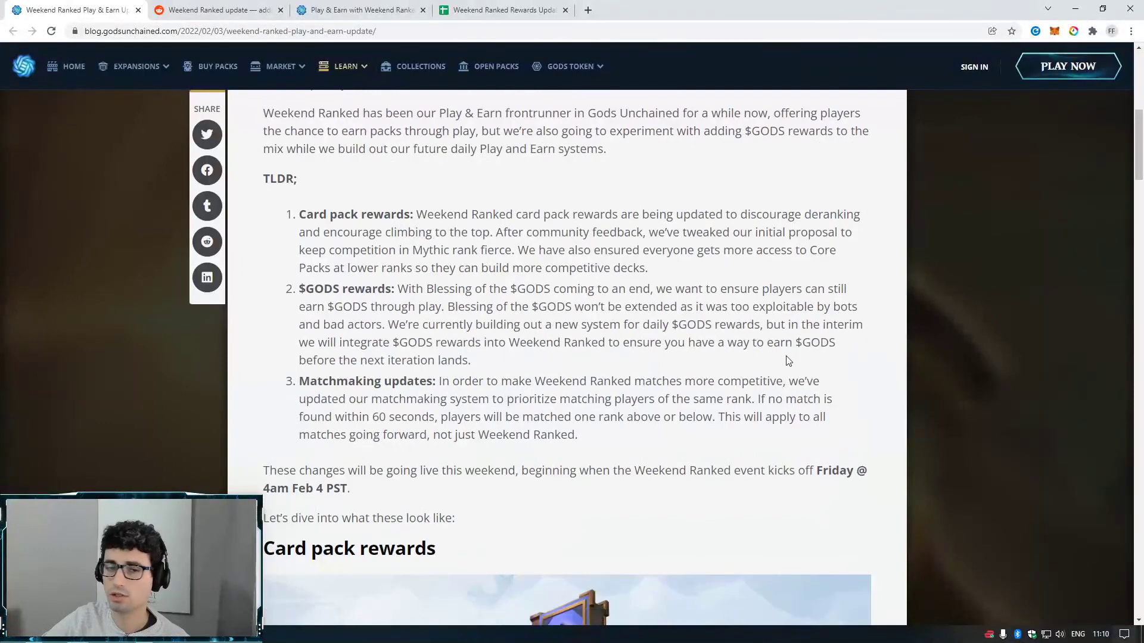